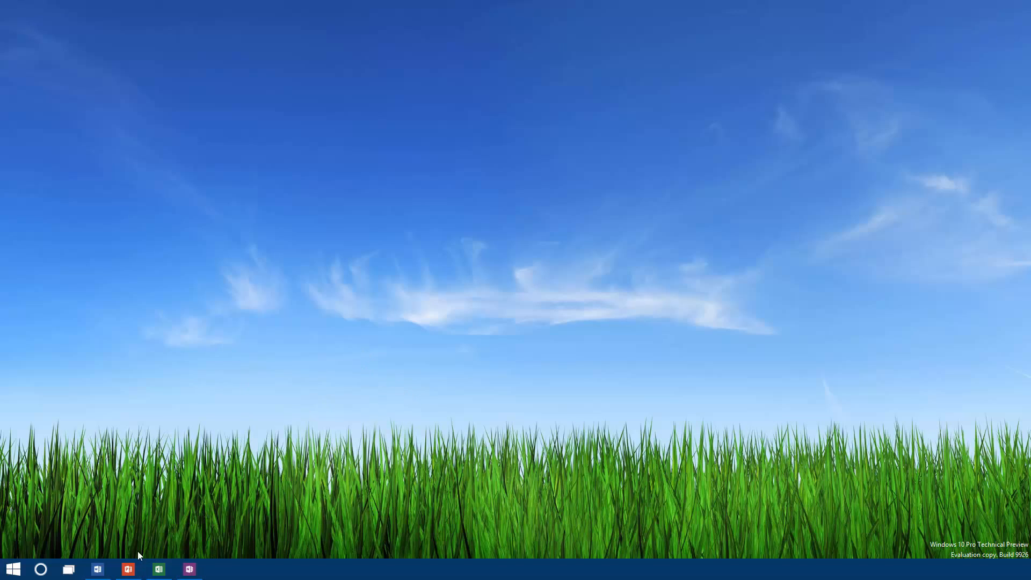
Start Word Preview and load the Web Protocols document from Recent.
{"action": "left_click", "coordinate": [97, 569]}
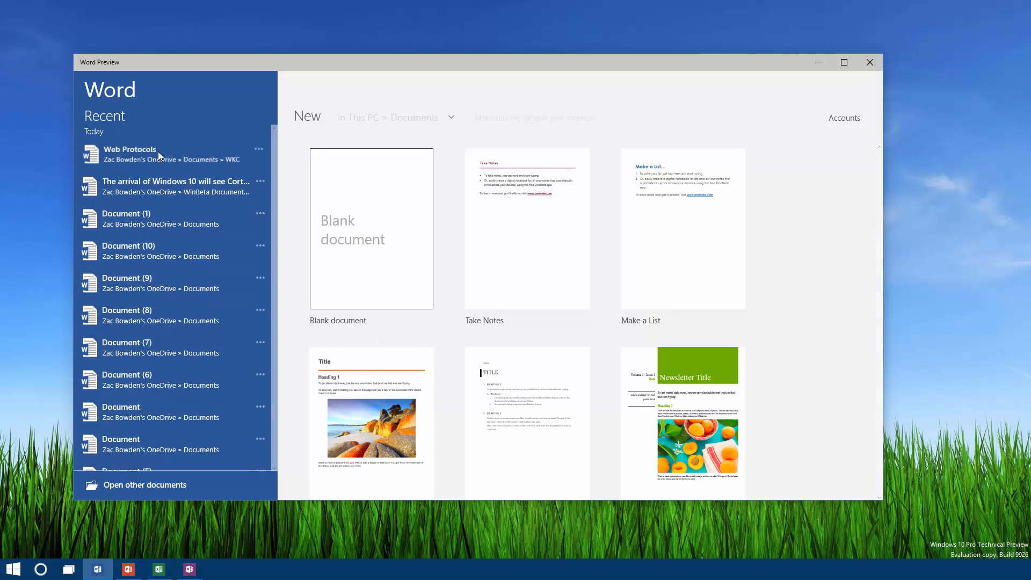
{"action": "left_click", "coordinate": [130, 153]}
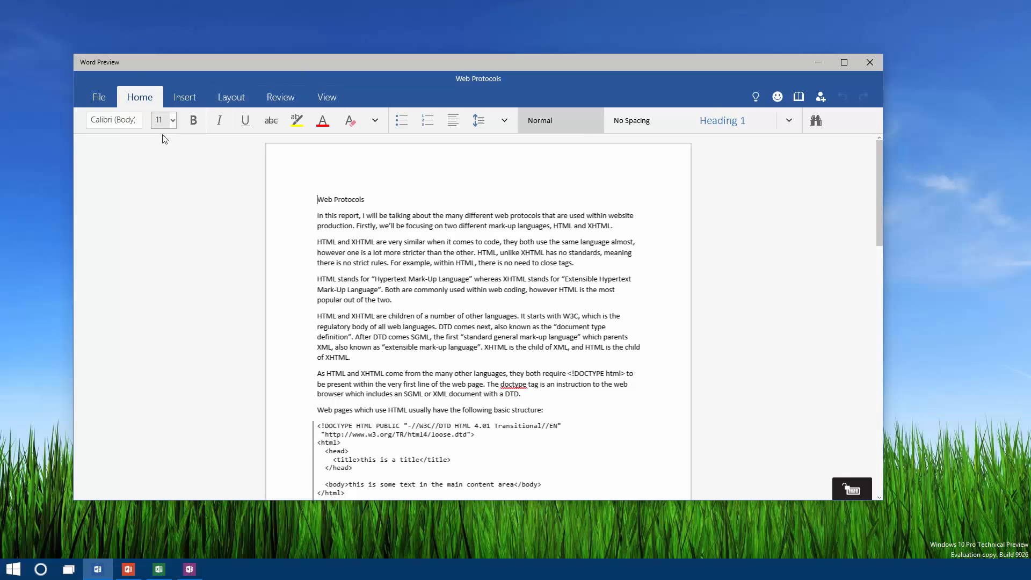
Format the Web Protocols title as bold, underlined red Segoe UI at size 26.
{"action": "double_click", "coordinate": [341, 199]}
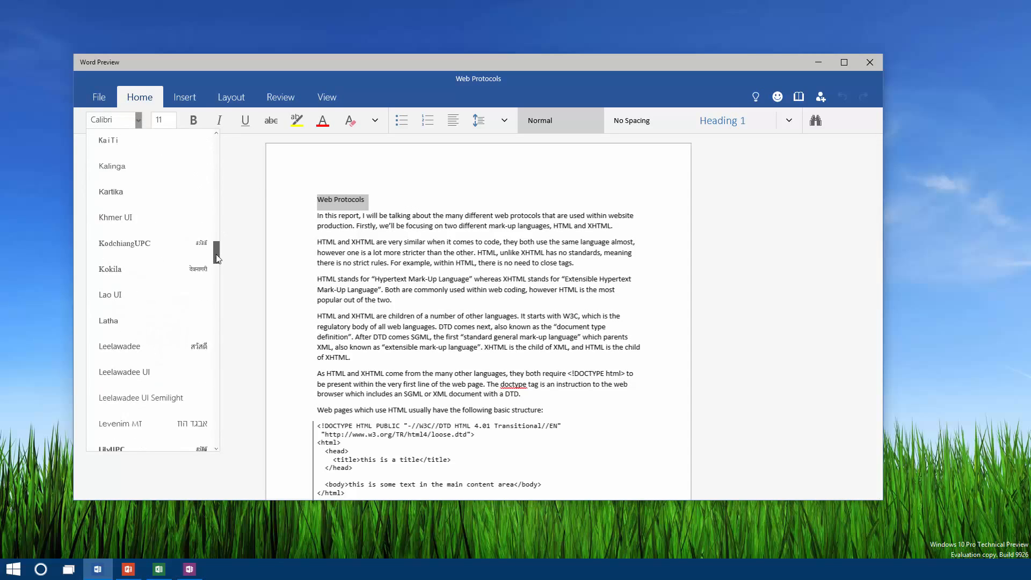
{"action": "scroll", "scroll_direction": "down", "scroll_amount": 3}
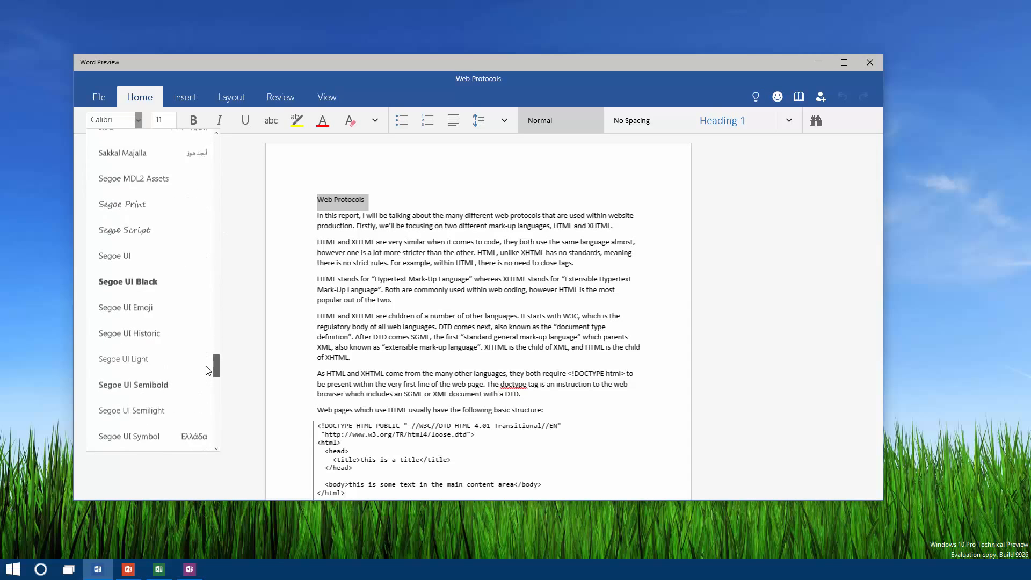
{"action": "left_click", "coordinate": [171, 120]}
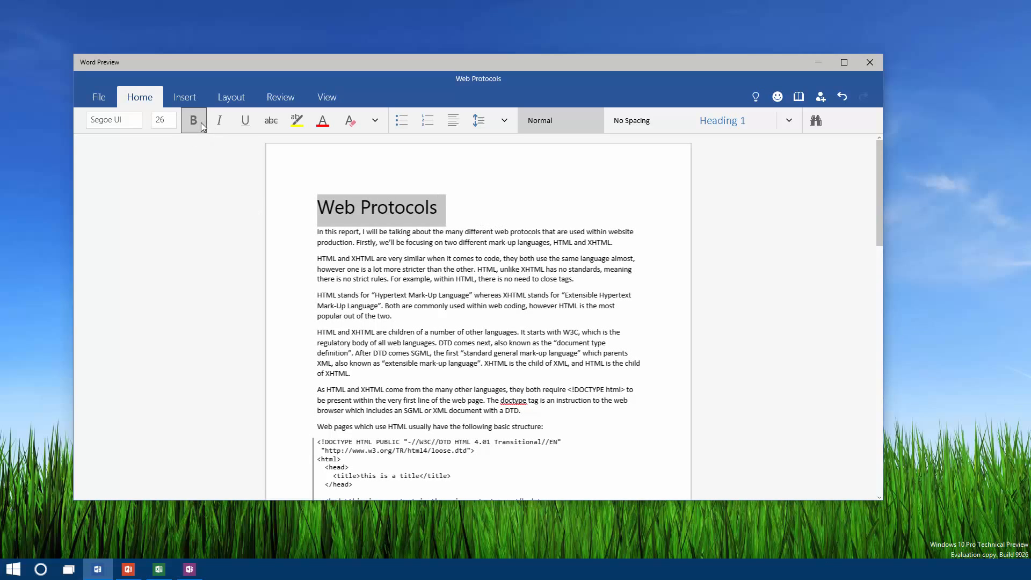
{"action": "left_click", "coordinate": [245, 121]}
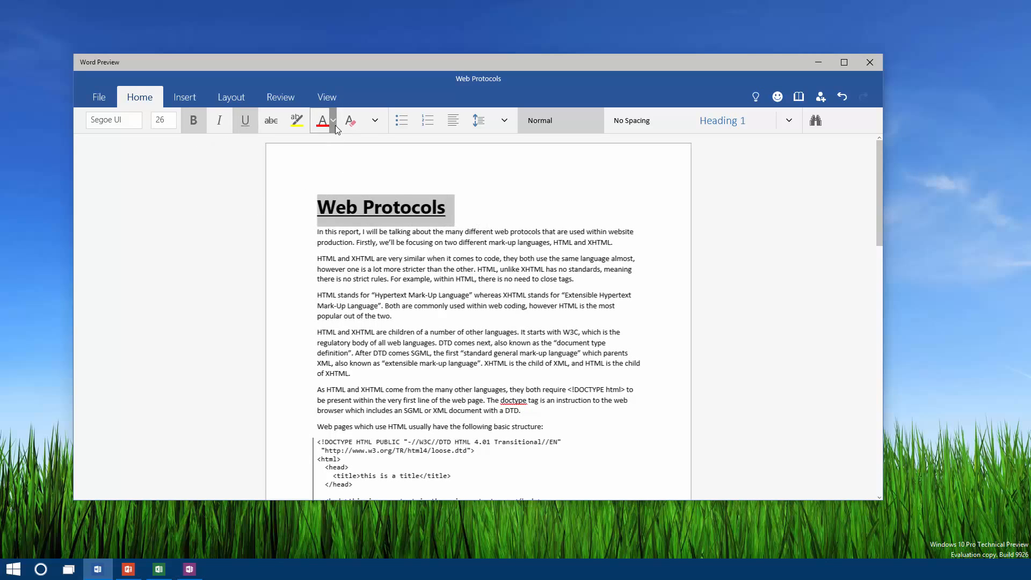
{"action": "left_click", "coordinate": [321, 120]}
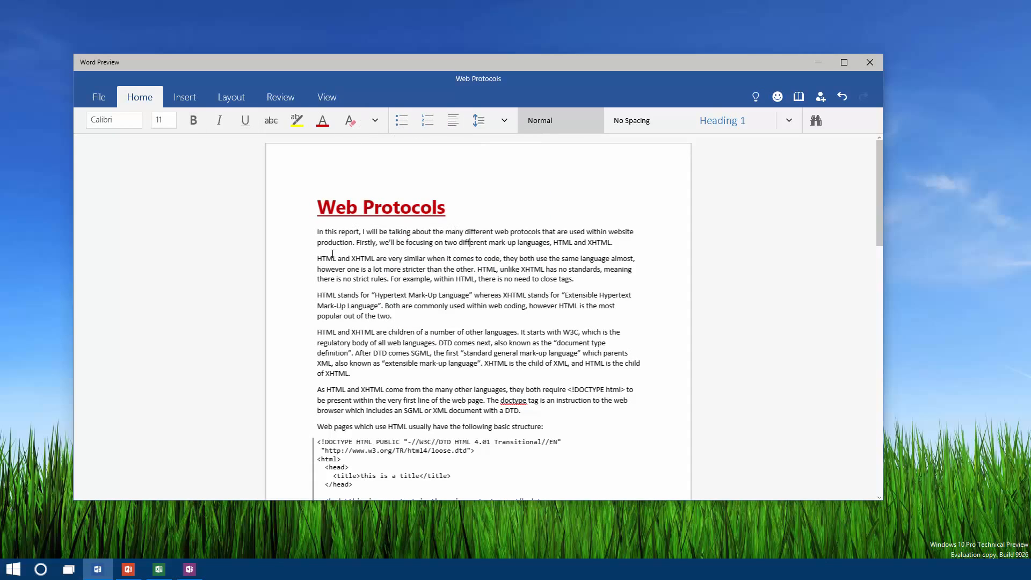
{"action": "mouse_move", "coordinate": [426, 120]}
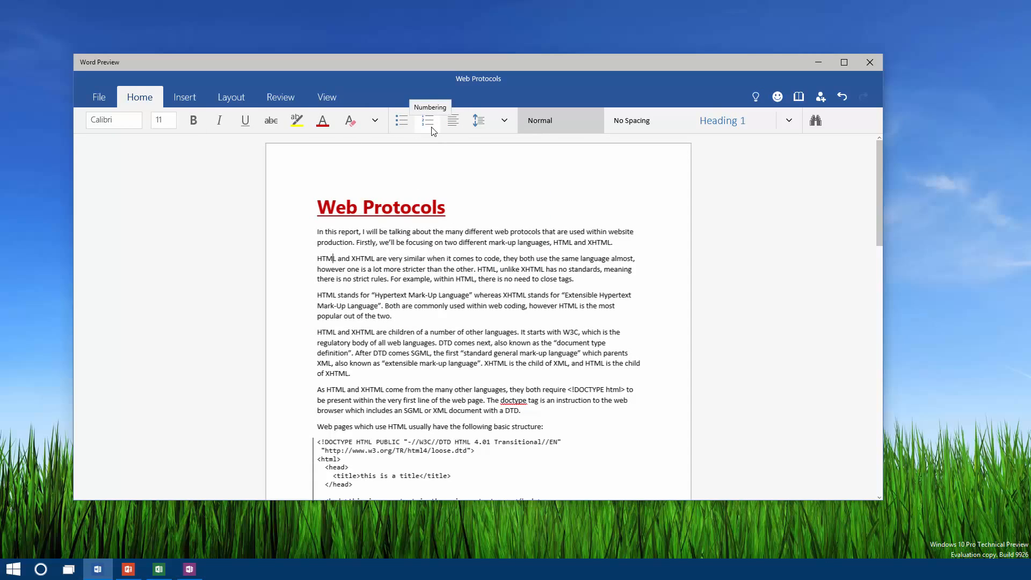
Centre the Web Protocols title using the Align Text choices.
{"action": "left_click", "coordinate": [452, 120]}
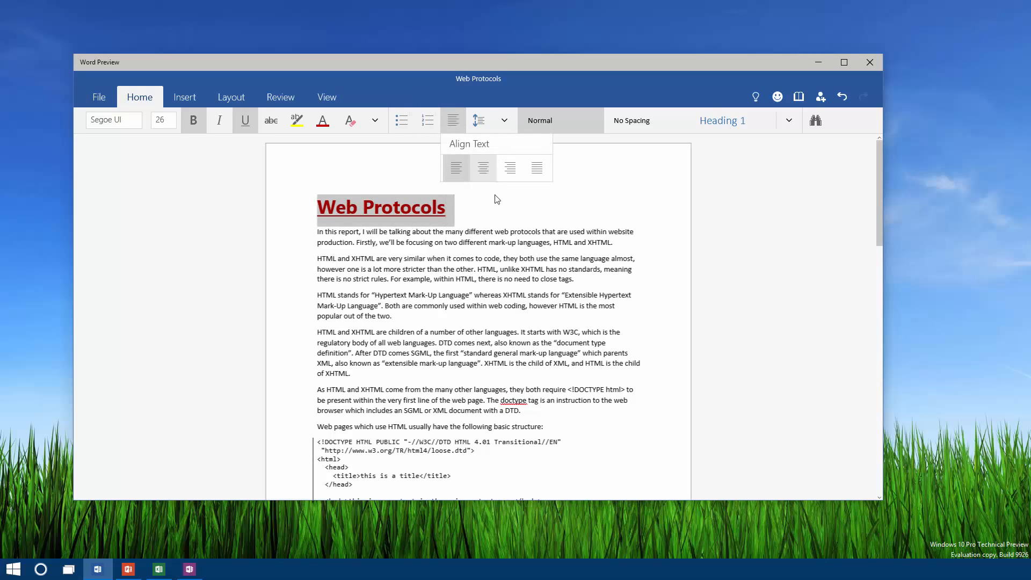
{"action": "left_click", "coordinate": [483, 167]}
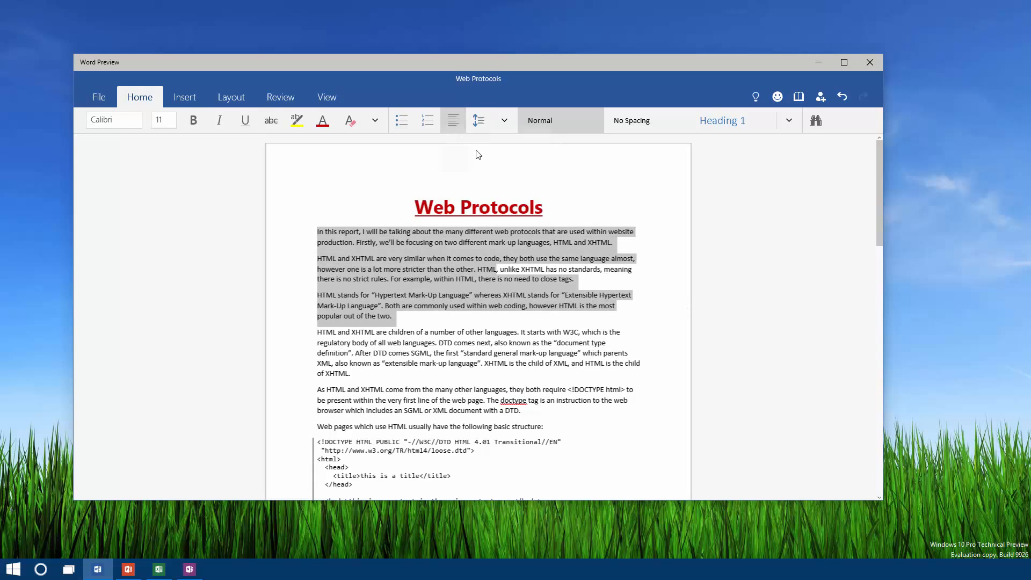
{"action": "left_click", "coordinate": [452, 119]}
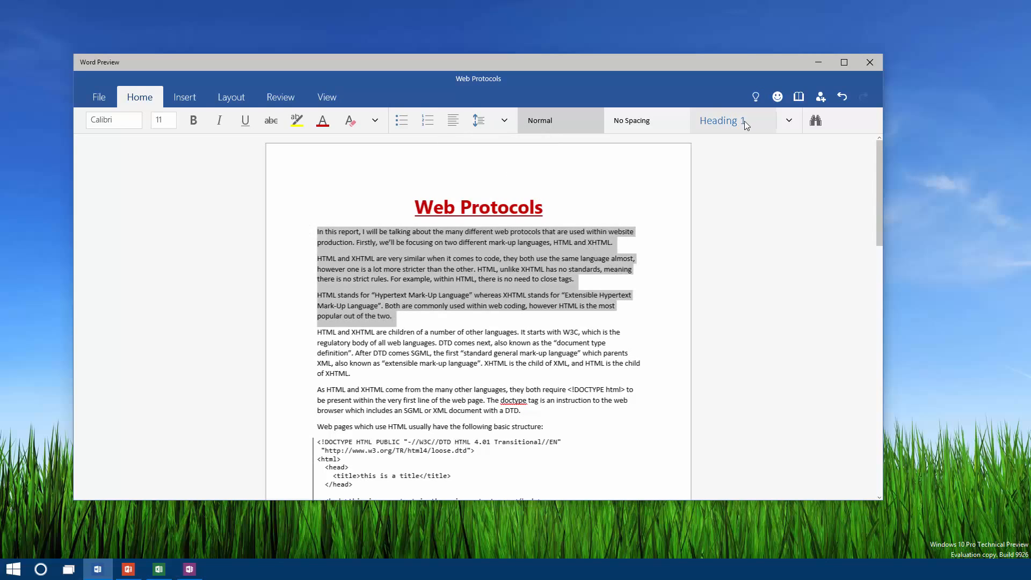
Browse through the Styles gallery without applying a style.
{"action": "left_click", "coordinate": [788, 120]}
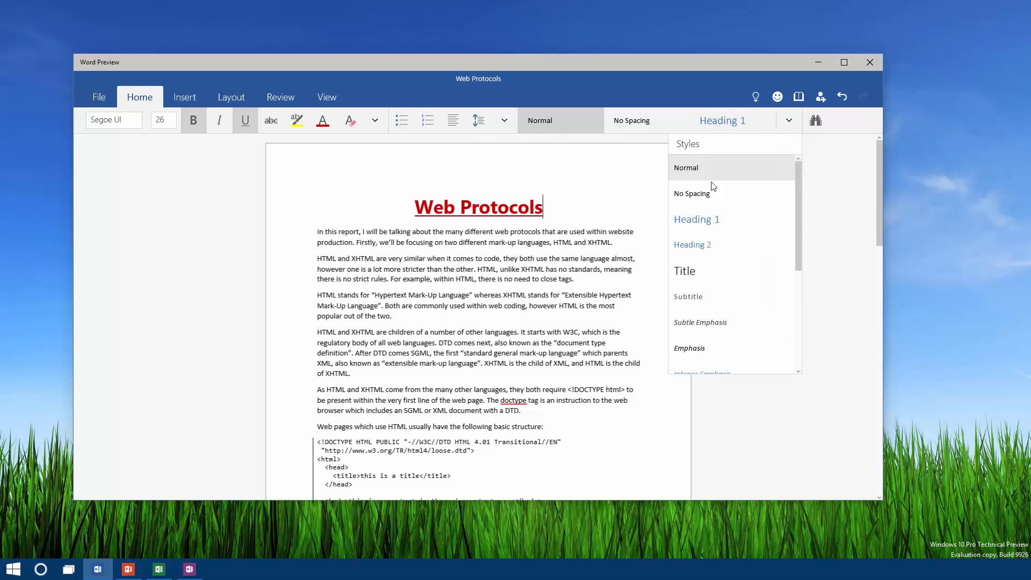
{"action": "scroll", "scroll_direction": "down", "scroll_amount": 3}
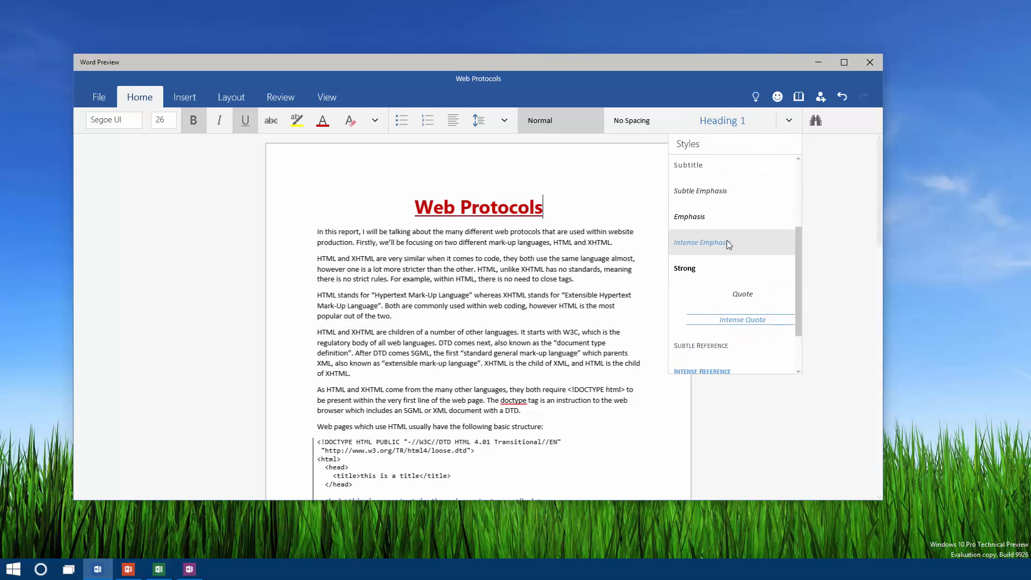
{"action": "scroll", "scroll_direction": "down", "scroll_amount": 3}
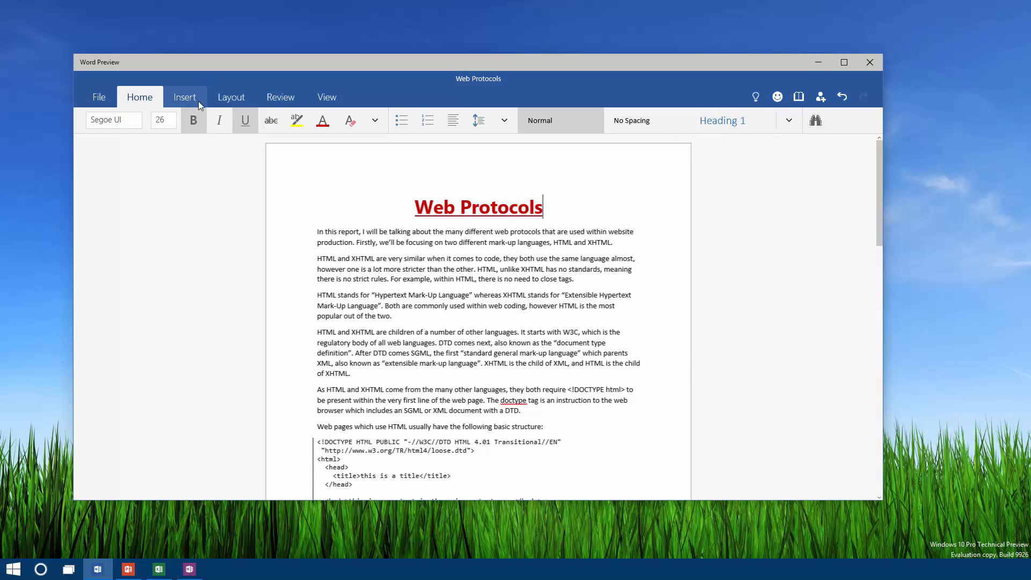
{"action": "left_click", "coordinate": [815, 120]}
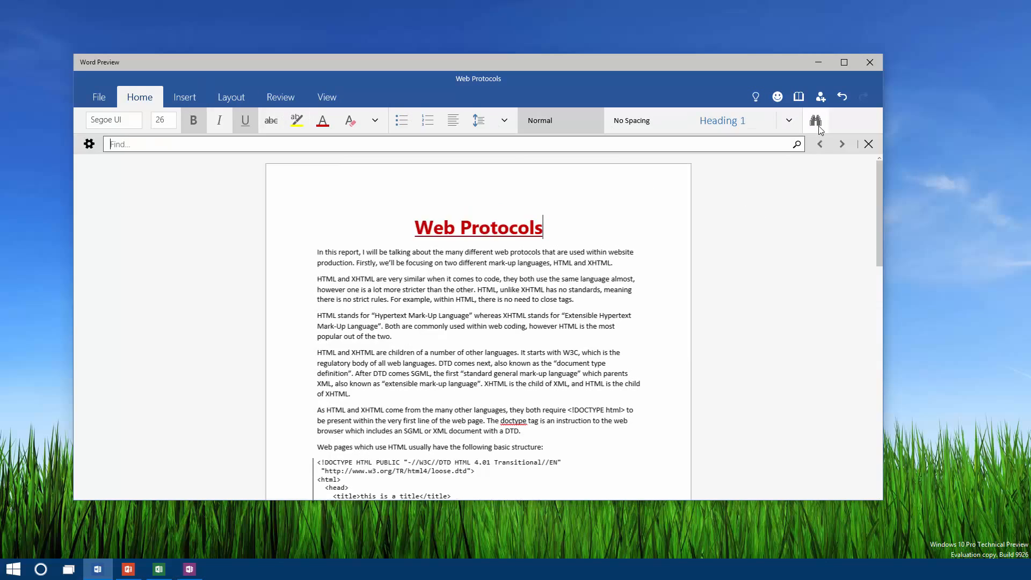
{"action": "type", "text": "html"}
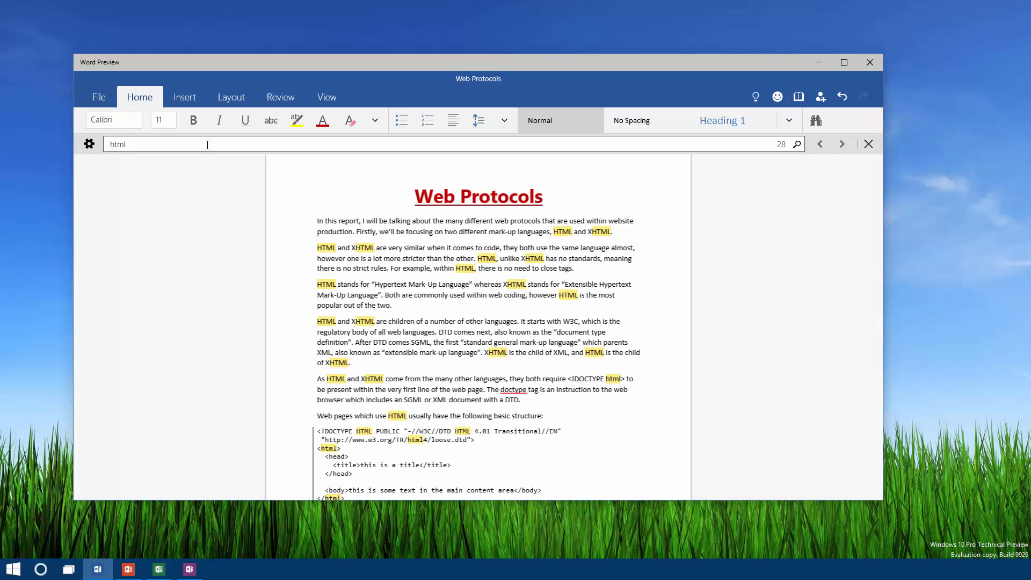
{"action": "left_click", "coordinate": [867, 144]}
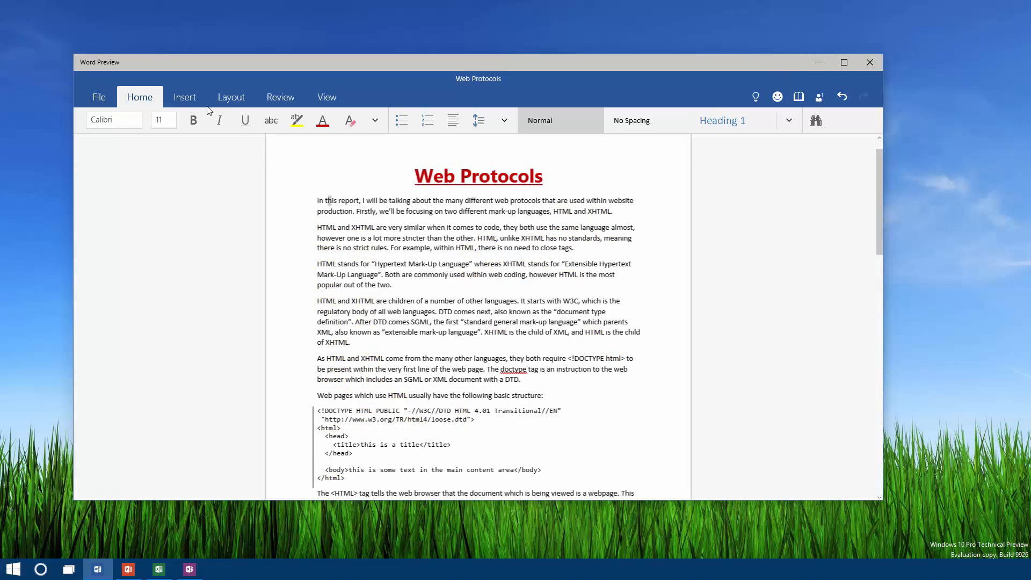
Insert a table below the XHTML paragraph, add a column left, and enter Hello, How are you, I'm cool.
{"action": "left_click", "coordinate": [185, 97]}
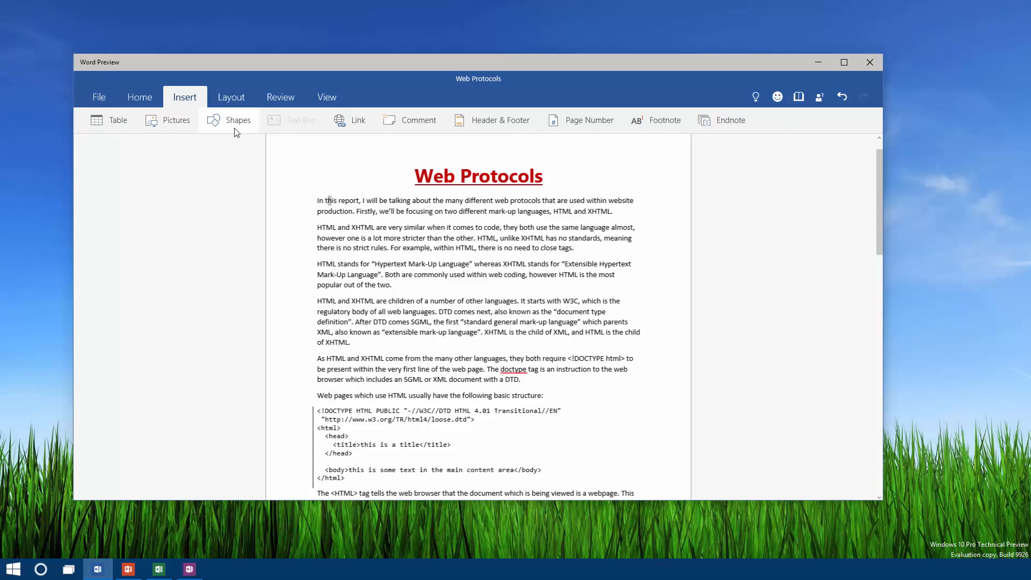
{"action": "mouse_move", "coordinate": [418, 119]}
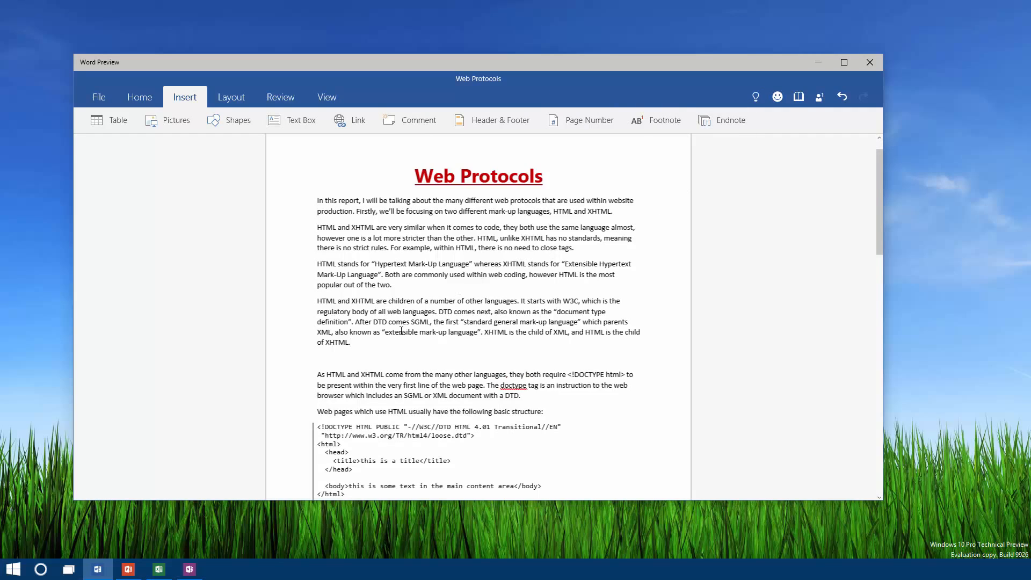
{"action": "left_click", "coordinate": [108, 119]}
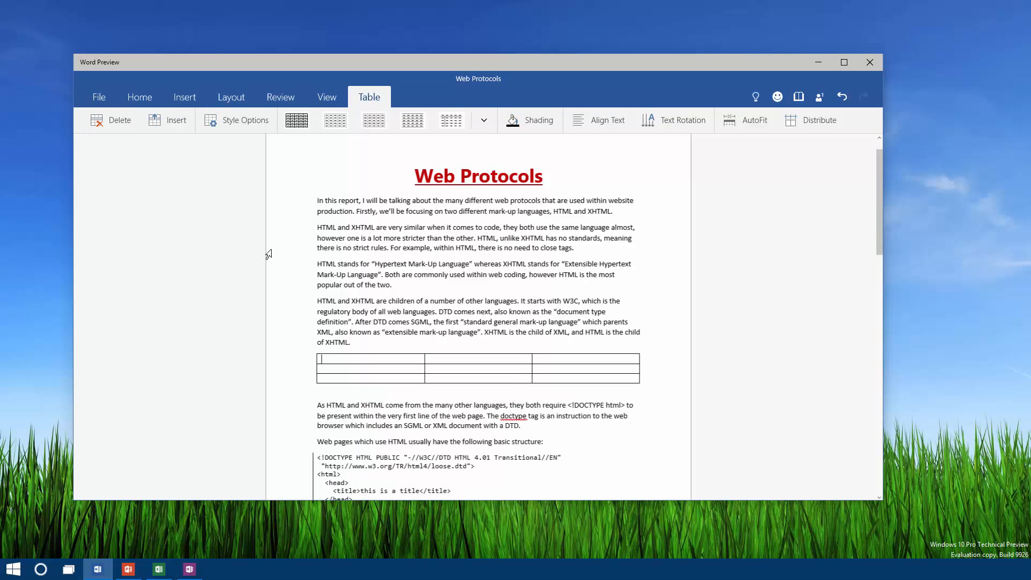
{"action": "left_click", "coordinate": [168, 119]}
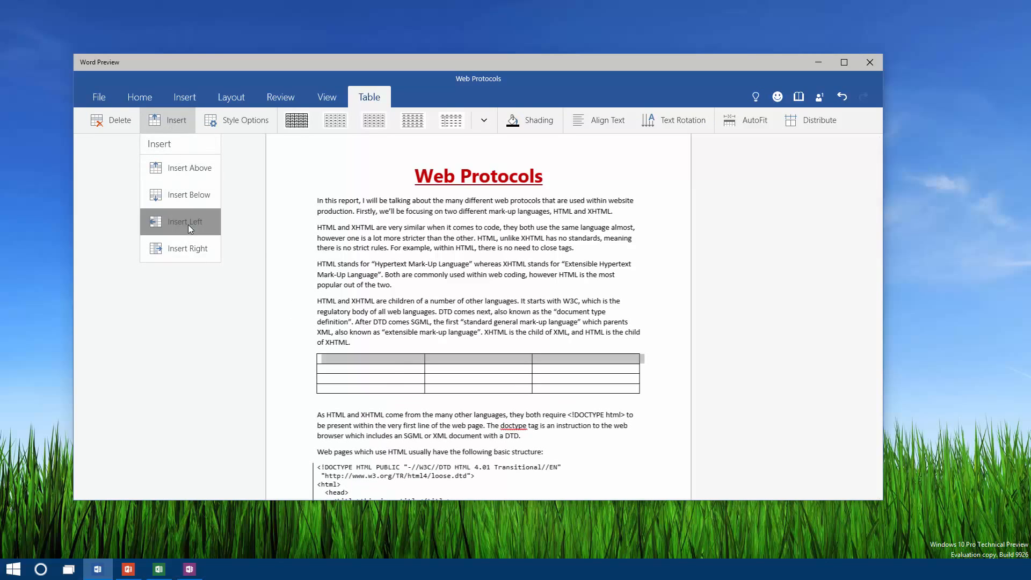
{"action": "left_click", "coordinate": [187, 222]}
{"action": "type", "text": "I'm"}
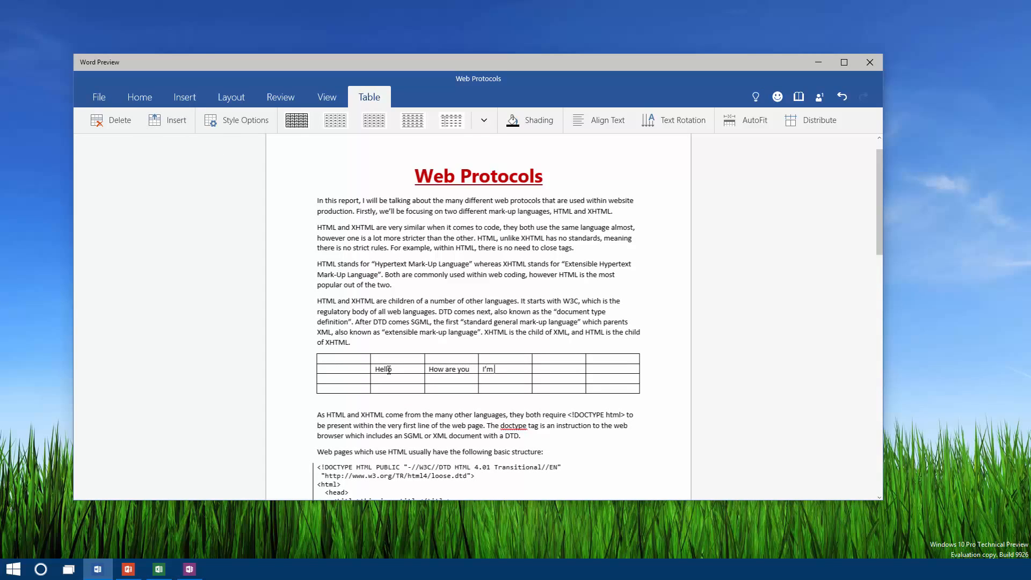
{"action": "type", "text": "cool"}
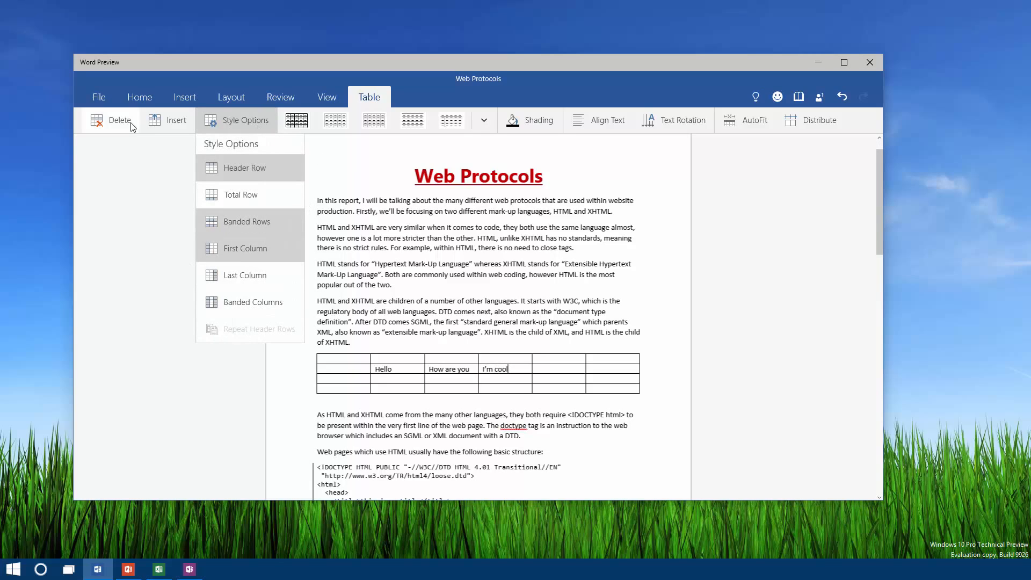
{"action": "left_click", "coordinate": [374, 119]}
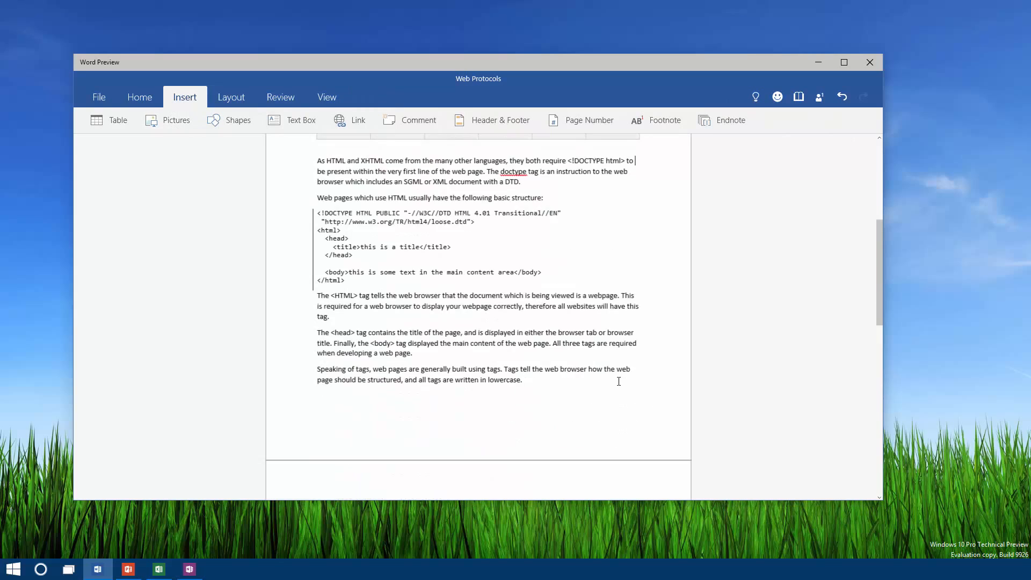
Scroll to the sky-and-grass picture and select it to show the Picture tools.
{"action": "scroll", "scroll_direction": "down", "scroll_amount": 3}
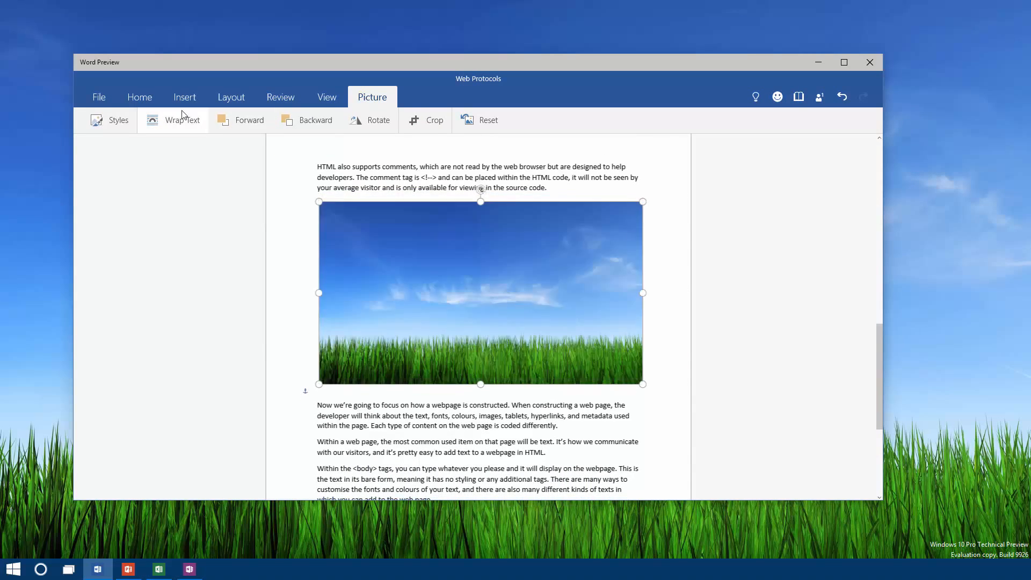
{"action": "left_click", "coordinate": [183, 119]}
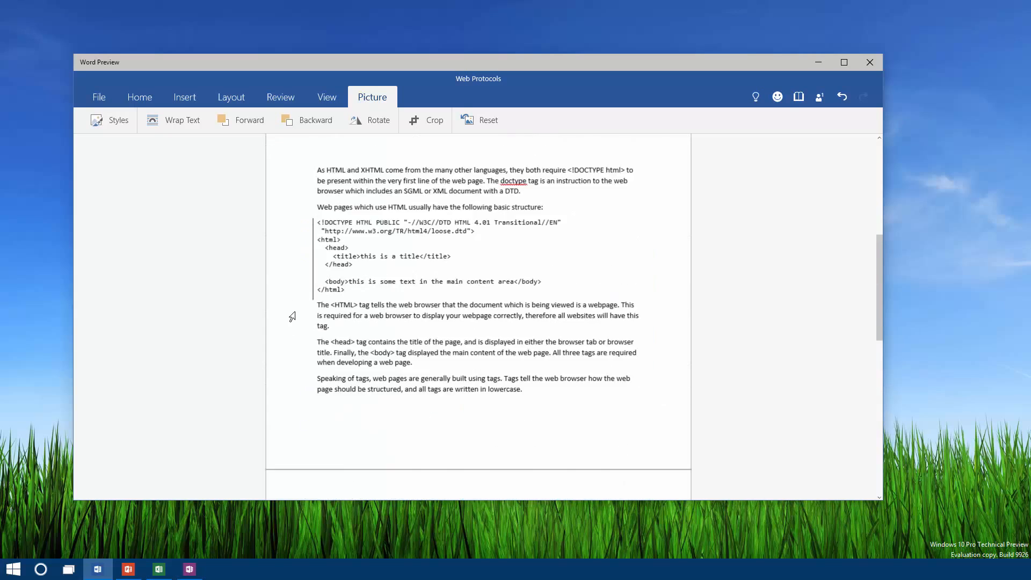
Fill the circle yellow and add a text box reading Visit WinBeta below it.
{"action": "left_click", "coordinate": [238, 120]}
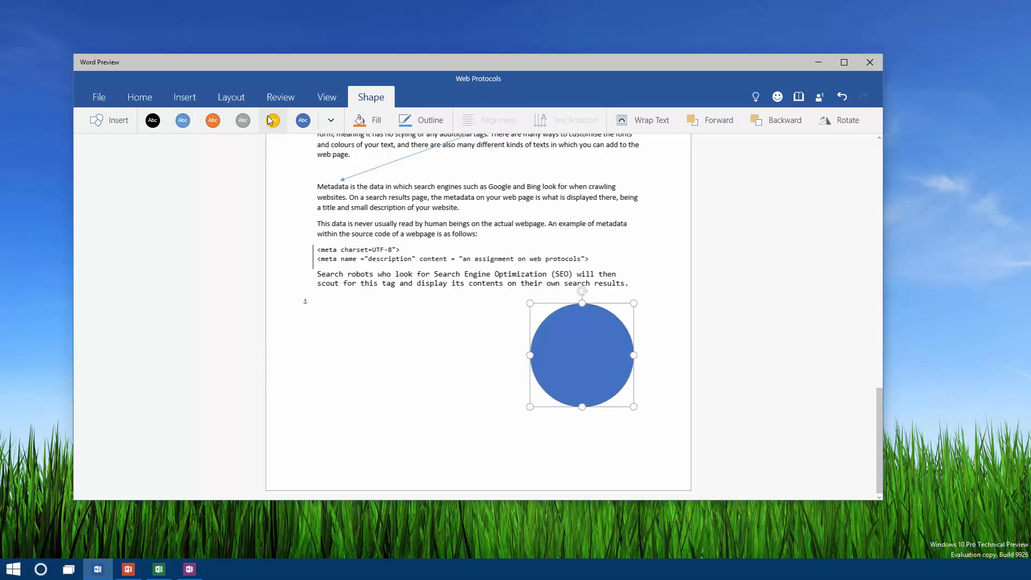
{"action": "left_click", "coordinate": [272, 120]}
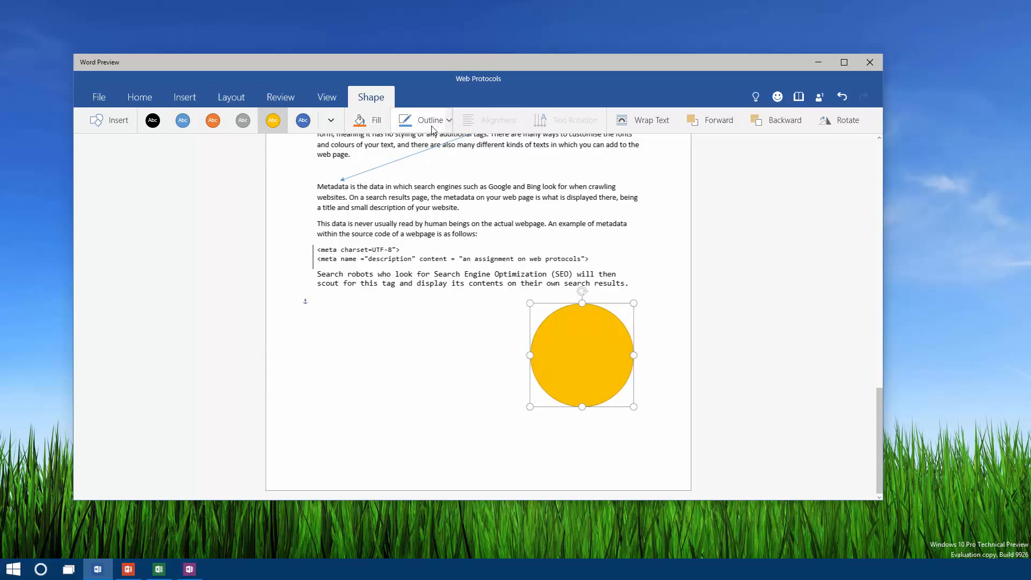
{"action": "left_click", "coordinate": [650, 119]}
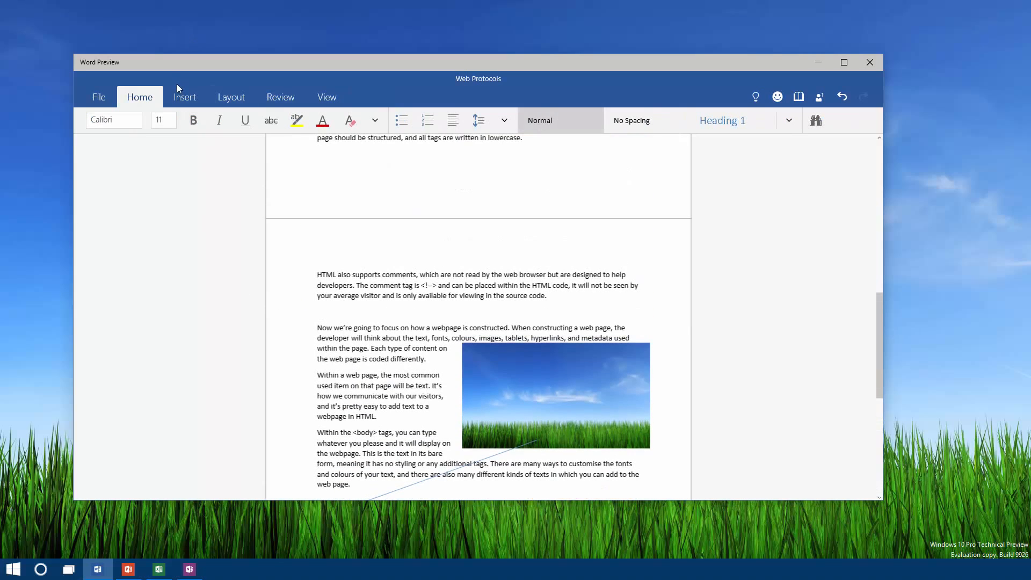
{"action": "left_click", "coordinate": [184, 97]}
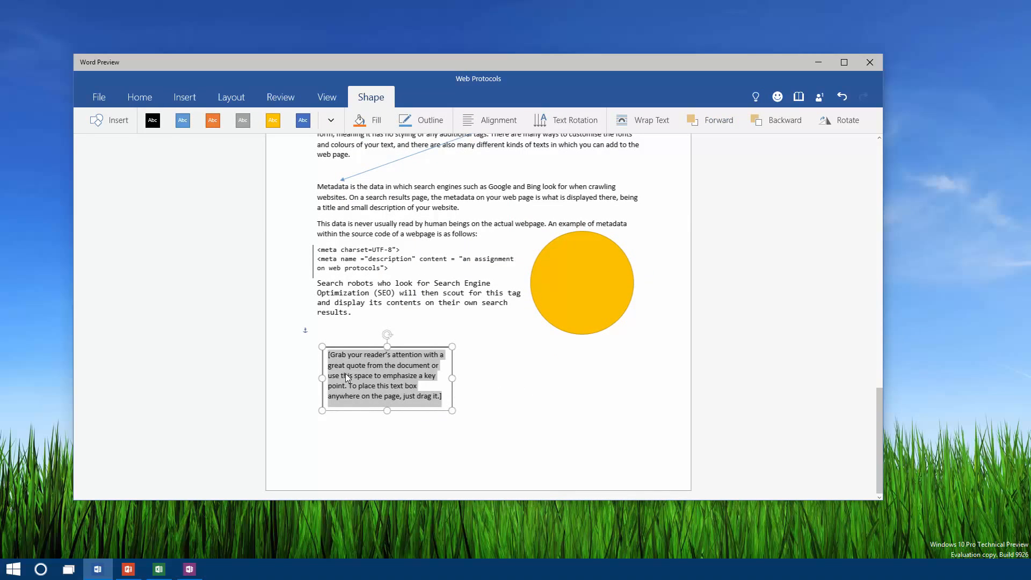
{"action": "type", "text": "Visit WinBet"}
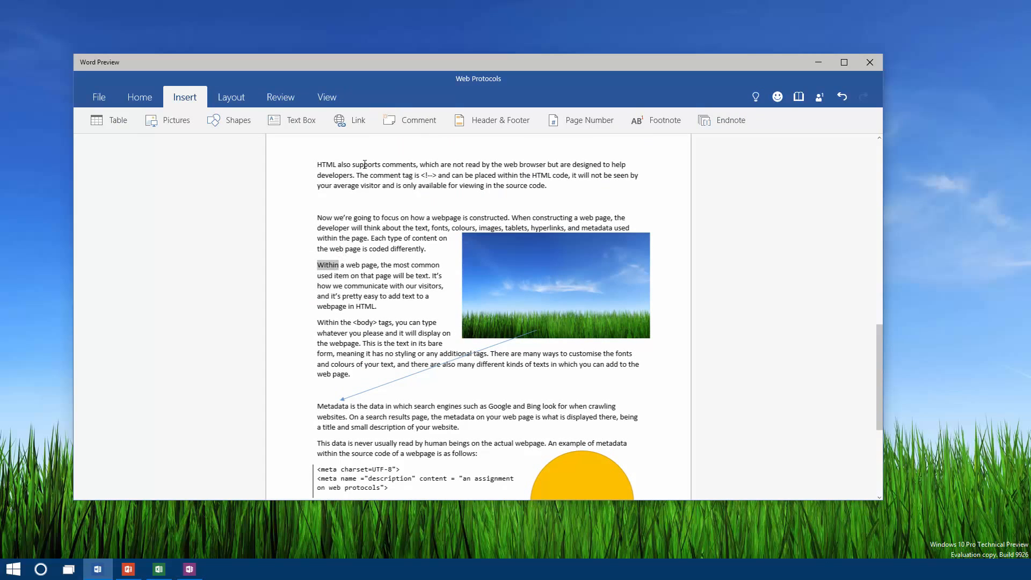
Make the word Within a hyperlink to the WinBeta http address, then select the word Now.
{"action": "left_click", "coordinate": [349, 119]}
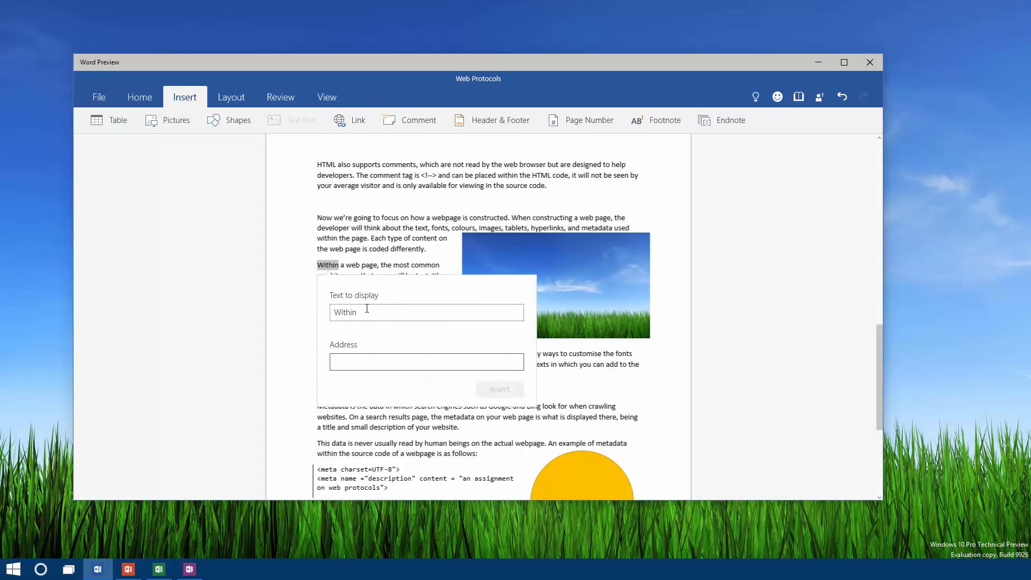
{"action": "type", "text": "http://winbete"}
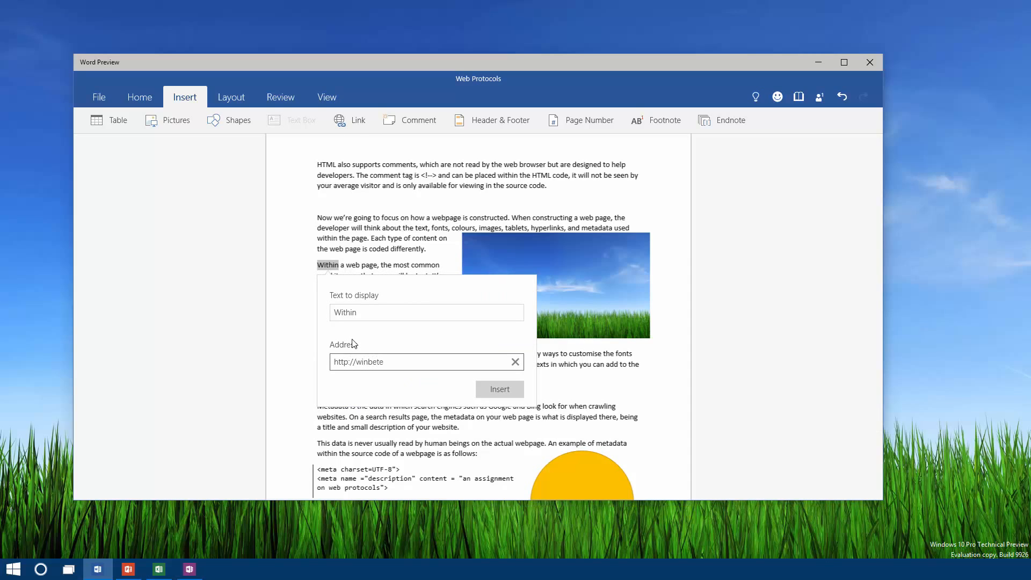
{"action": "left_click", "coordinate": [500, 389]}
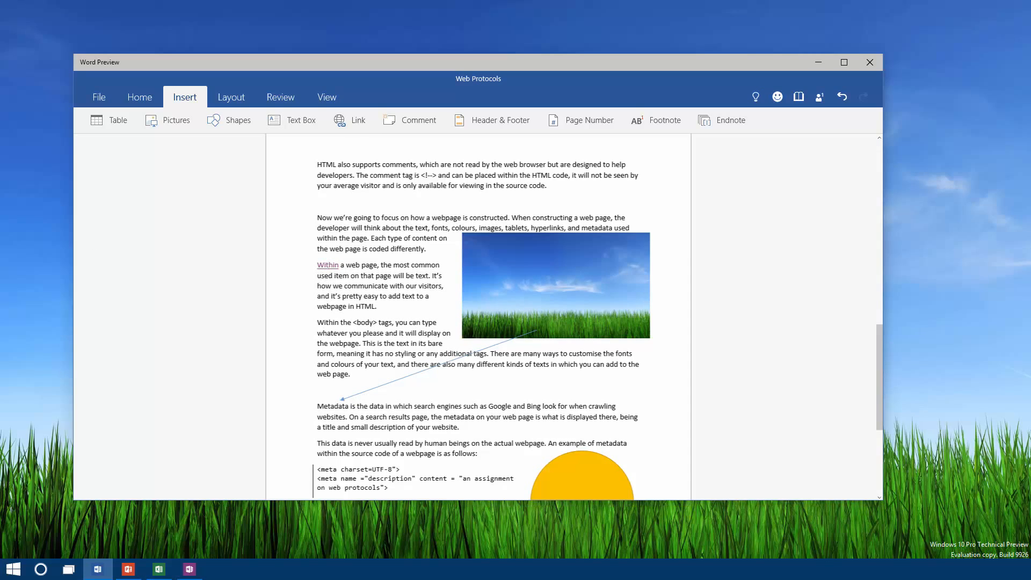
{"action": "left_click", "coordinate": [221, 569]}
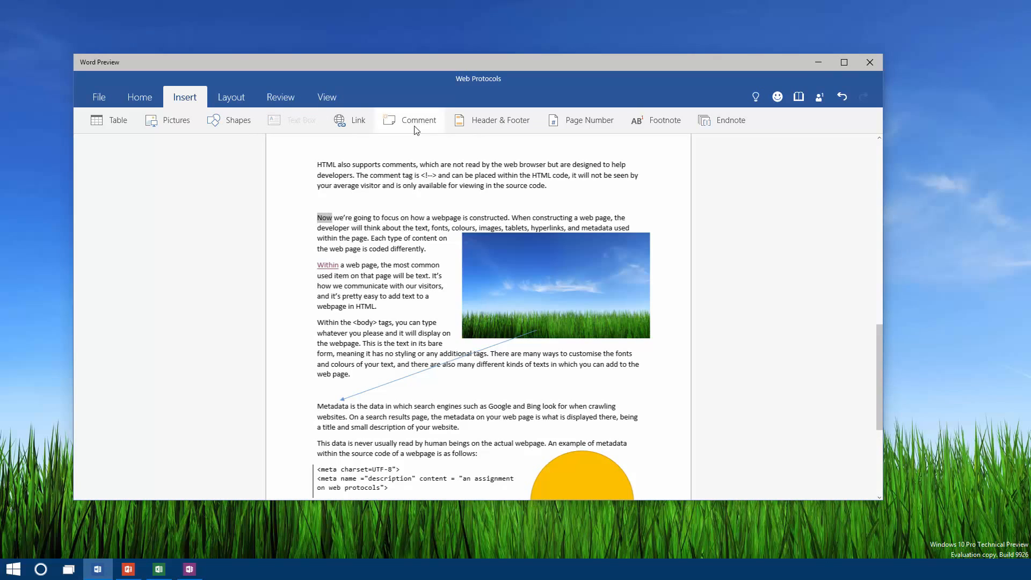
Attach a comment 'Not sure if this works here.' to the word Now and review it.
{"action": "left_click", "coordinate": [418, 119]}
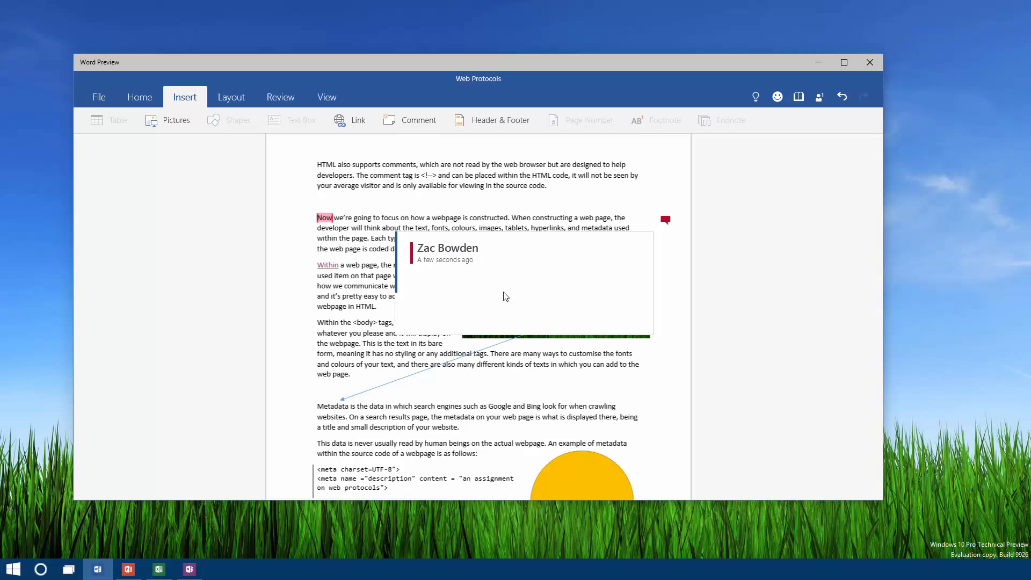
{"action": "type", "text": "Not sure if this wo"}
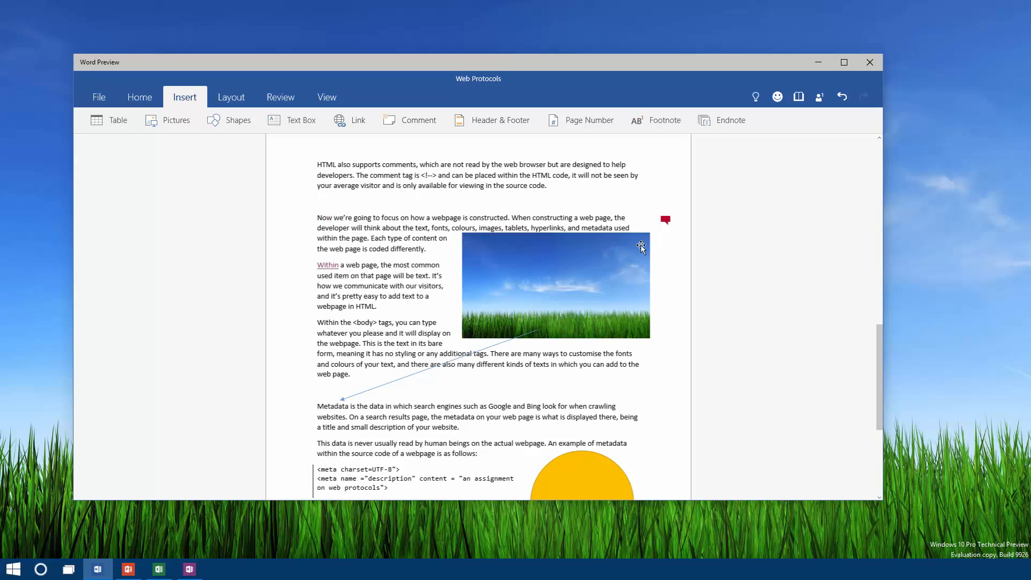
{"action": "left_click", "coordinate": [665, 219]}
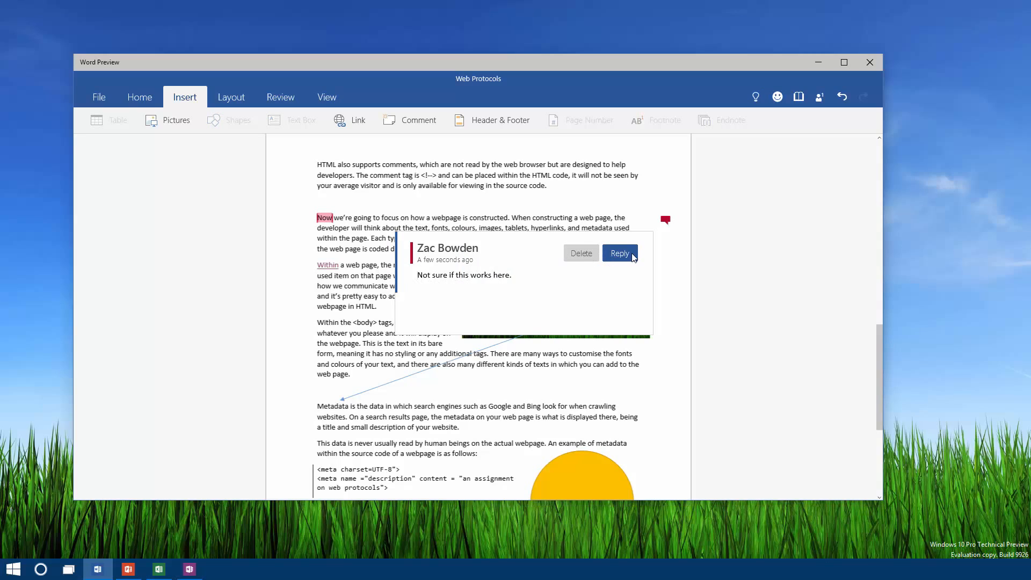
{"action": "left_click", "coordinate": [618, 252]}
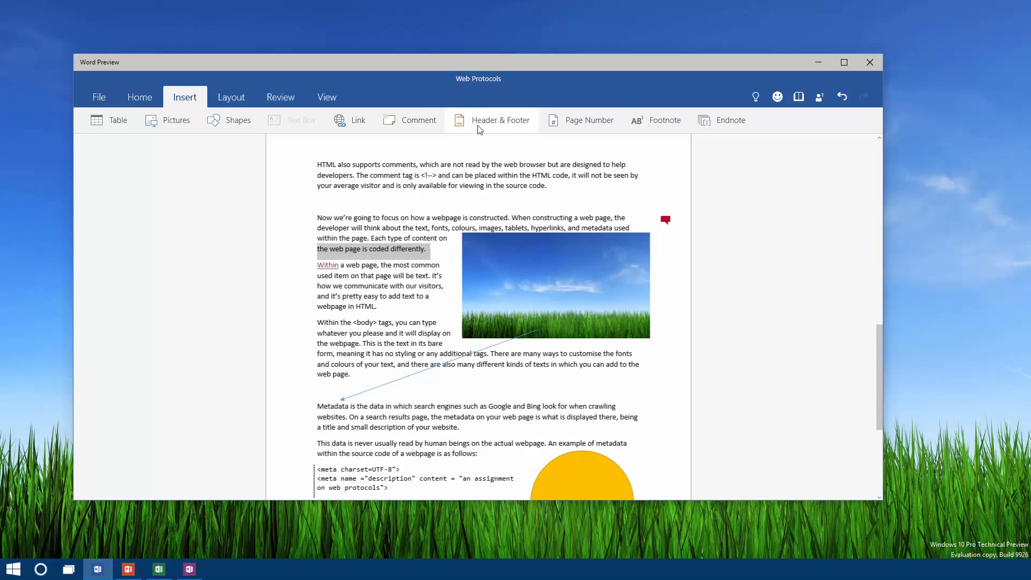
Give the page a header reading Header and a footer reading Copyright 2015.
{"action": "left_click", "coordinate": [499, 119]}
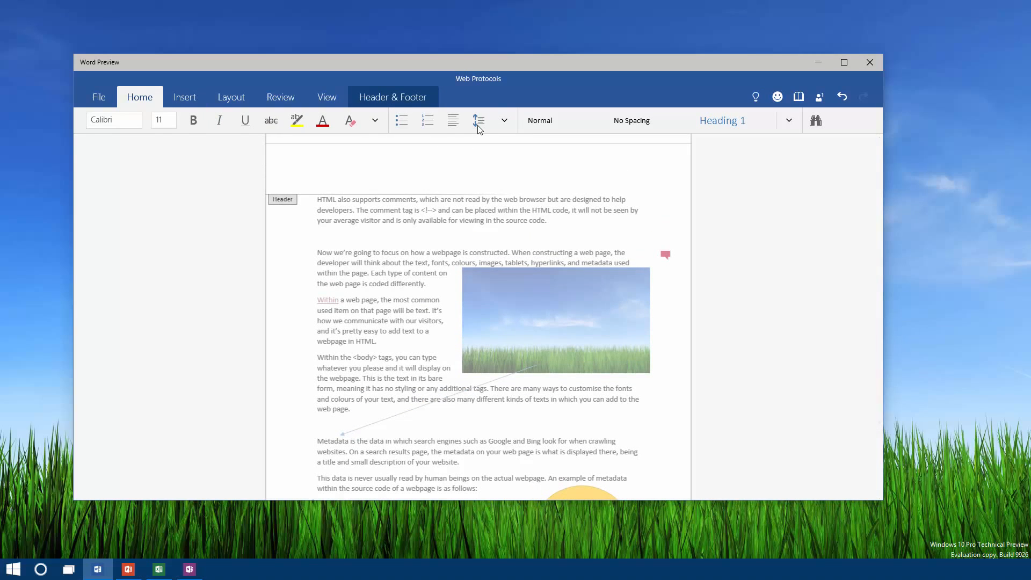
{"action": "type", "text": "Hea"}
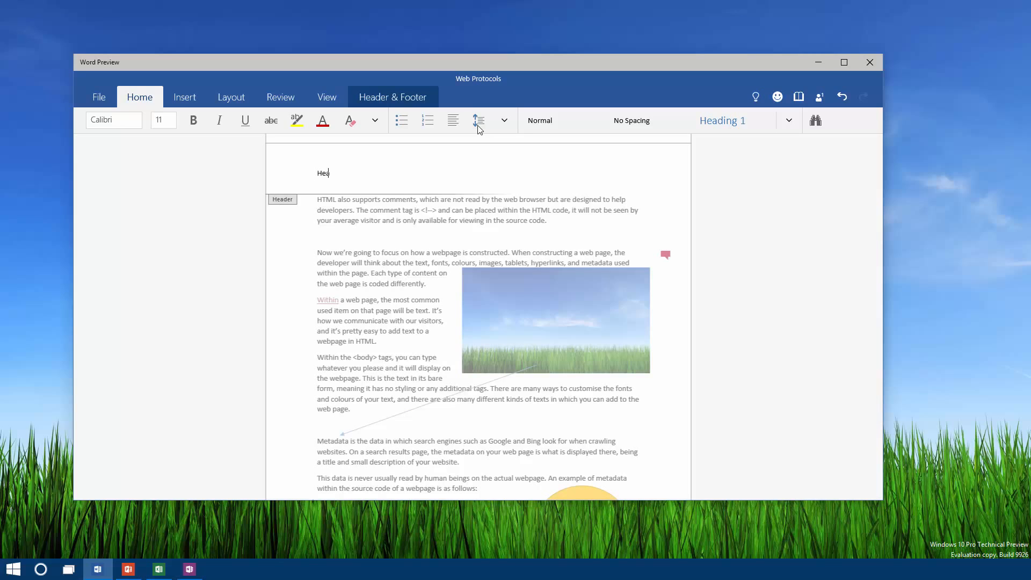
{"action": "type", "text": "der"}
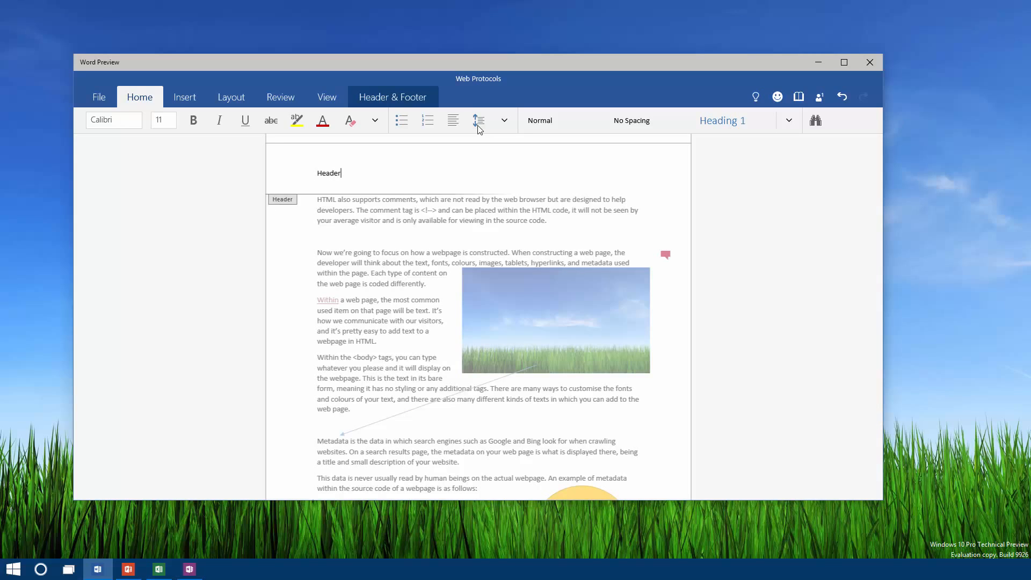
{"action": "scroll", "scroll_direction": "down", "scroll_amount": 3}
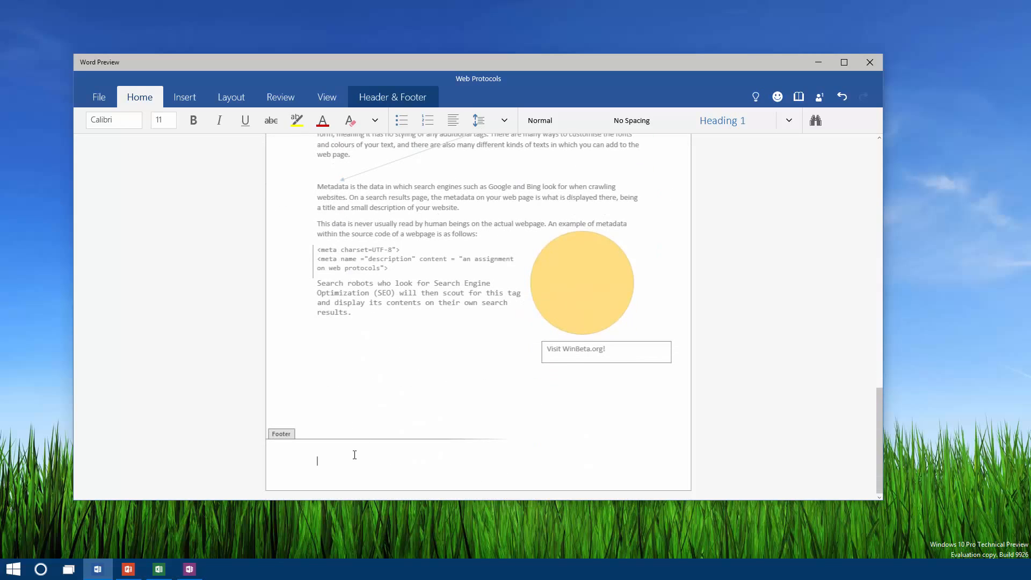
{"action": "type", "text": "Copyright"}
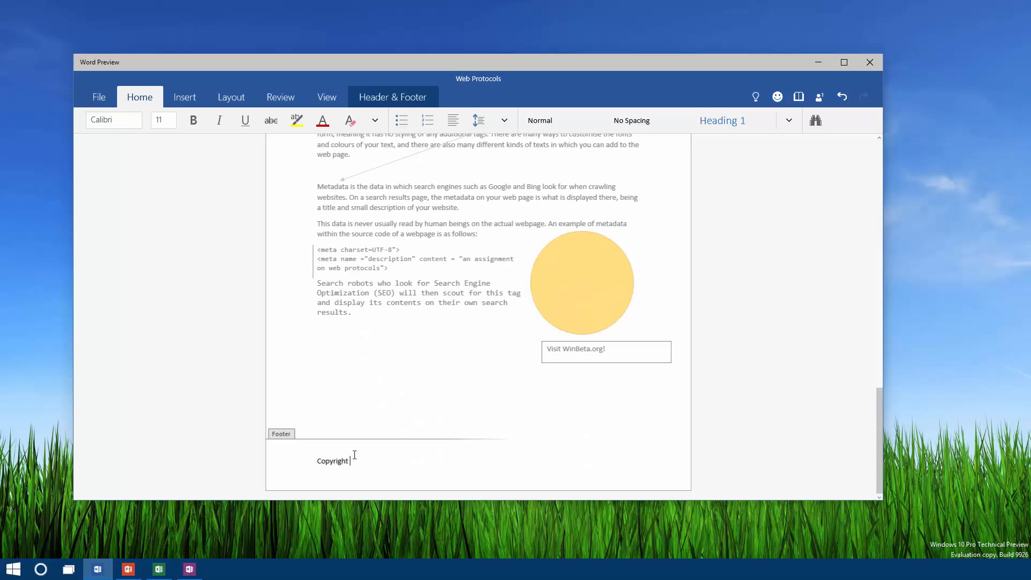
{"action": "type", "text": "2015"}
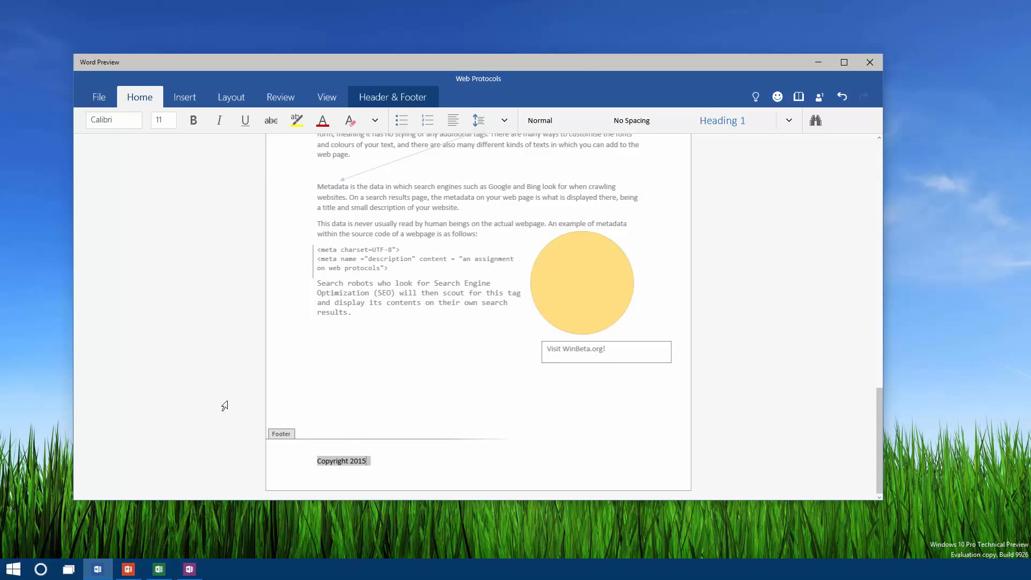
Replace the footer with the Document Info author and enable Different Odd & Even Pages.
{"action": "left_click", "coordinate": [393, 97]}
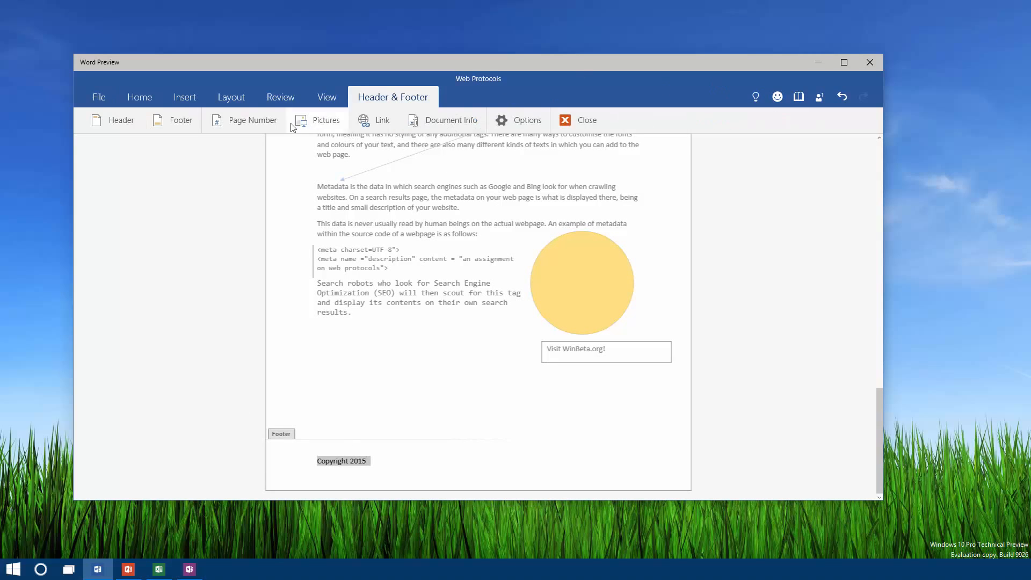
{"action": "mouse_move", "coordinate": [452, 119]}
{"action": "type", "text": "Zac Bowden"}
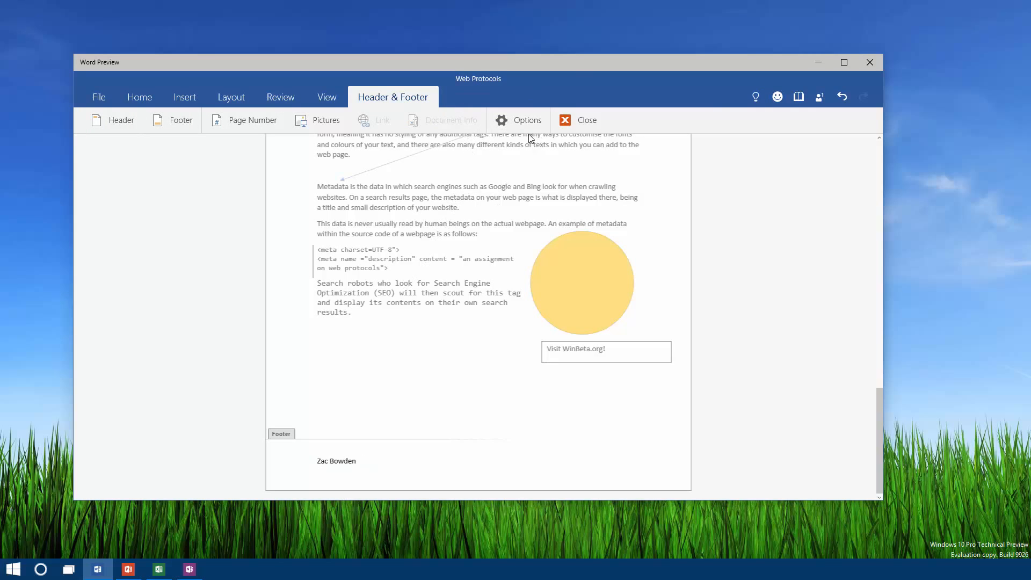
{"action": "left_click", "coordinate": [519, 119]}
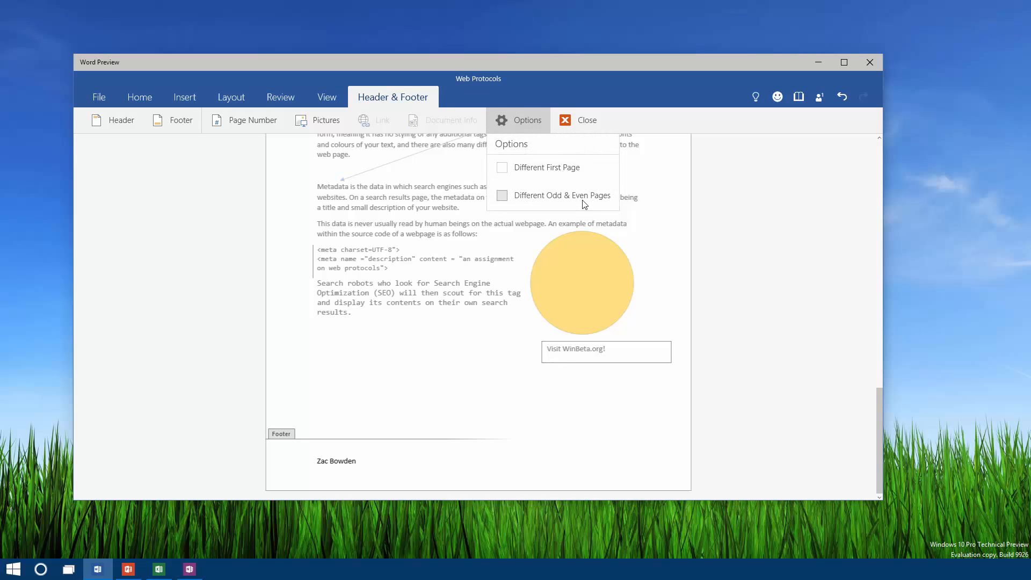
{"action": "left_click", "coordinate": [577, 120]}
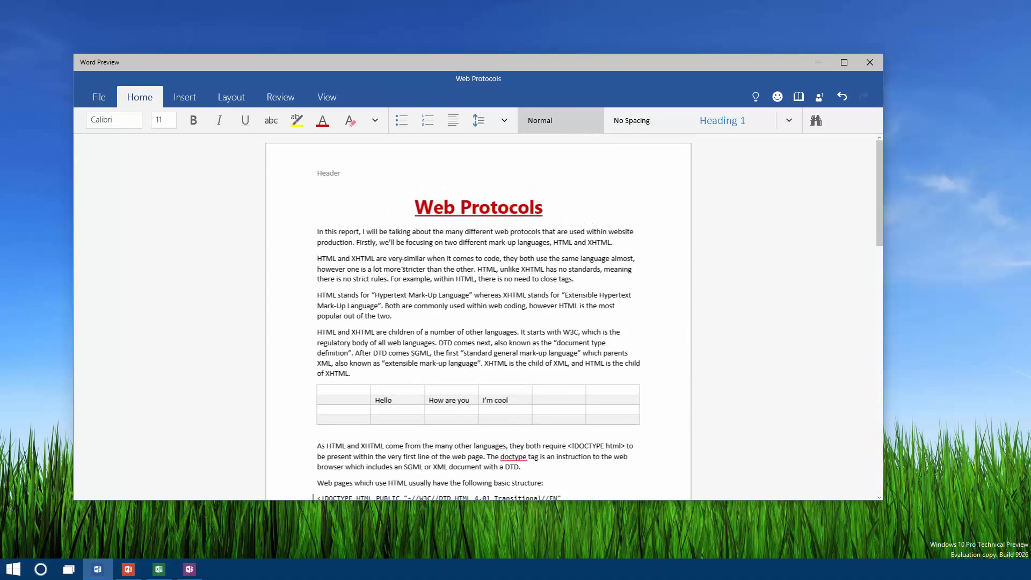
Add a page number at a position chosen from the Page Number gallery.
{"action": "scroll", "scroll_direction": "down", "scroll_amount": 3}
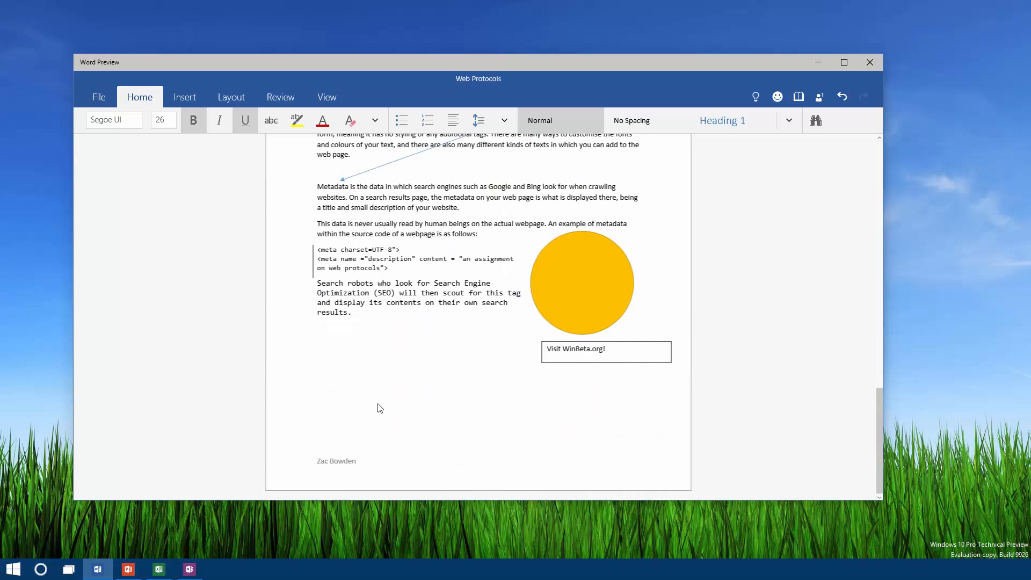
{"action": "left_click", "coordinate": [185, 97]}
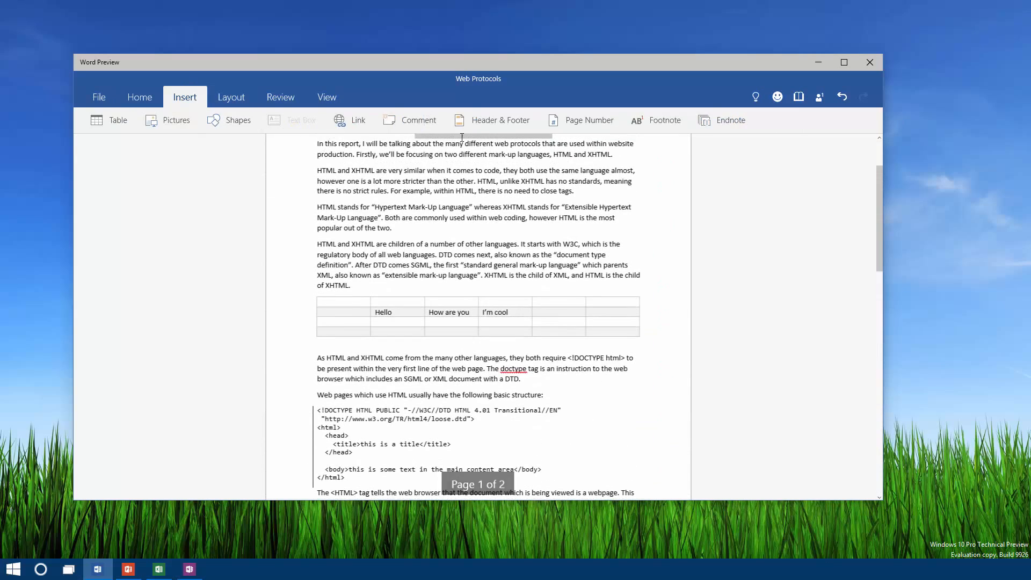
{"action": "left_click", "coordinate": [588, 120]}
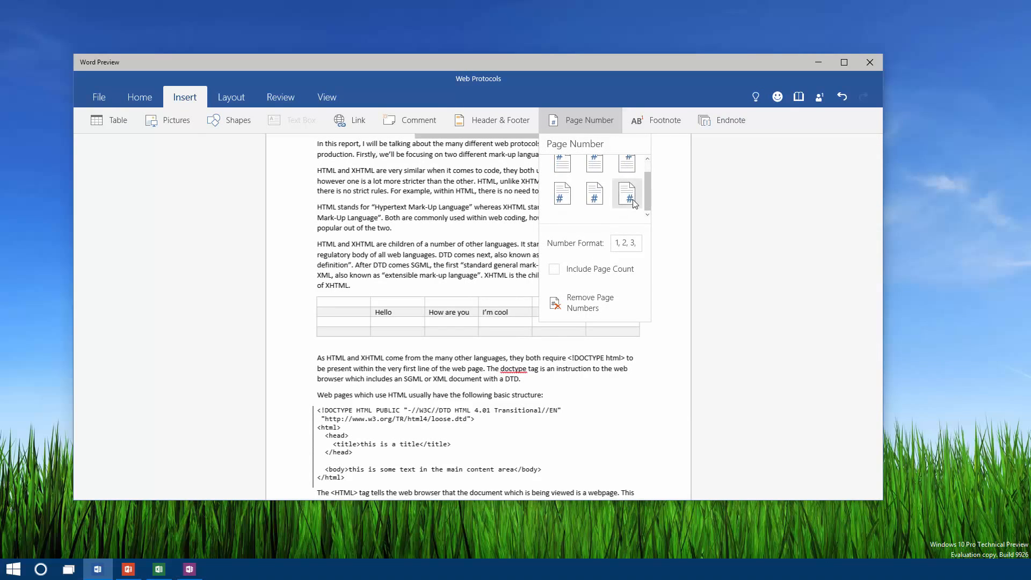
{"action": "left_click", "coordinate": [625, 193]}
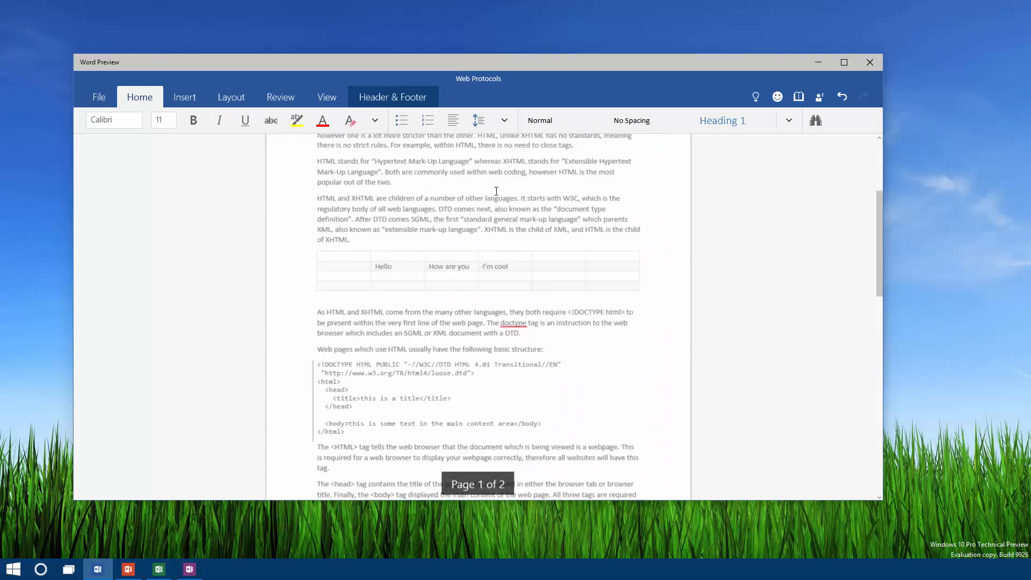
{"action": "left_click", "coordinate": [184, 96]}
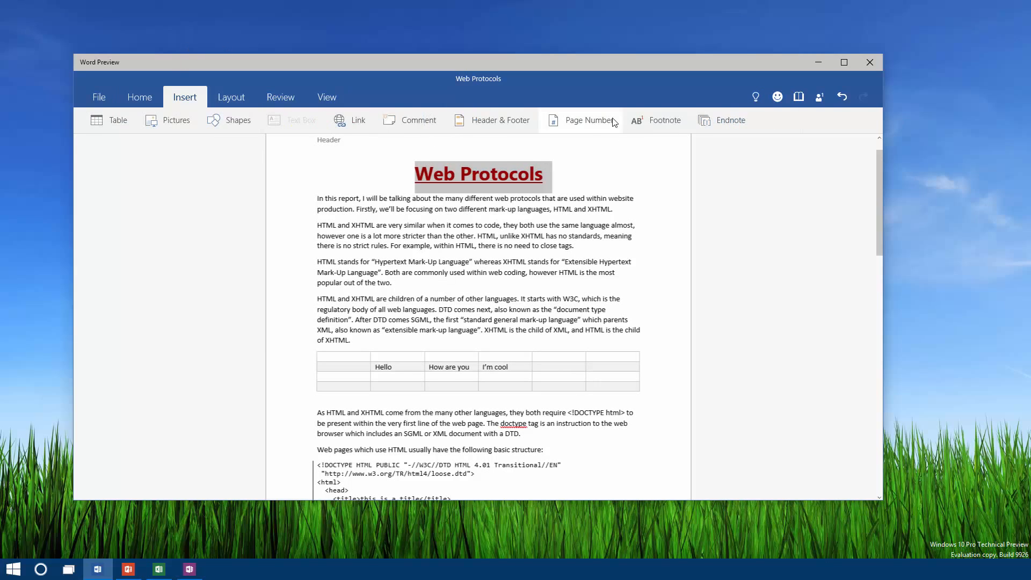
Add footnote 1 reading 'Good' to the Web Protocols title, then show the Layout options.
{"action": "left_click", "coordinate": [664, 120]}
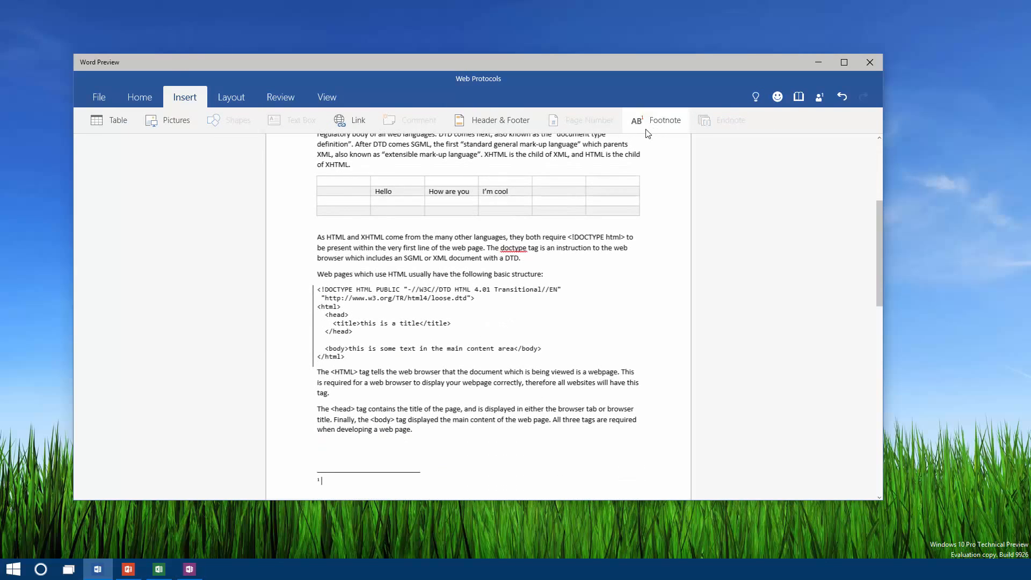
{"action": "type", "text": "Good"}
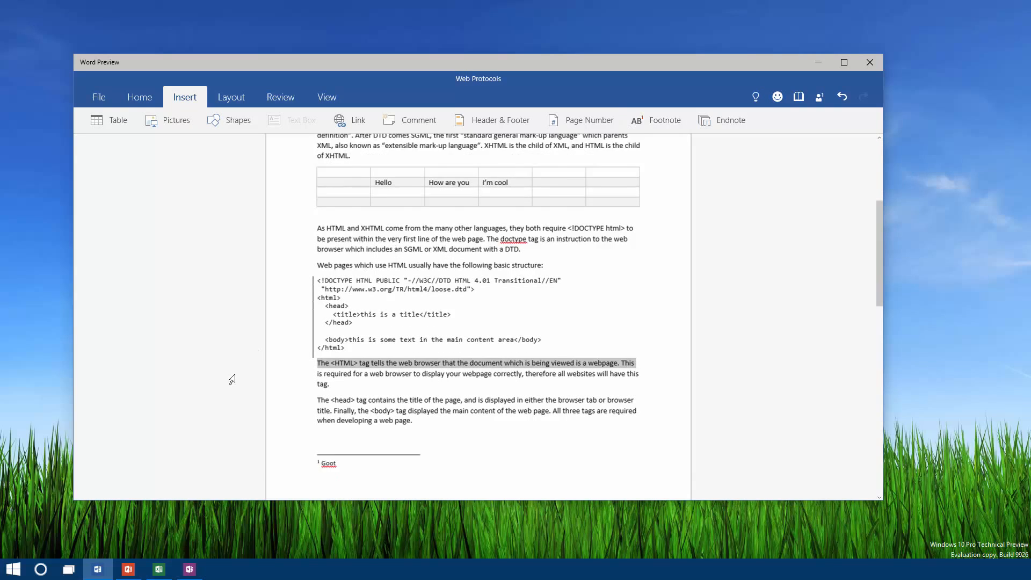
{"action": "scroll", "scroll_direction": "down", "scroll_amount": 3}
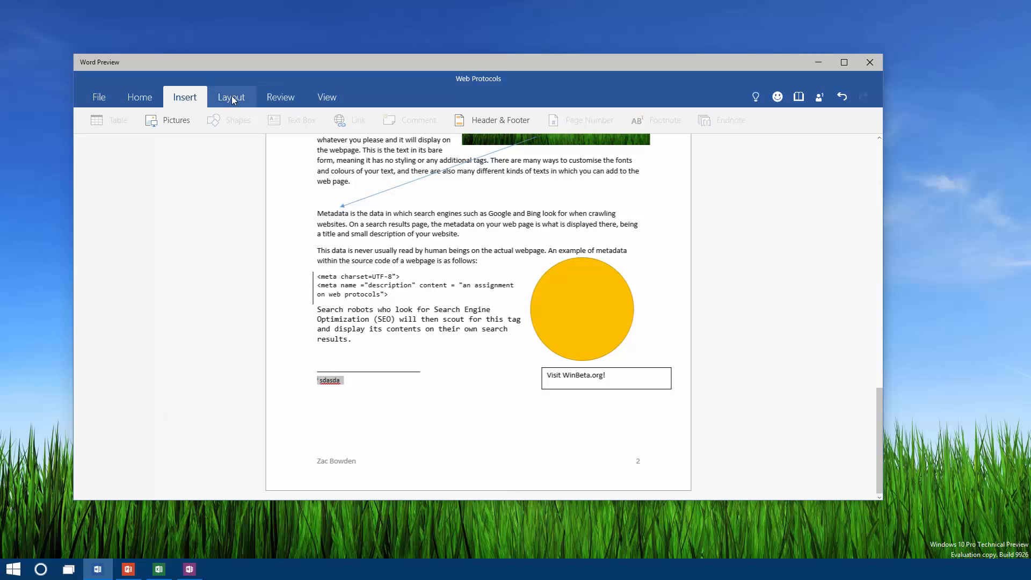
{"action": "left_click", "coordinate": [231, 97]}
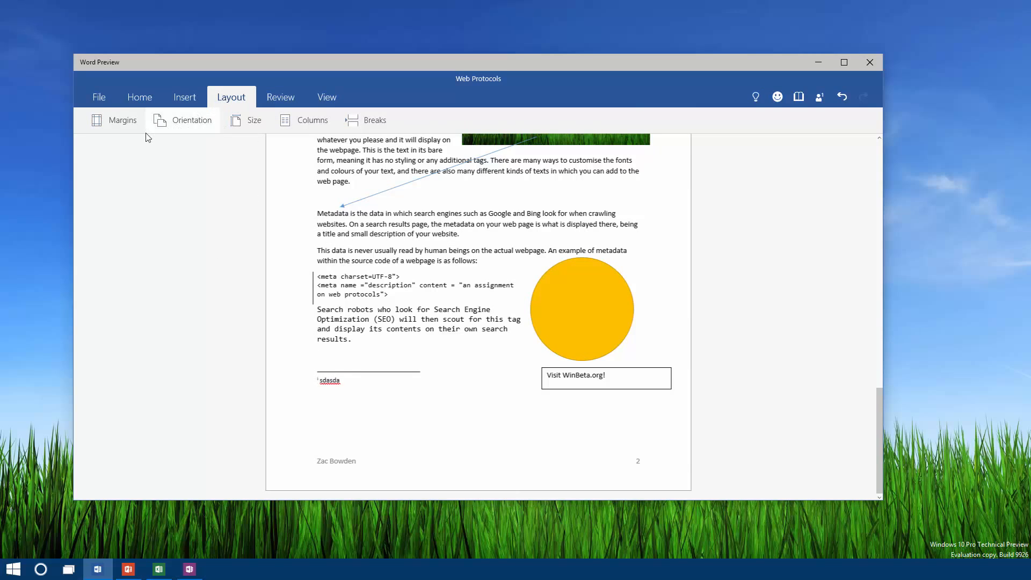
{"action": "mouse_move", "coordinate": [191, 120]}
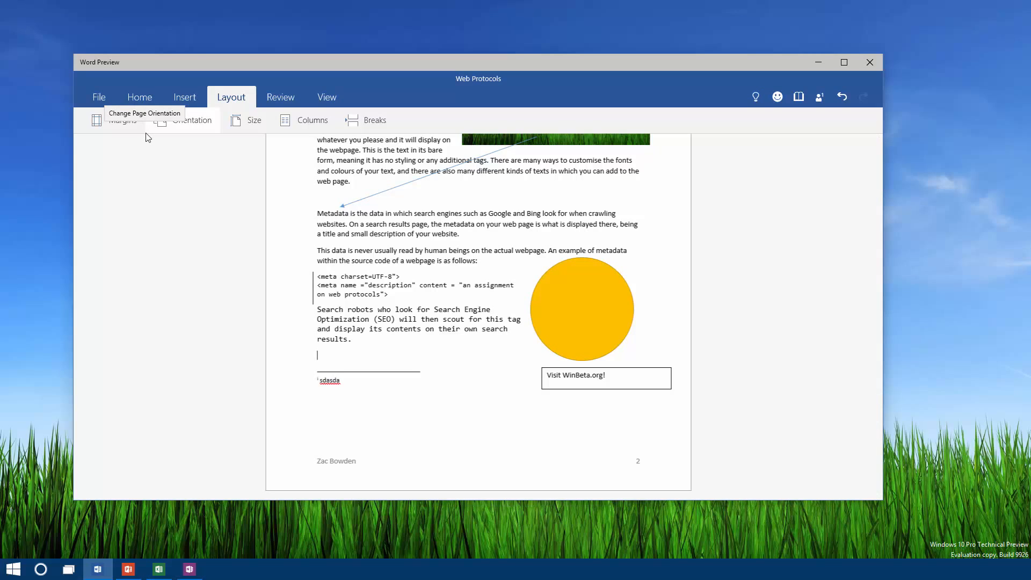
{"action": "left_click", "coordinate": [113, 119]}
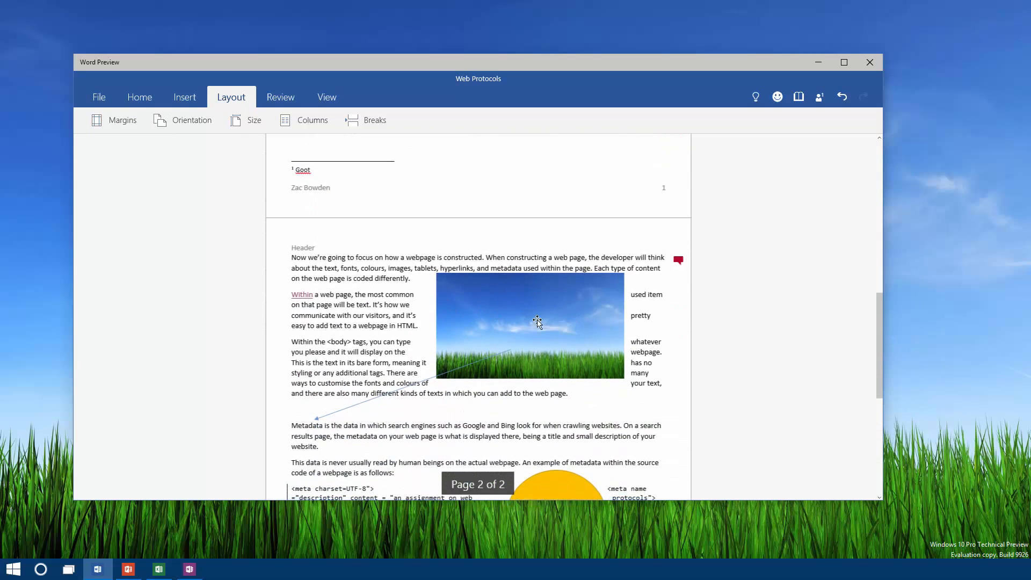
{"action": "left_click", "coordinate": [113, 119]}
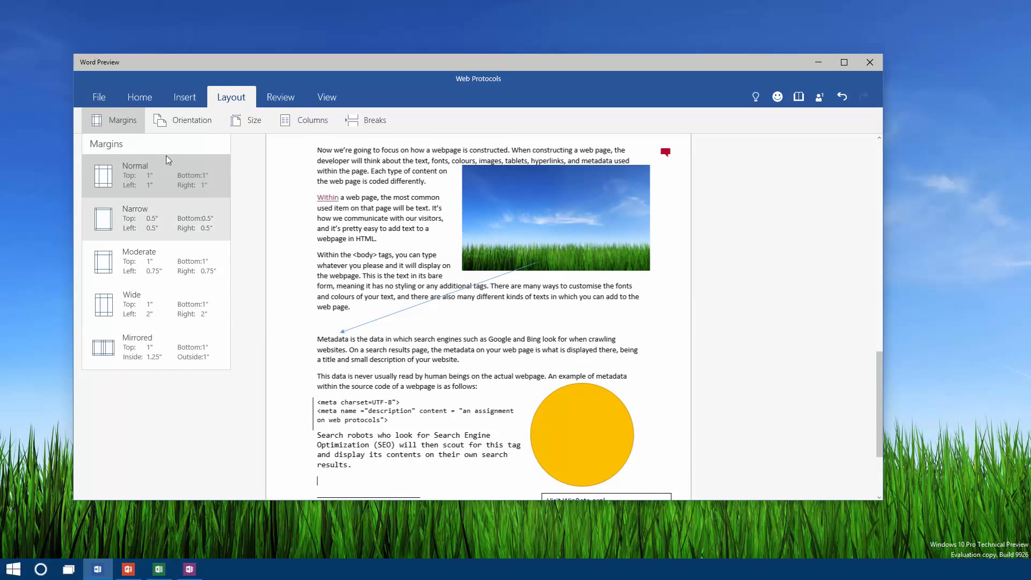
{"action": "left_click", "coordinate": [191, 119]}
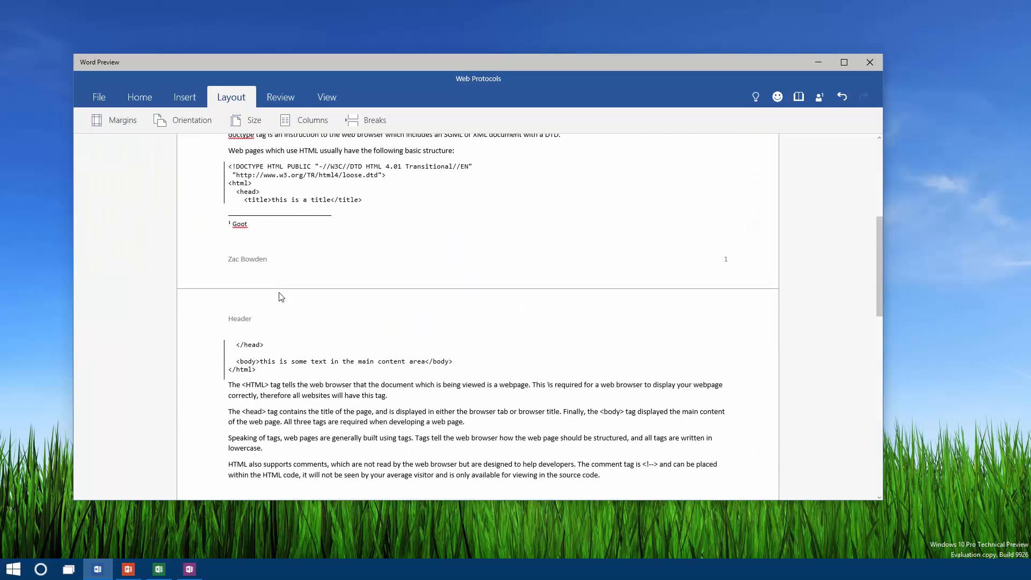
{"action": "scroll", "scroll_direction": "up", "scroll_amount": 3}
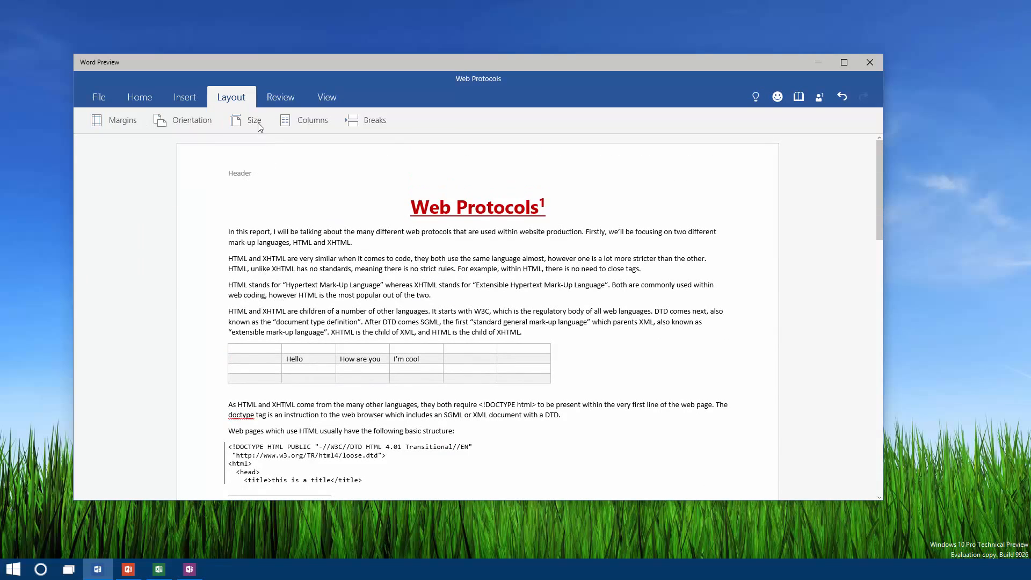
{"action": "left_click", "coordinate": [247, 119]}
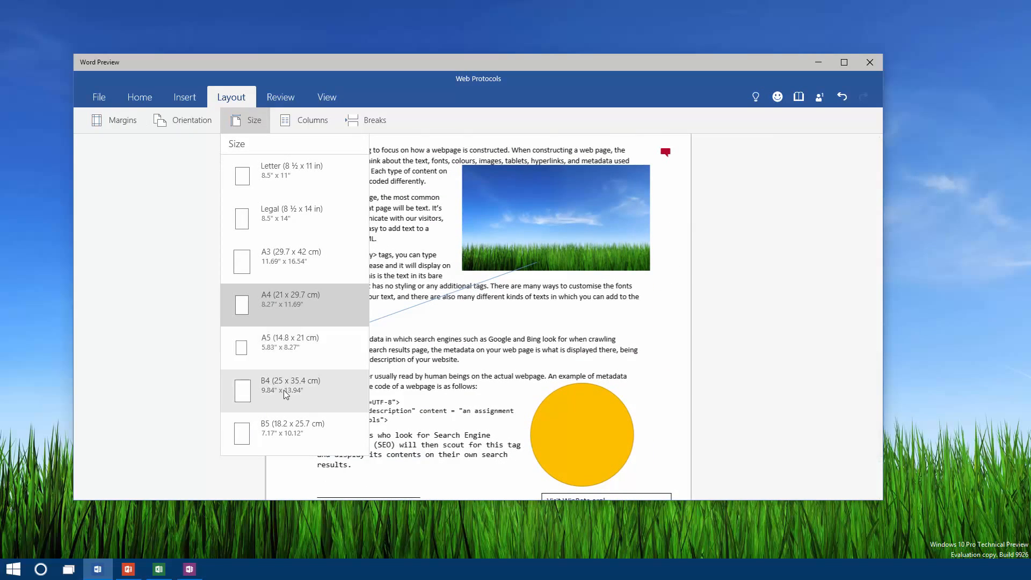
{"action": "left_click", "coordinate": [304, 120]}
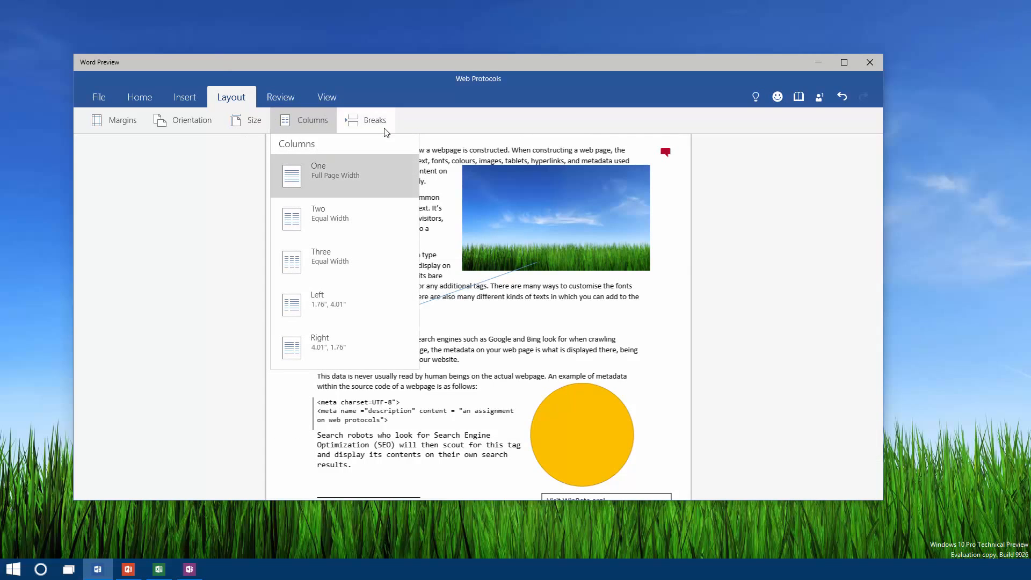
{"action": "left_click", "coordinate": [366, 119]}
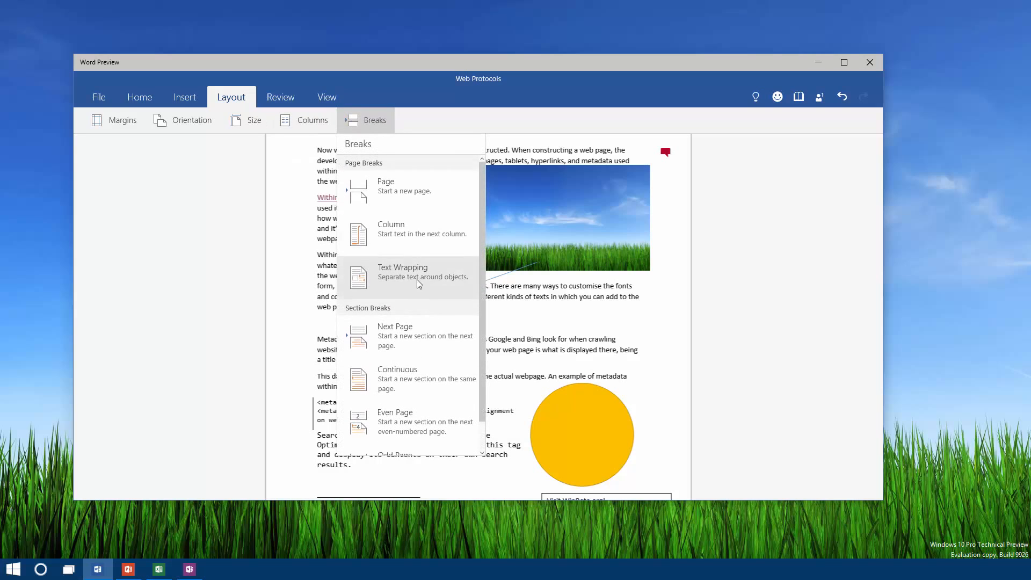
{"action": "left_click", "coordinate": [280, 97]}
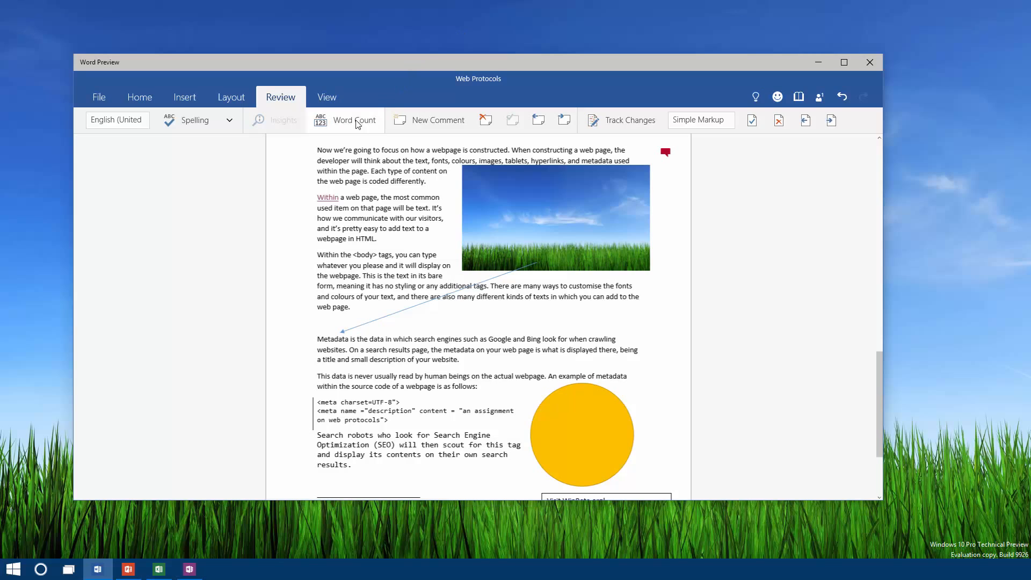
Check the report's word count on Review, then move to the View options.
{"action": "left_click", "coordinate": [345, 120]}
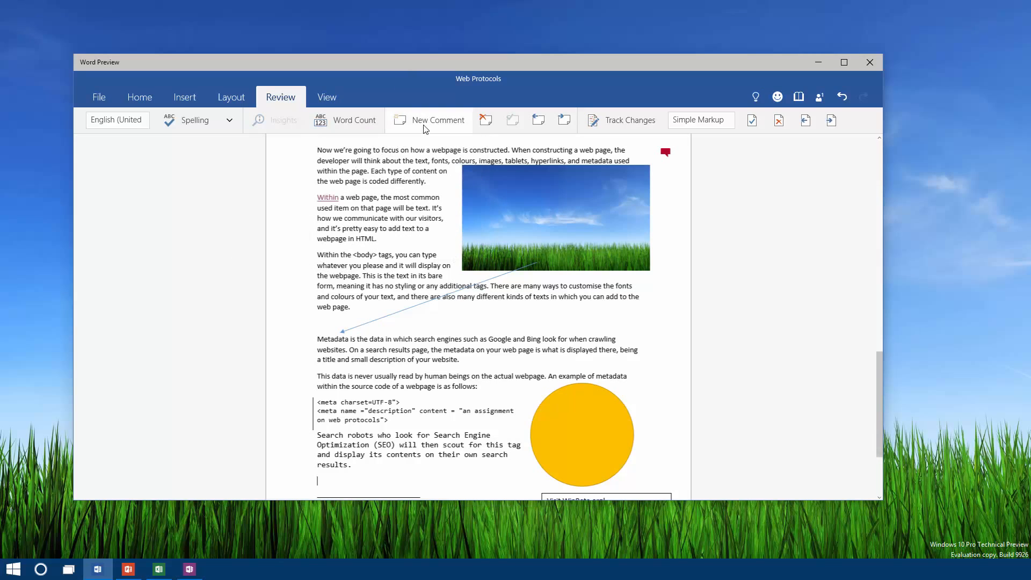
{"action": "mouse_move", "coordinate": [486, 120]}
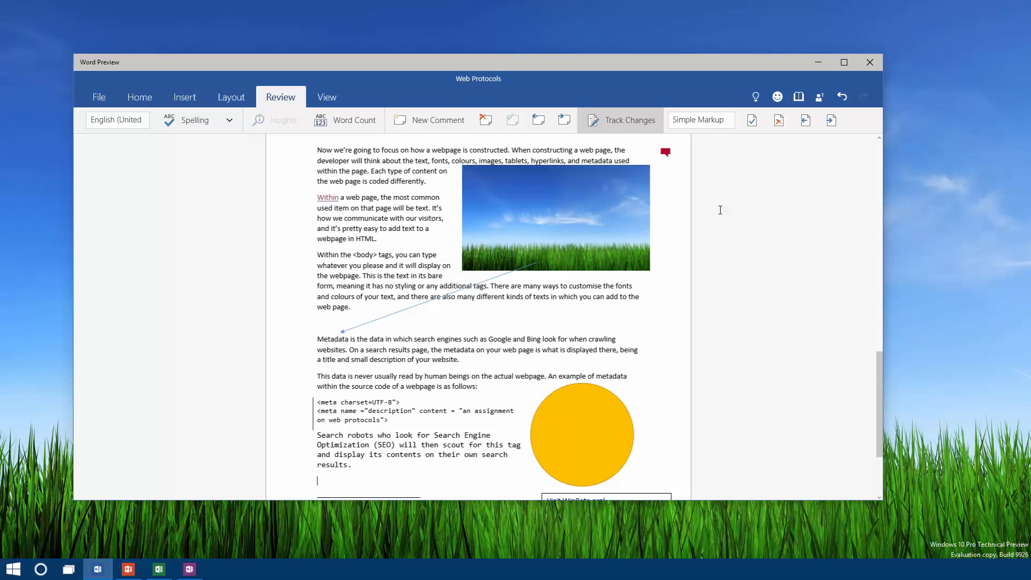
{"action": "left_click", "coordinate": [326, 97]}
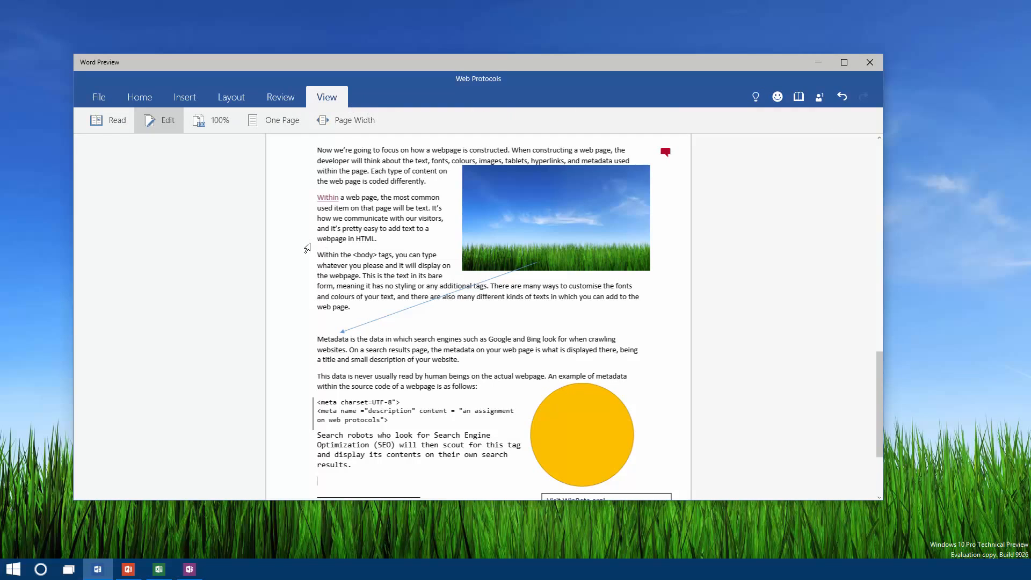
{"action": "left_click", "coordinate": [106, 119]}
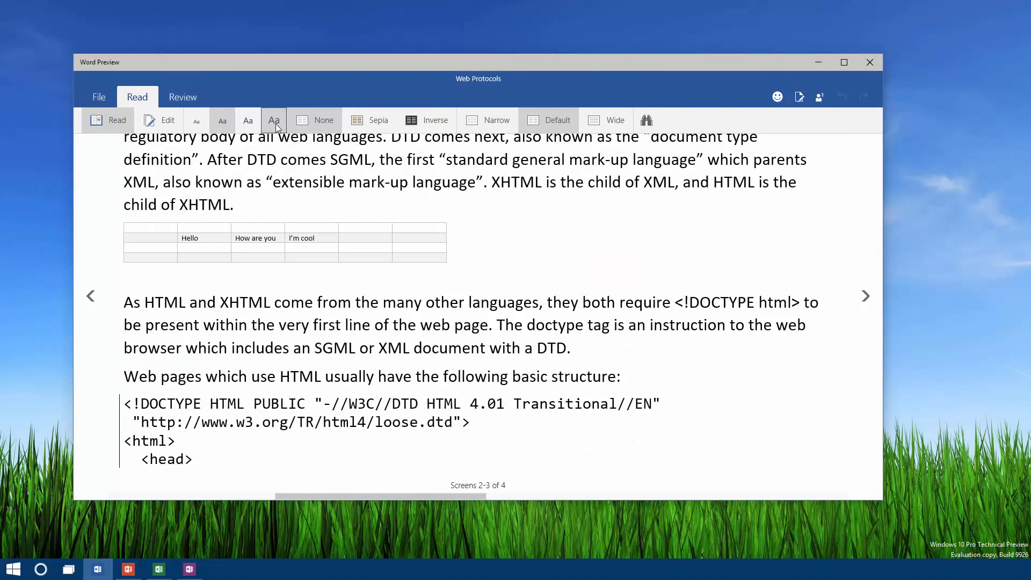
{"action": "left_click", "coordinate": [426, 119]}
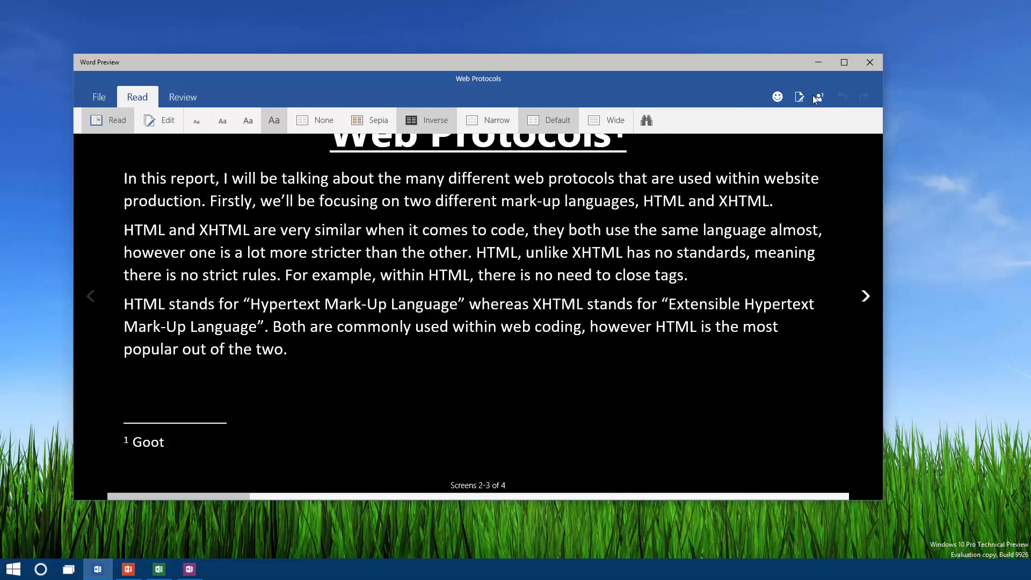
{"action": "left_click", "coordinate": [160, 119]}
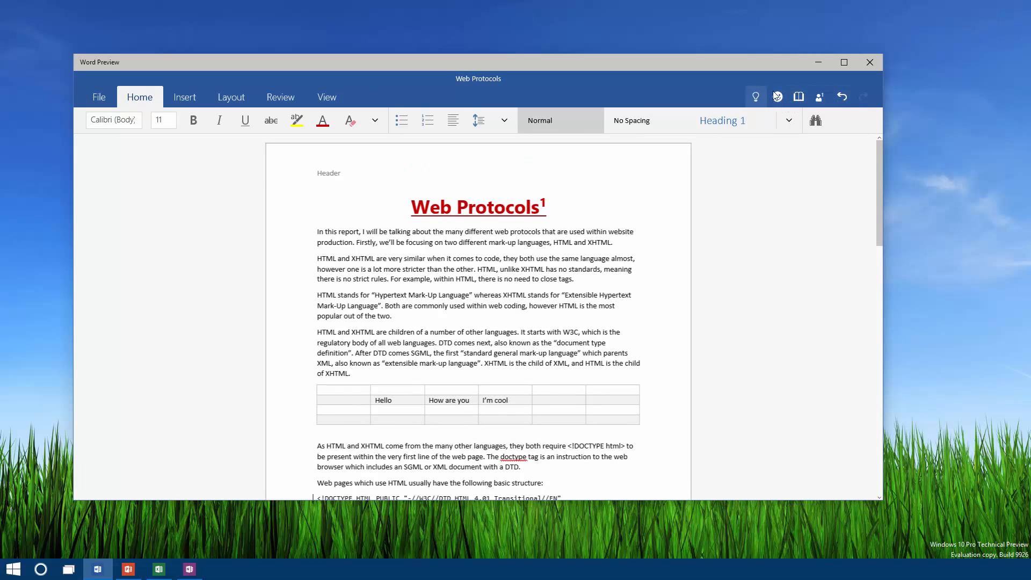
{"action": "mouse_move", "coordinate": [757, 95]}
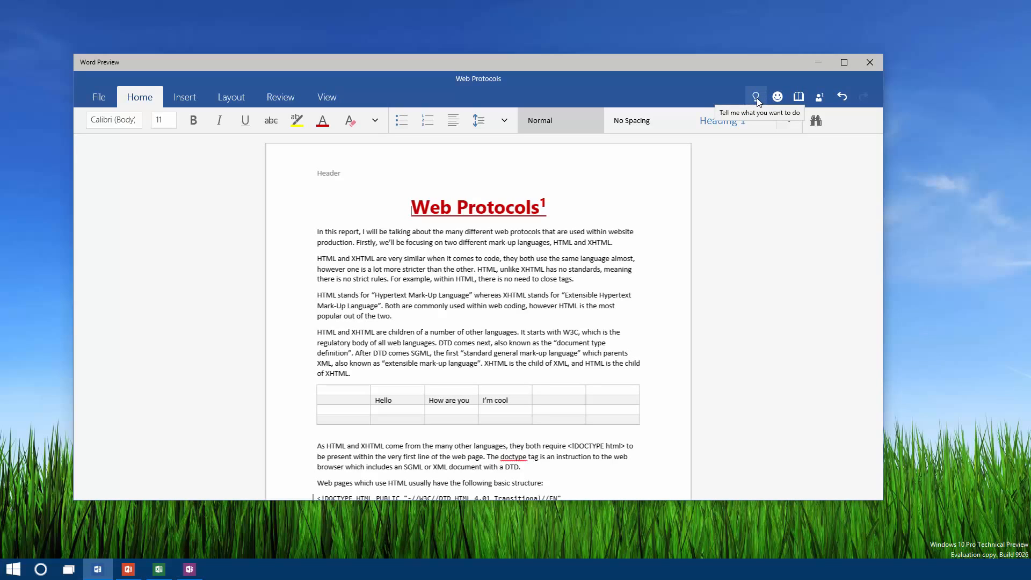
Split the first cell of the empty top table into two cells via the Table options.
{"action": "left_click", "coordinate": [755, 96]}
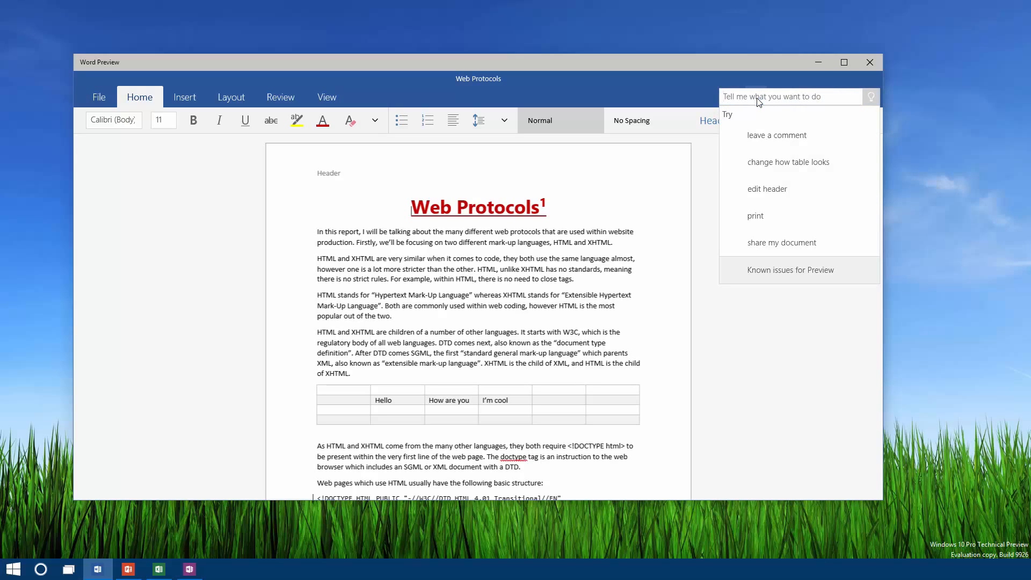
{"action": "type", "text": "inse"}
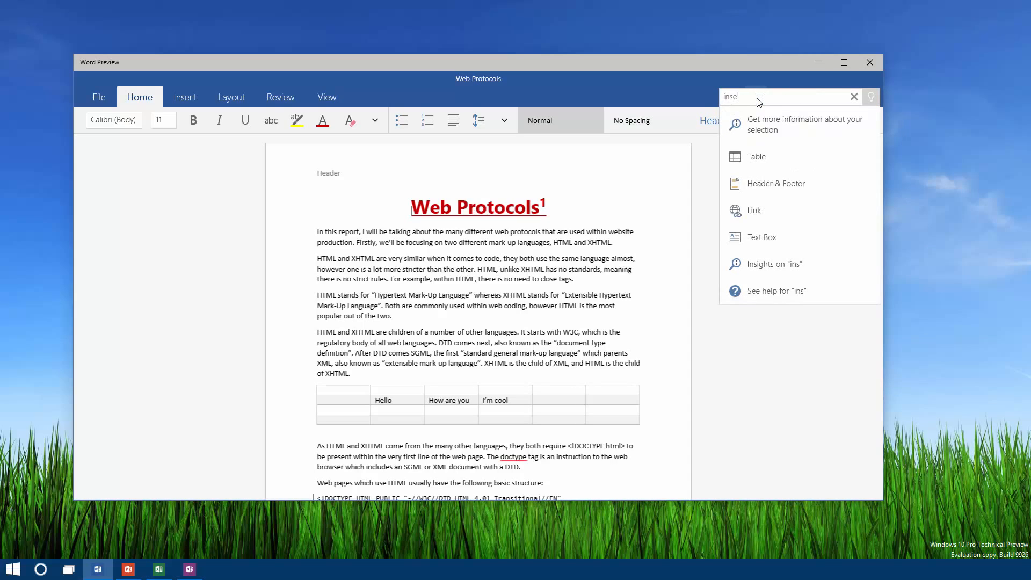
{"action": "type", "text": "r"}
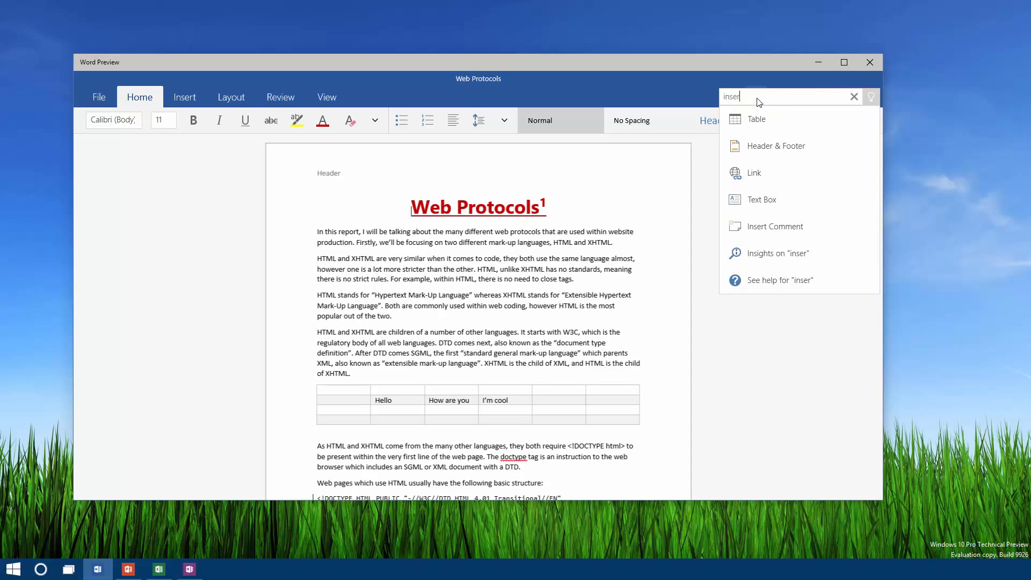
{"action": "left_click", "coordinate": [756, 119]}
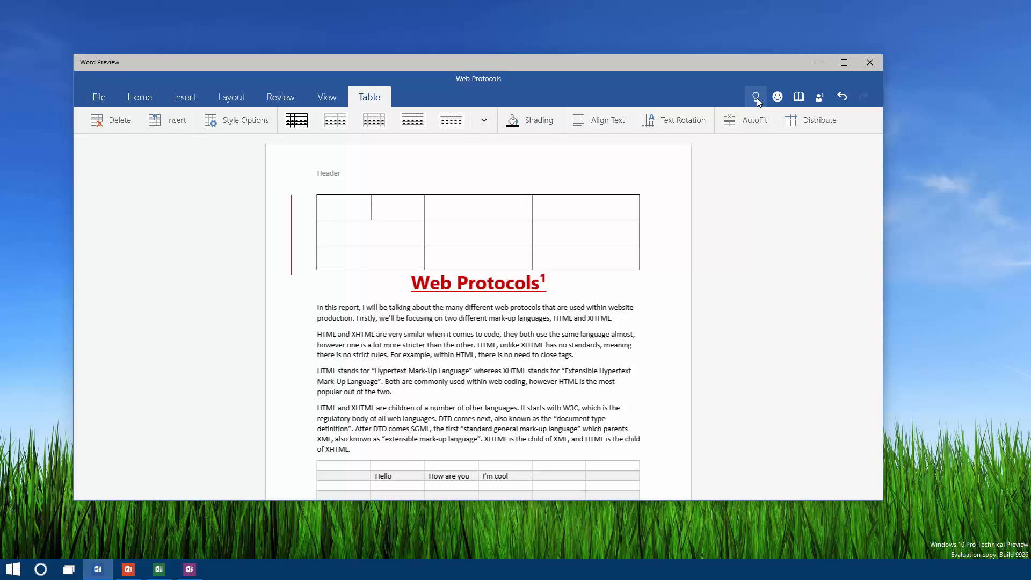
{"action": "left_click", "coordinate": [757, 96]}
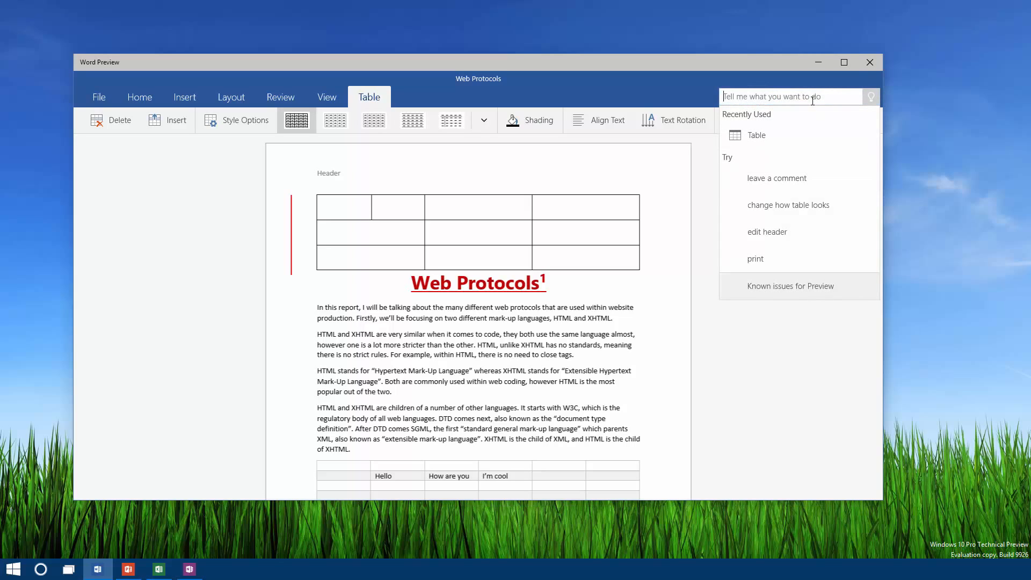
{"action": "mouse_move", "coordinate": [791, 96]}
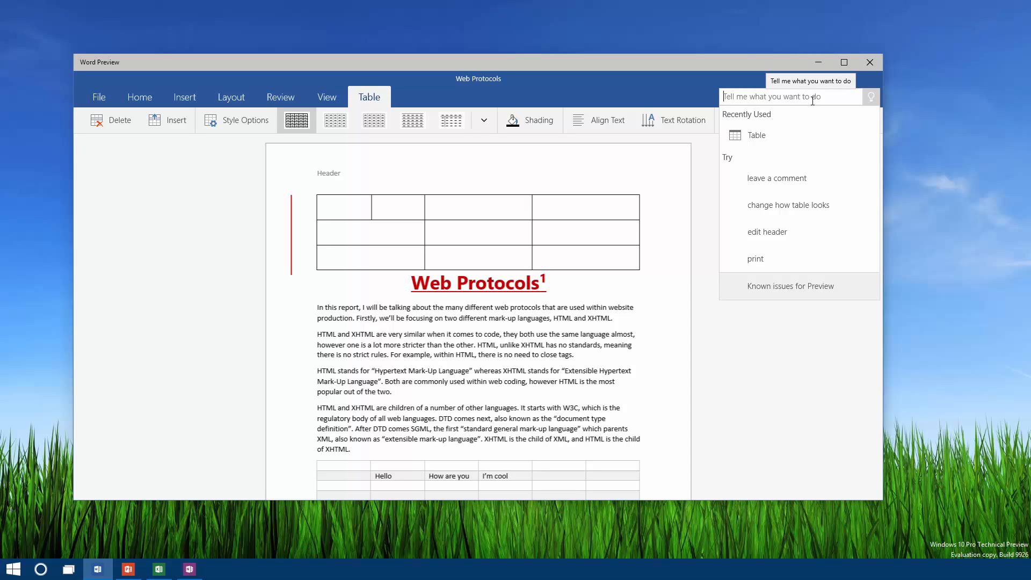
{"action": "type", "text": "pro"}
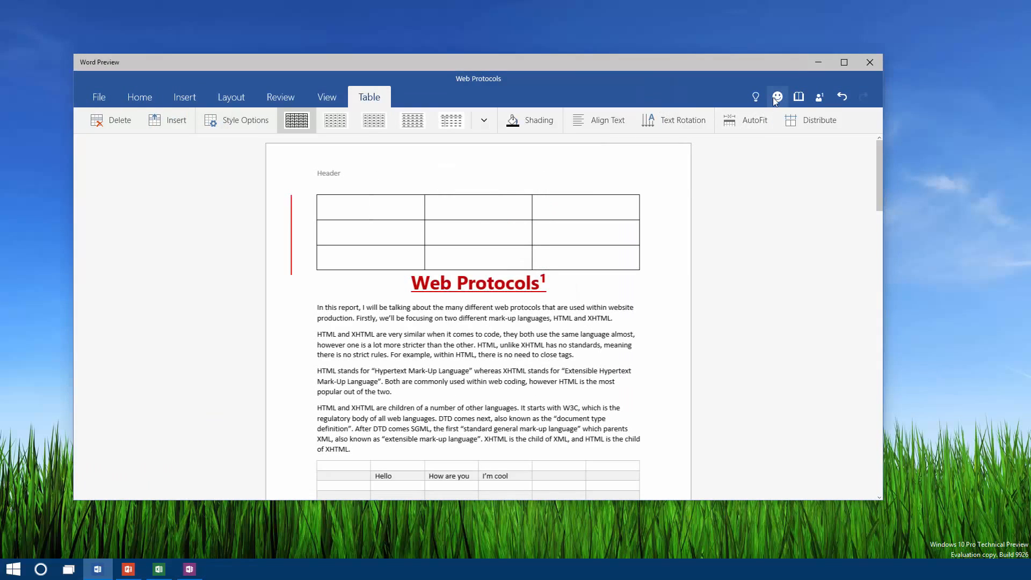
{"action": "left_click", "coordinate": [776, 97]}
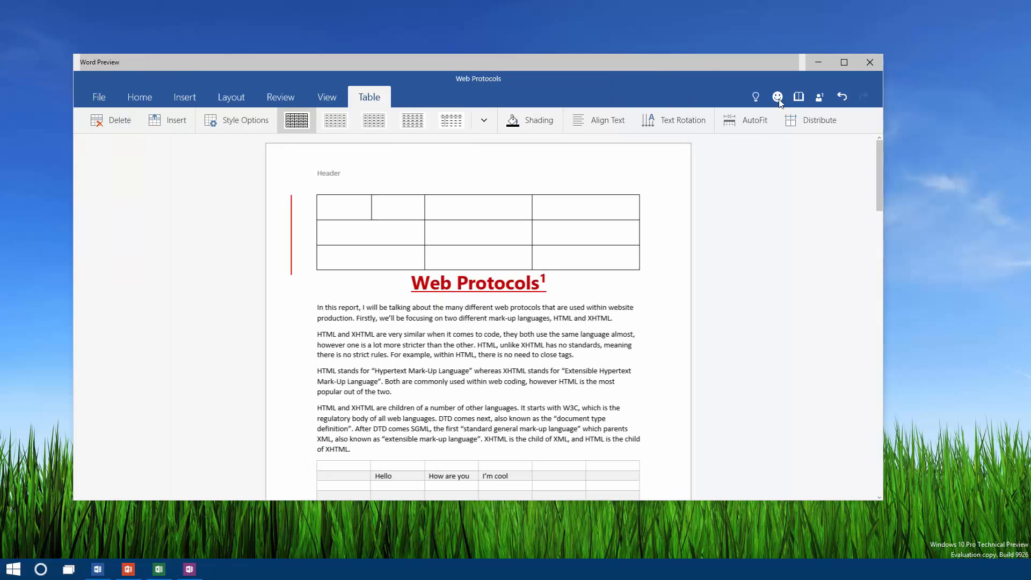
Try Read mode, return to editing, and start inviting people from the Share pane.
{"action": "left_click", "coordinate": [798, 96]}
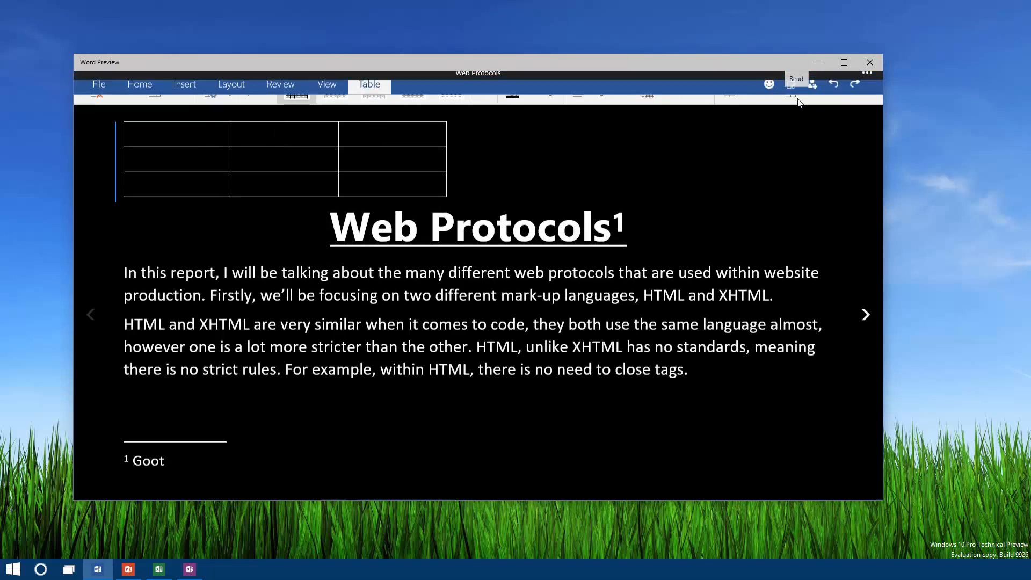
{"action": "left_click", "coordinate": [796, 79]}
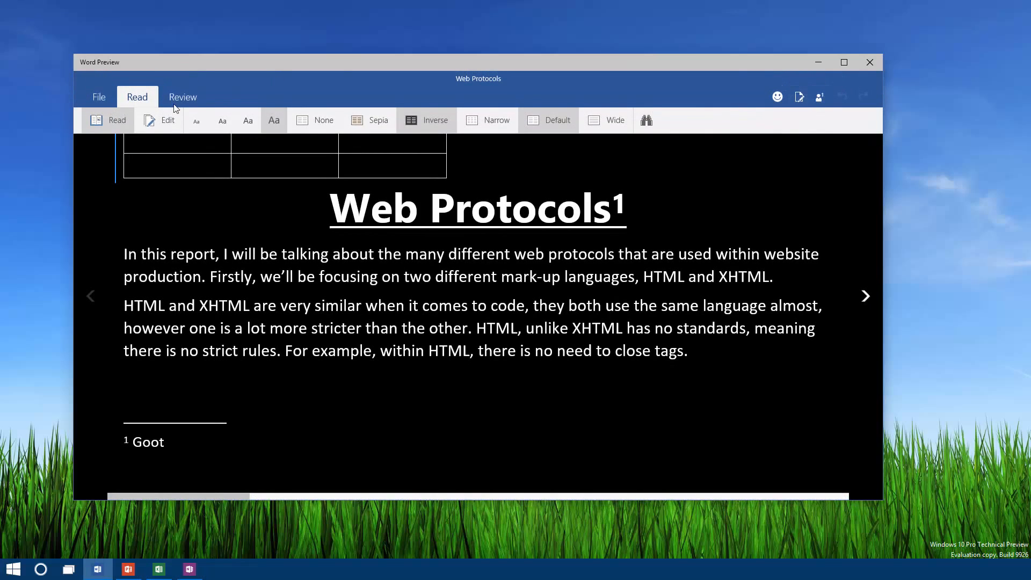
{"action": "left_click", "coordinate": [167, 119]}
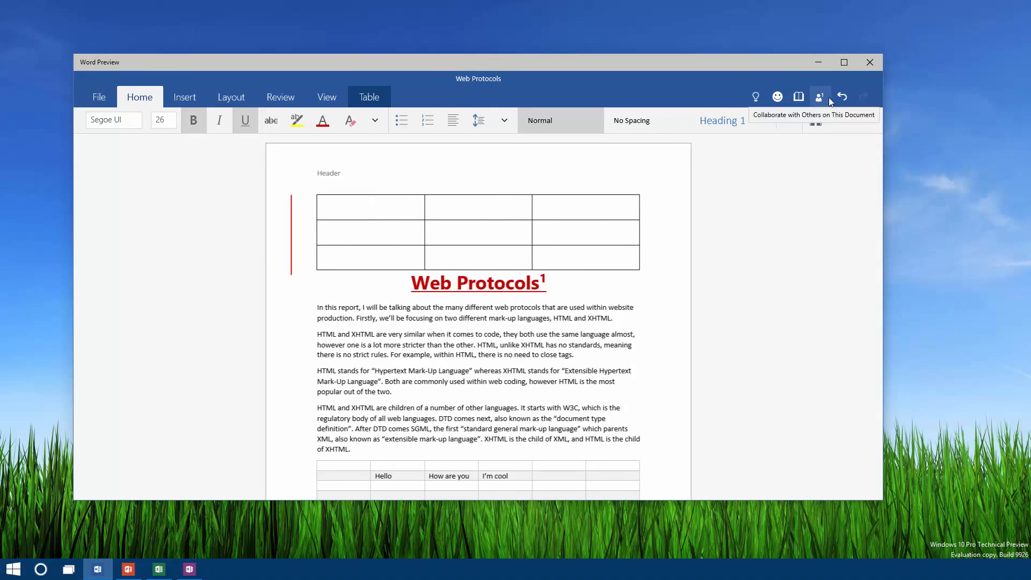
{"action": "left_click", "coordinate": [820, 97]}
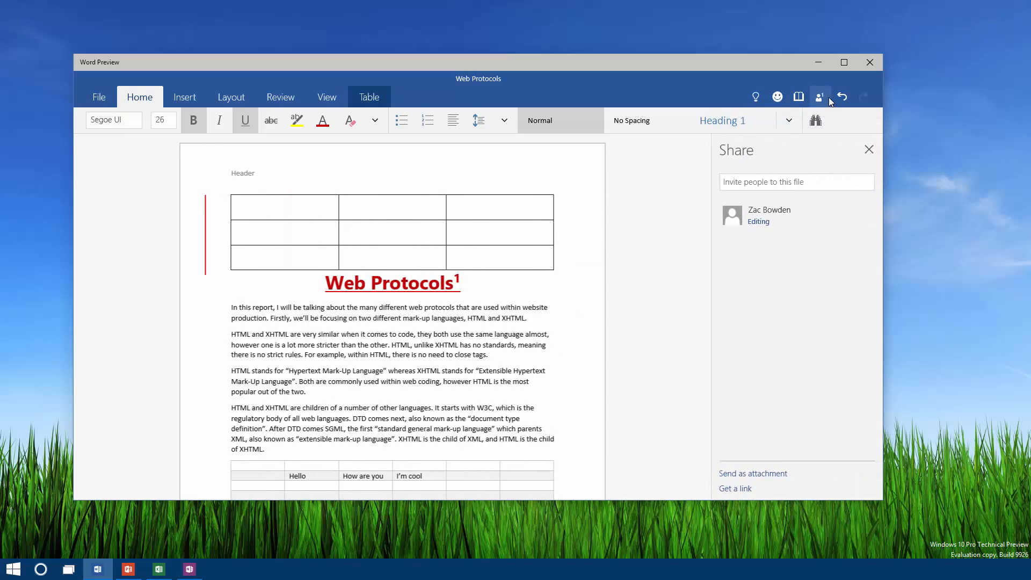
{"action": "mouse_move", "coordinate": [800, 221]}
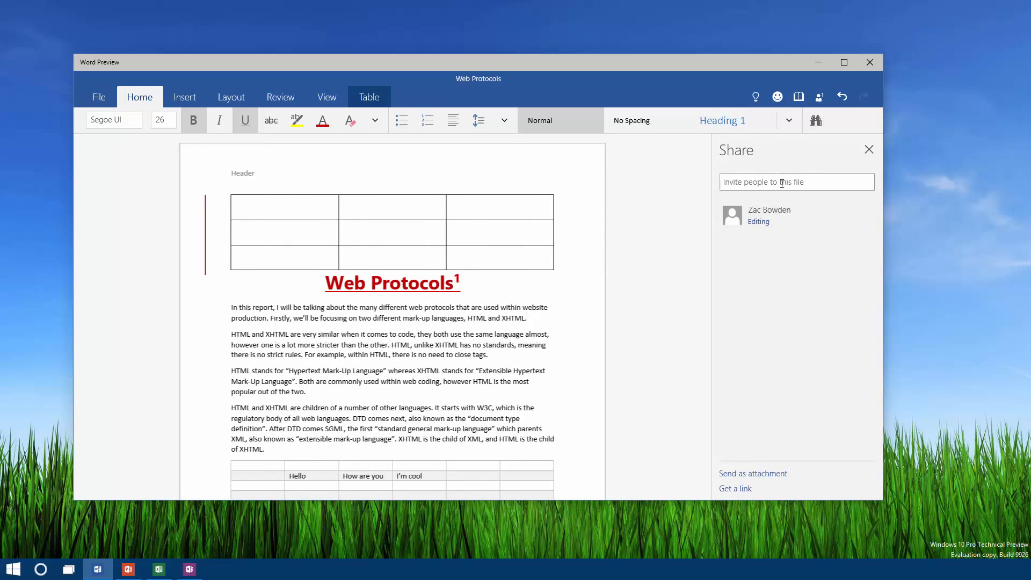
{"action": "left_click", "coordinate": [796, 182]}
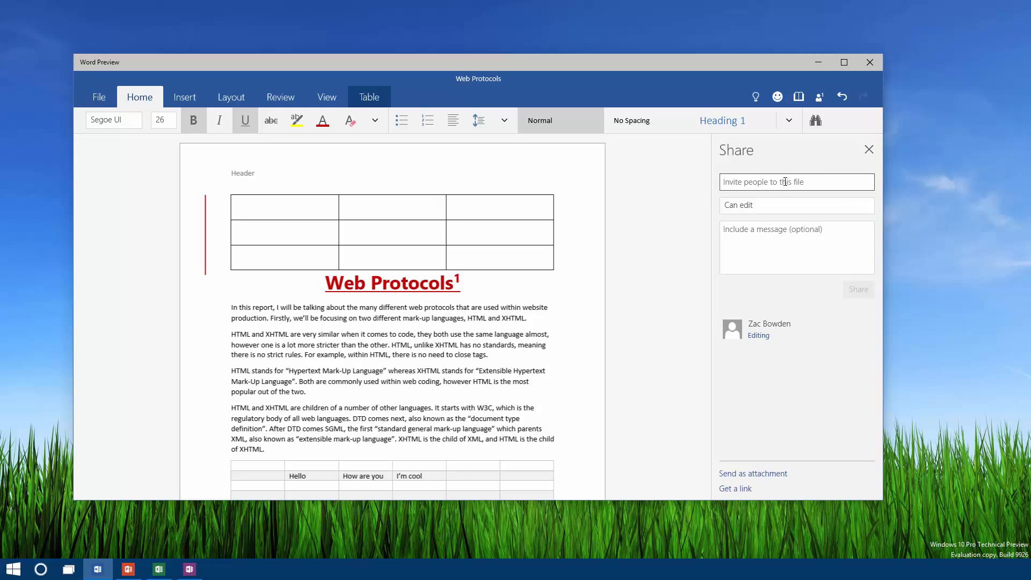
{"action": "mouse_move", "coordinate": [842, 95]}
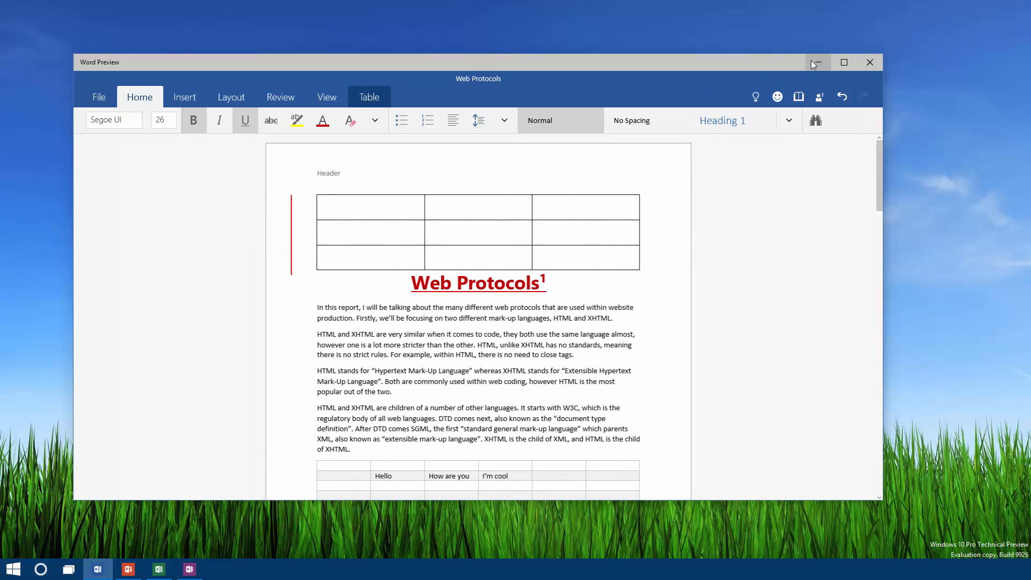
{"action": "mouse_move", "coordinate": [816, 62]}
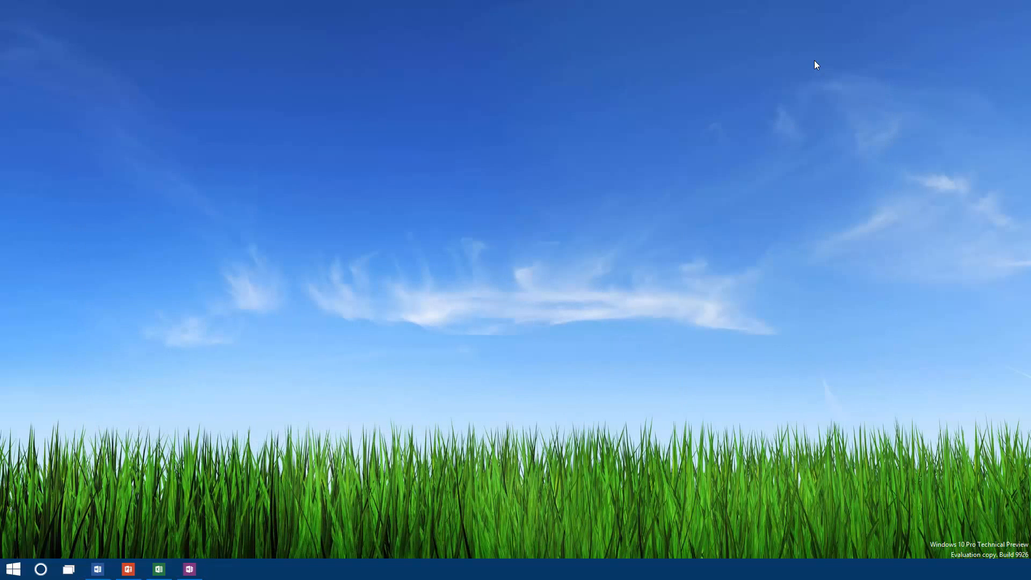
Launch PowerPoint Preview and start a new presentation with the Ion theme.
{"action": "left_click", "coordinate": [128, 570]}
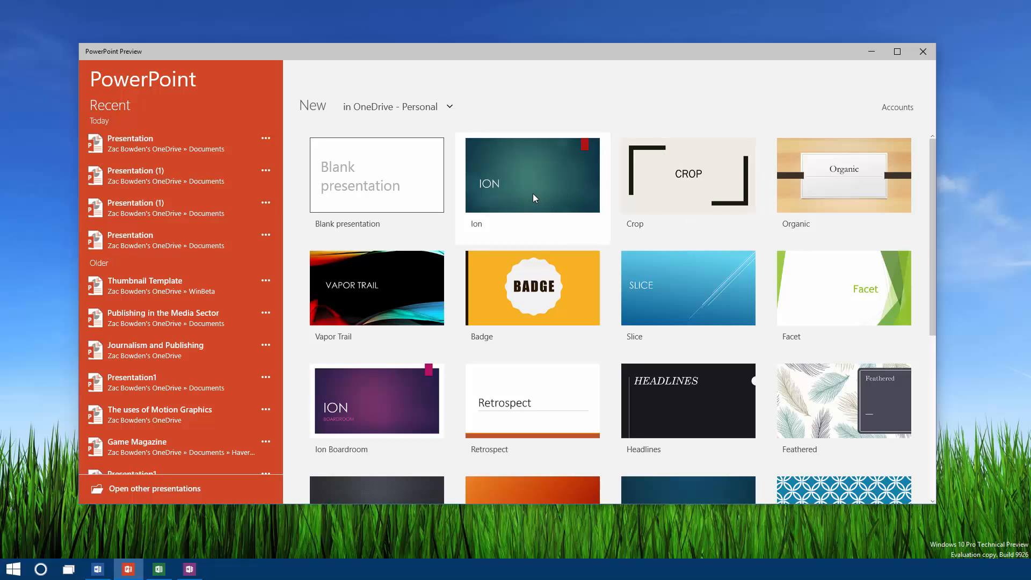
{"action": "left_click", "coordinate": [531, 174]}
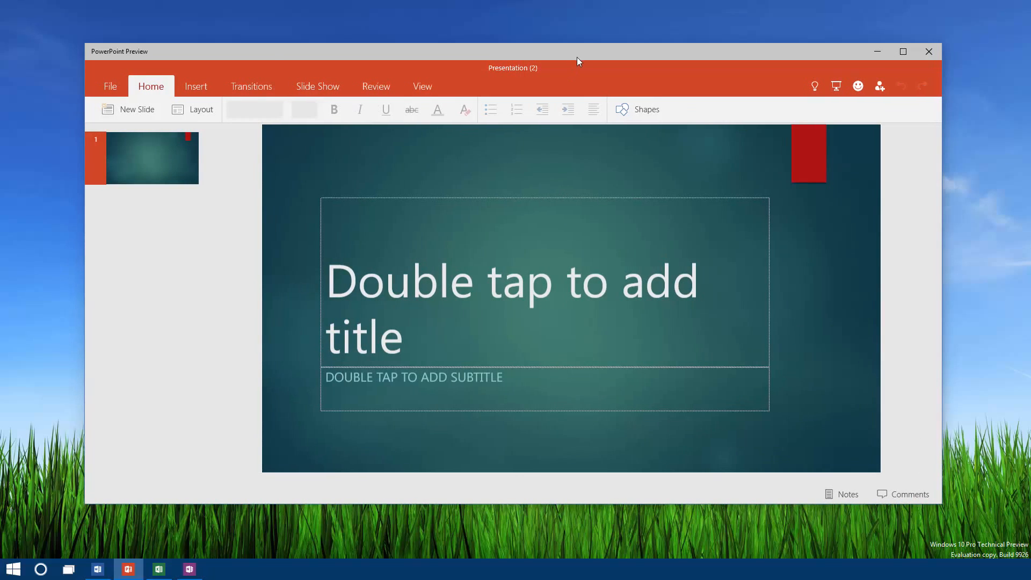
Add a second slide, then title slide 1 'WinBeta.org' with a 'BY ZAC B' byline.
{"action": "left_click", "coordinate": [135, 109]}
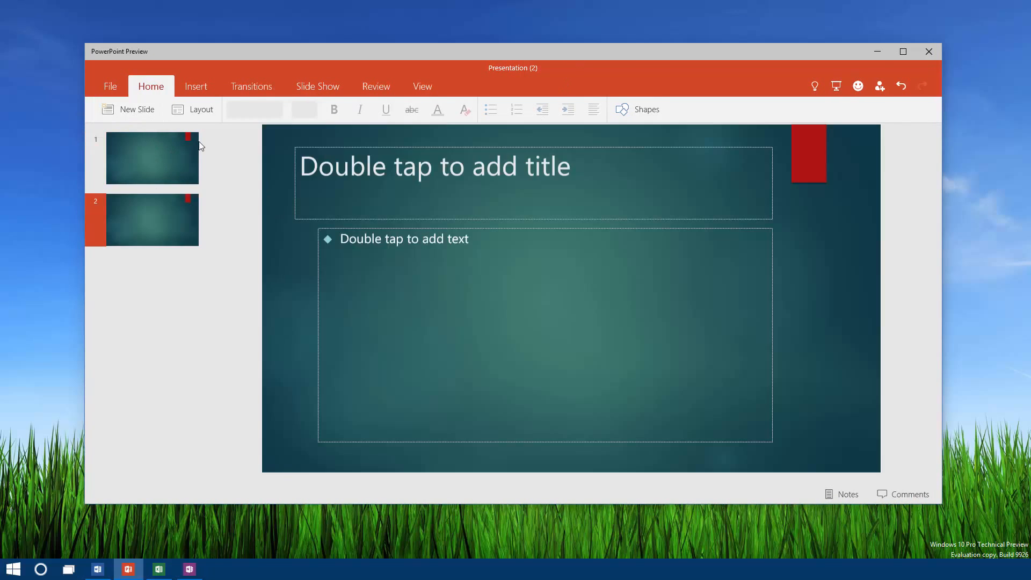
{"action": "left_click", "coordinate": [200, 109]}
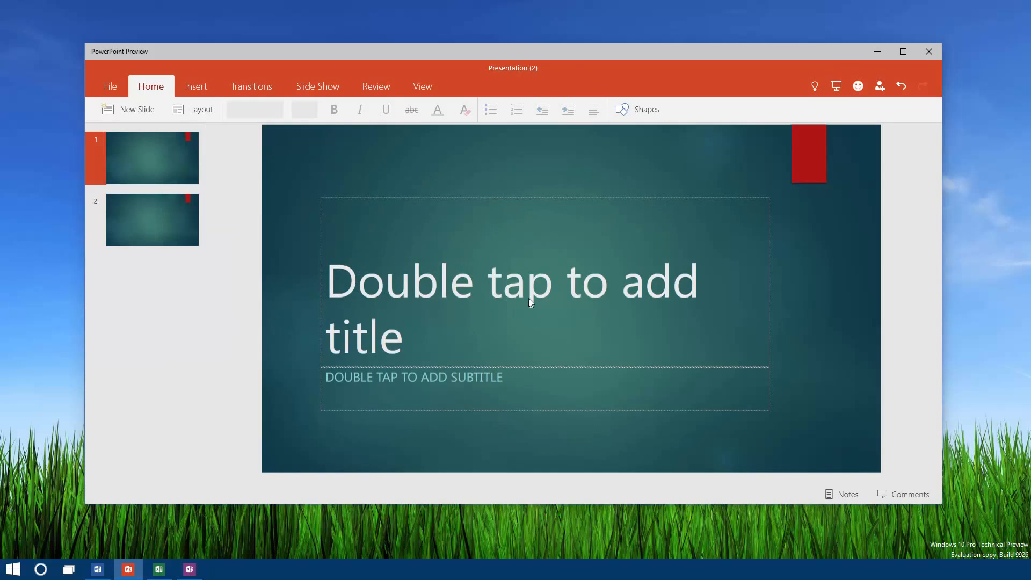
{"action": "type", "text": "WinBeta.org"}
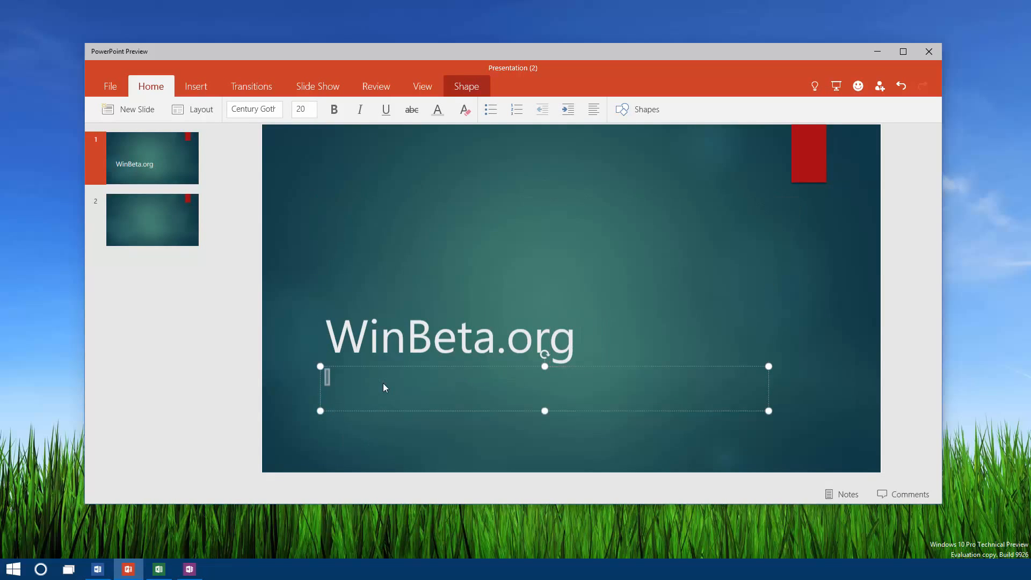
{"action": "type", "text": "BY ZAC B"}
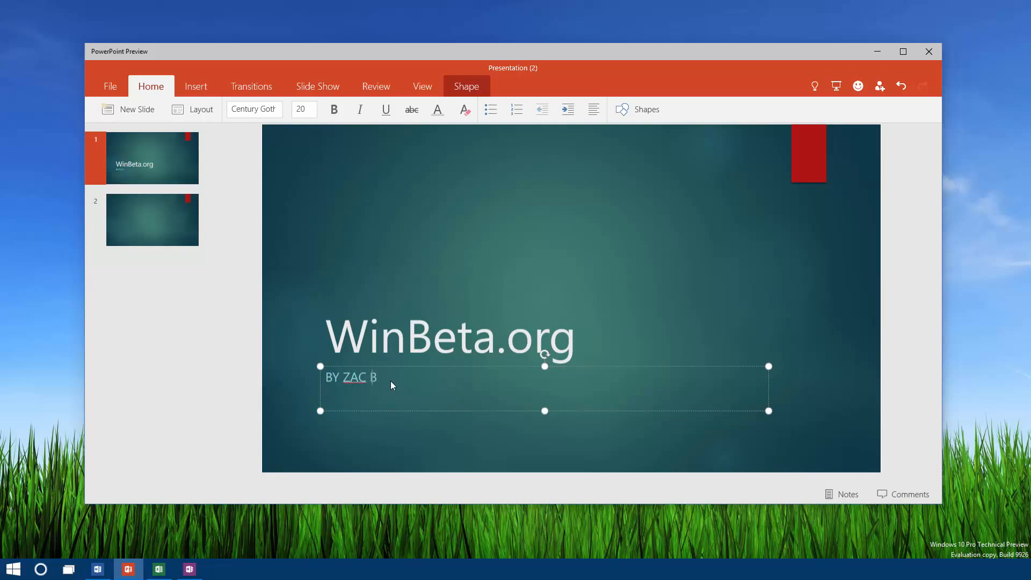
Title the second slide 'Hello World!'.
{"action": "left_click", "coordinate": [152, 219]}
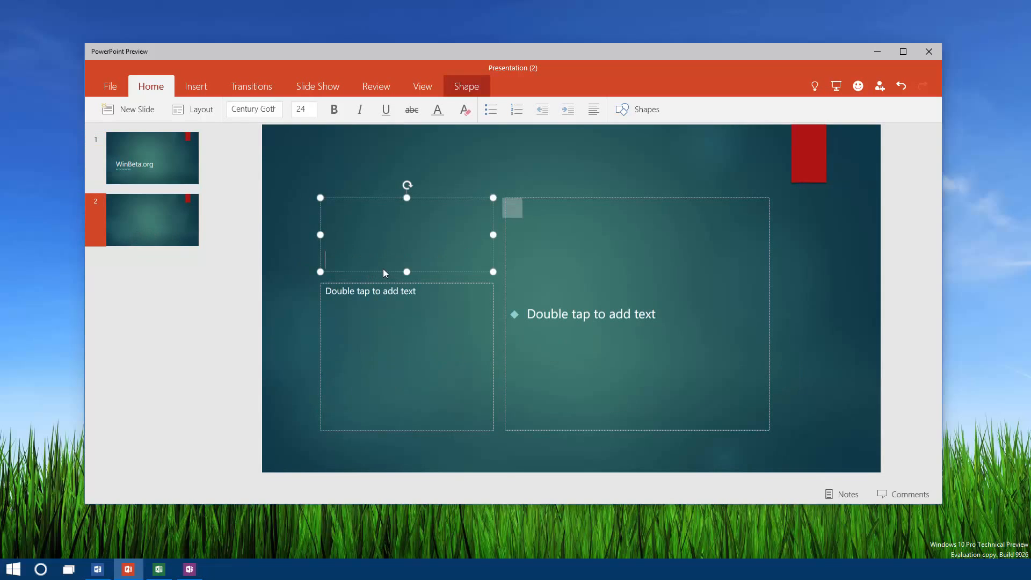
{"action": "type", "text": "Hello World!"}
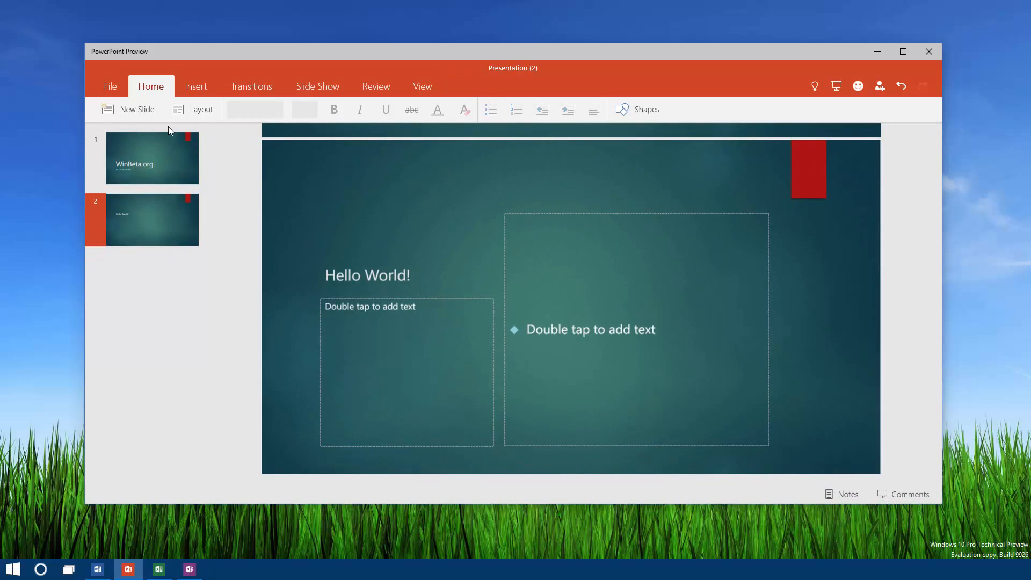
Insert the sky-and-grass photo onto the Hello World! slide and dismiss the upload warning.
{"action": "left_click", "coordinate": [196, 86]}
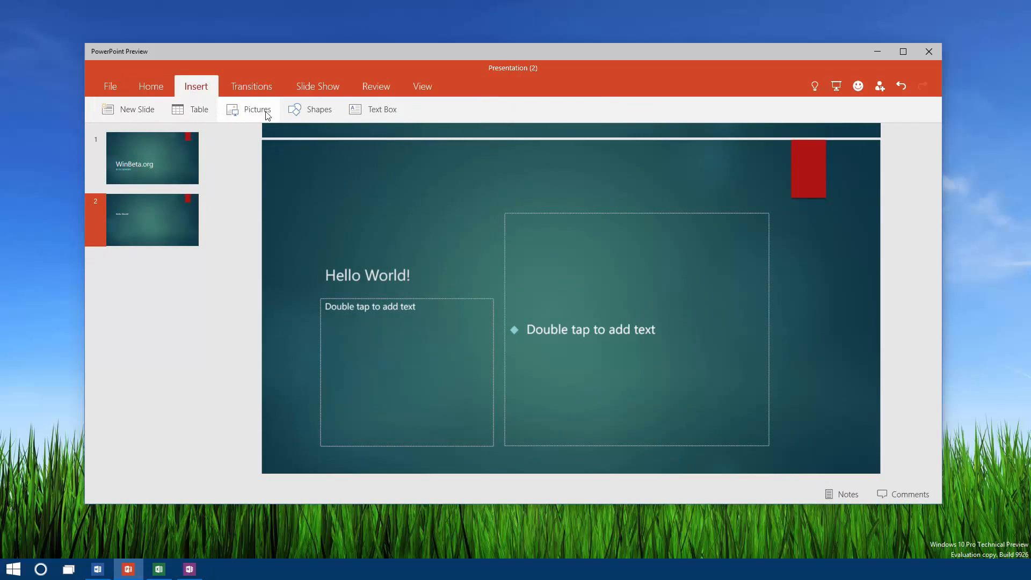
{"action": "left_click", "coordinate": [256, 110]}
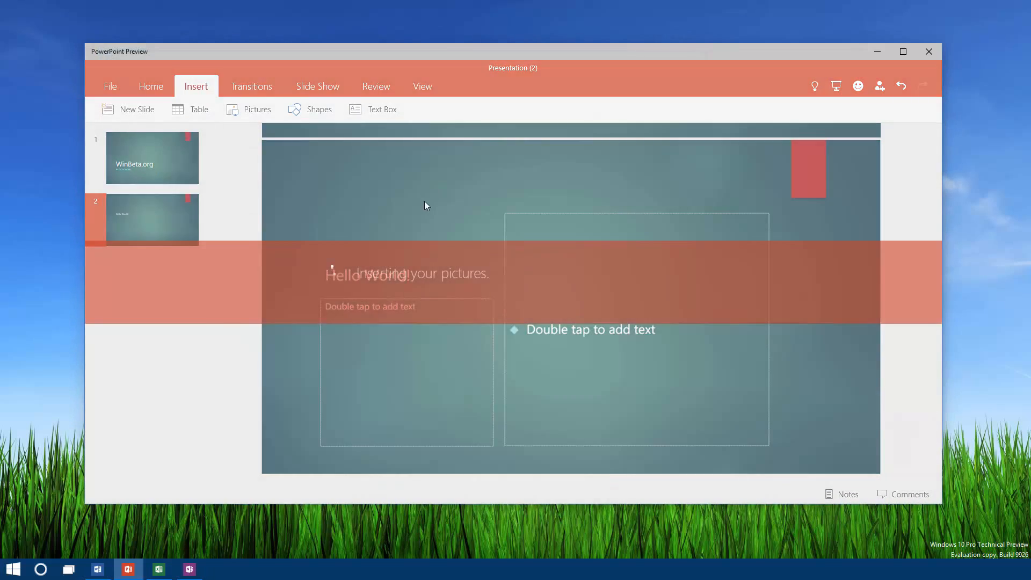
{"action": "left_click", "coordinate": [256, 109]}
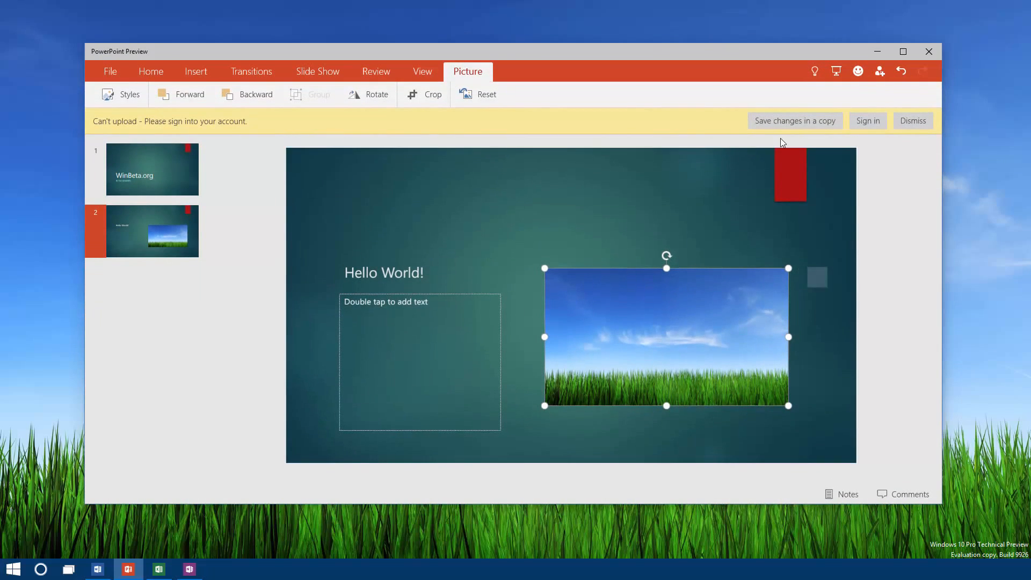
{"action": "left_click", "coordinate": [912, 120]}
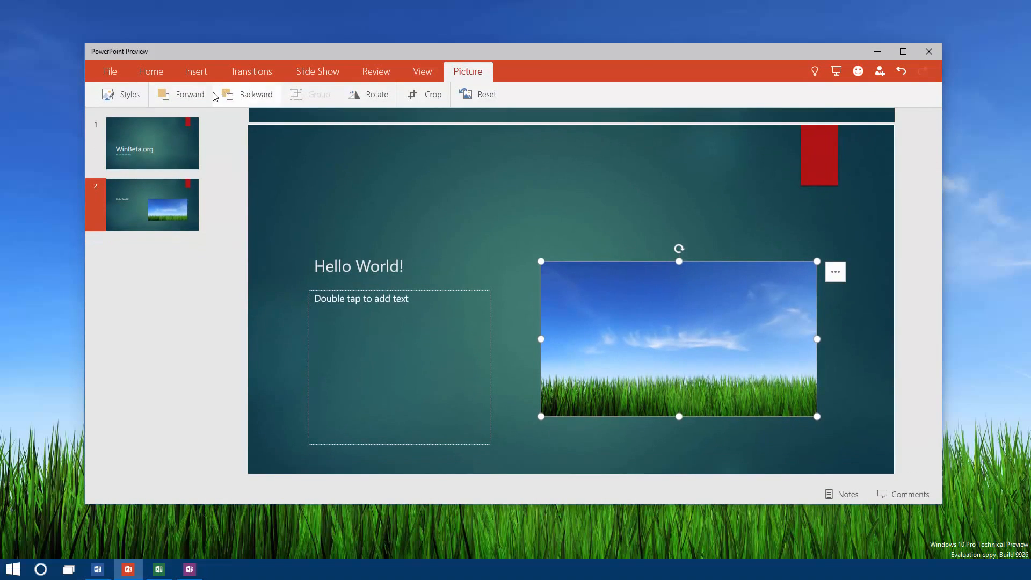
Bring the inserted picture forward a layer using the Picture formatting options.
{"action": "left_click", "coordinate": [195, 71]}
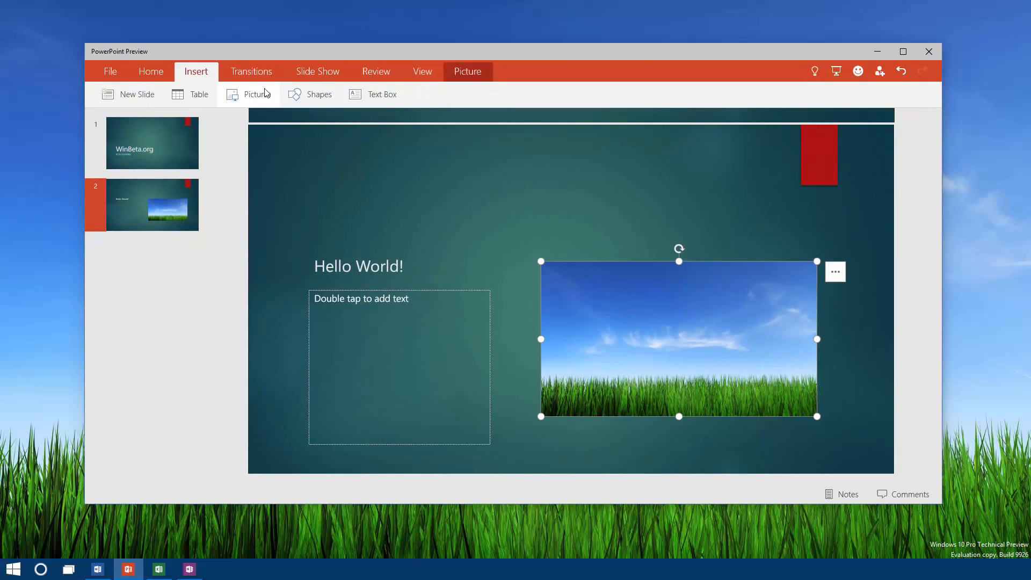
{"action": "left_click", "coordinate": [467, 71]}
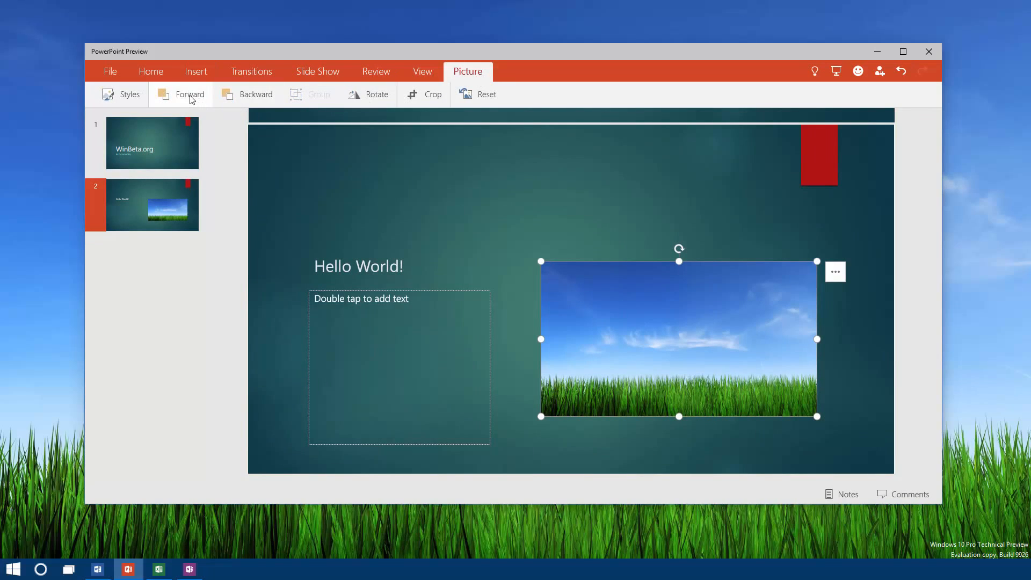
{"action": "left_click", "coordinate": [253, 95]}
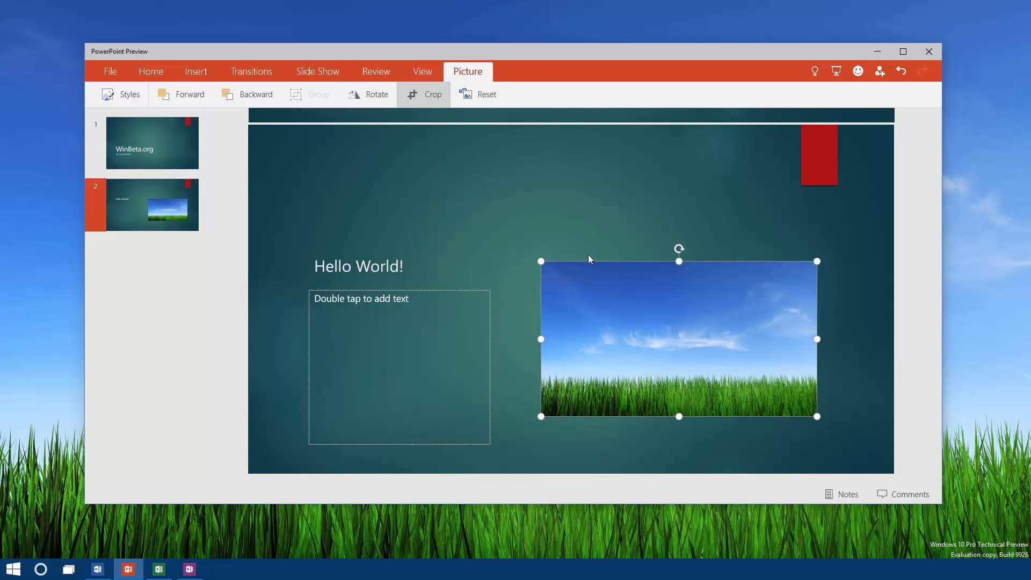
Crop and enlarge the sky picture on slide 2, check Reset options, then return to the title slide.
{"action": "left_click", "coordinate": [427, 94]}
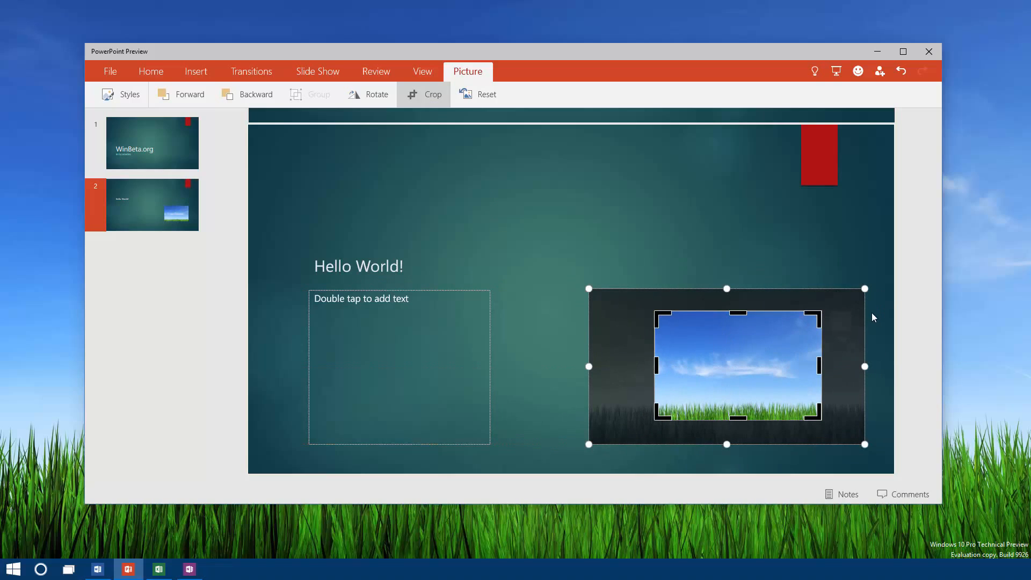
{"action": "left_click", "coordinate": [424, 95]}
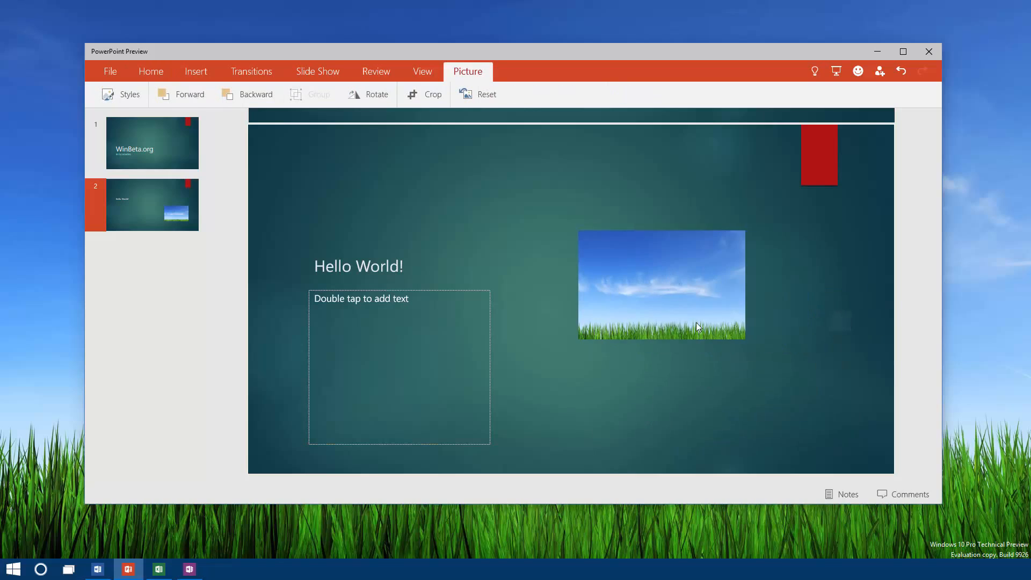
{"action": "left_click", "coordinate": [485, 94]}
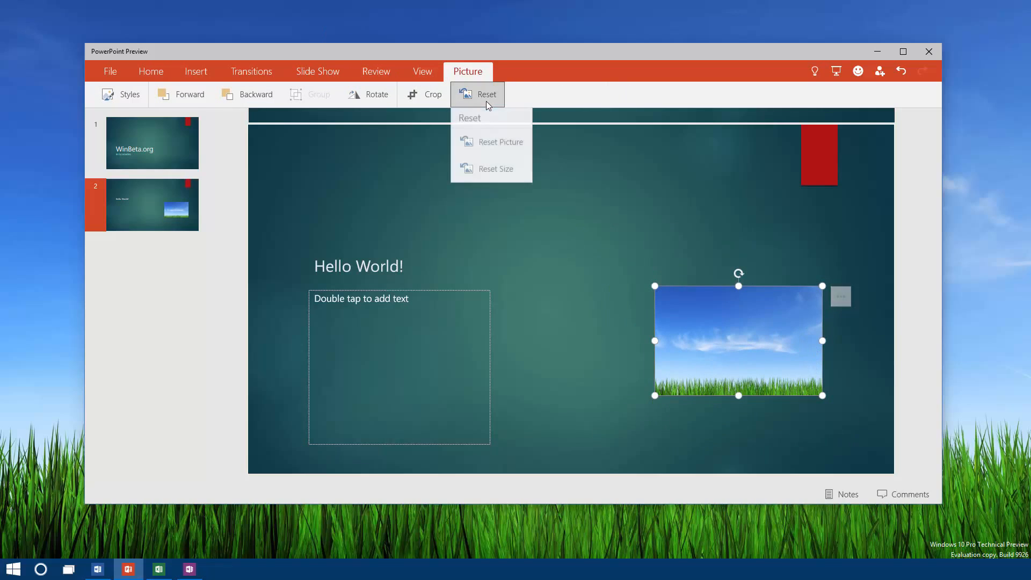
{"action": "left_click", "coordinate": [753, 216]}
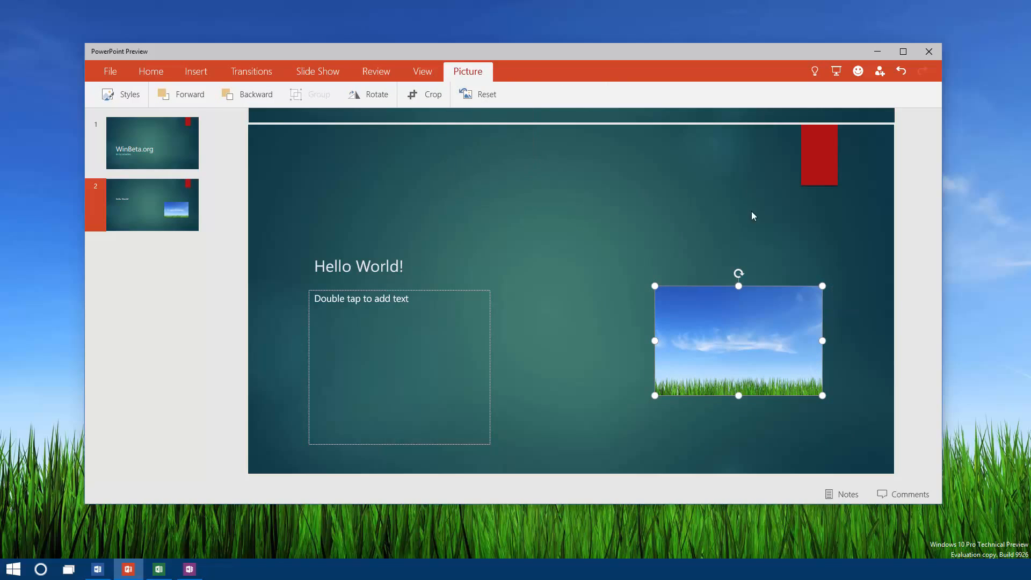
{"action": "left_click", "coordinate": [485, 94]}
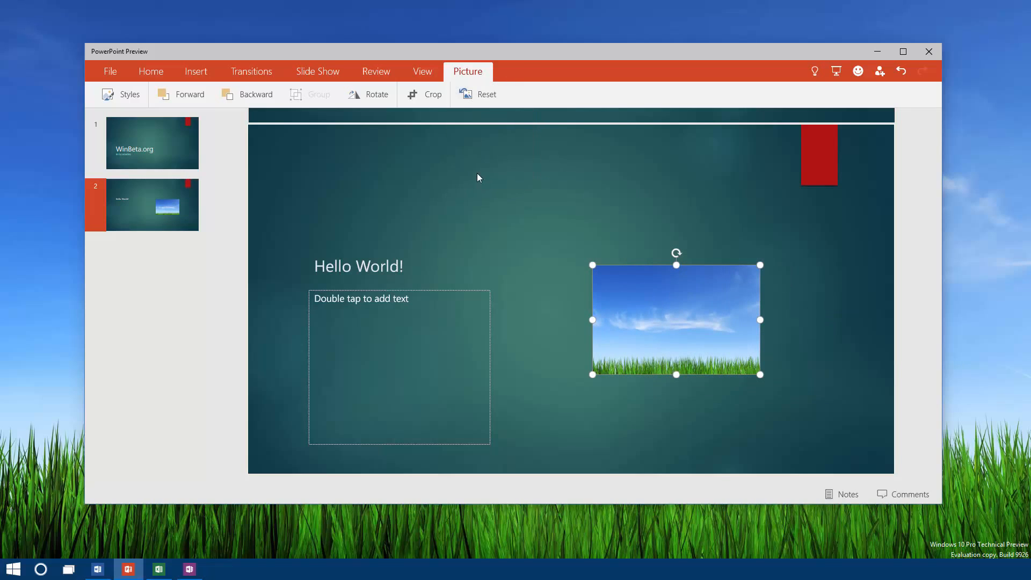
{"action": "left_click", "coordinate": [151, 143]}
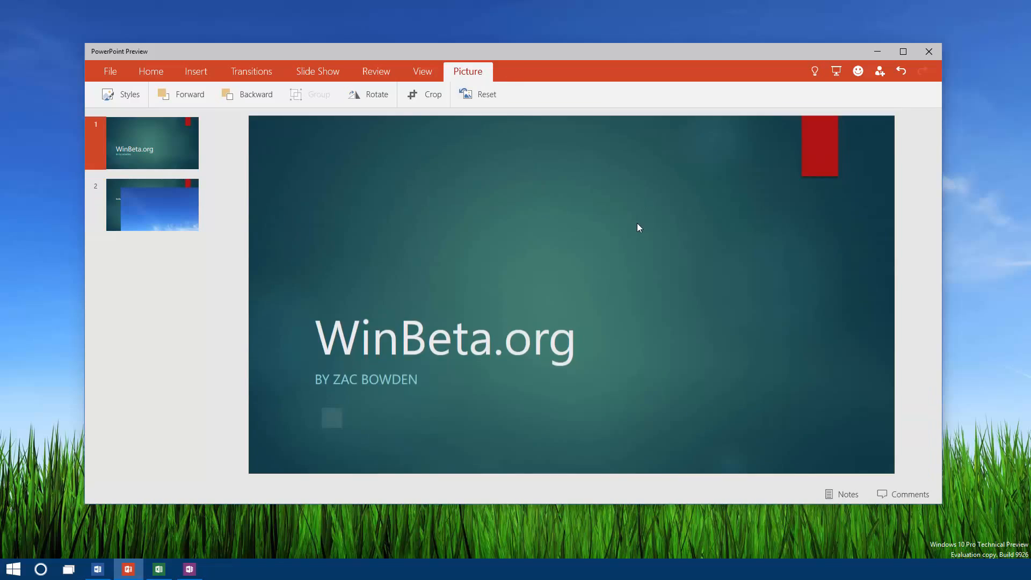
Apply a transition to both slides, leaving each marked with a star.
{"action": "left_click", "coordinate": [151, 204]}
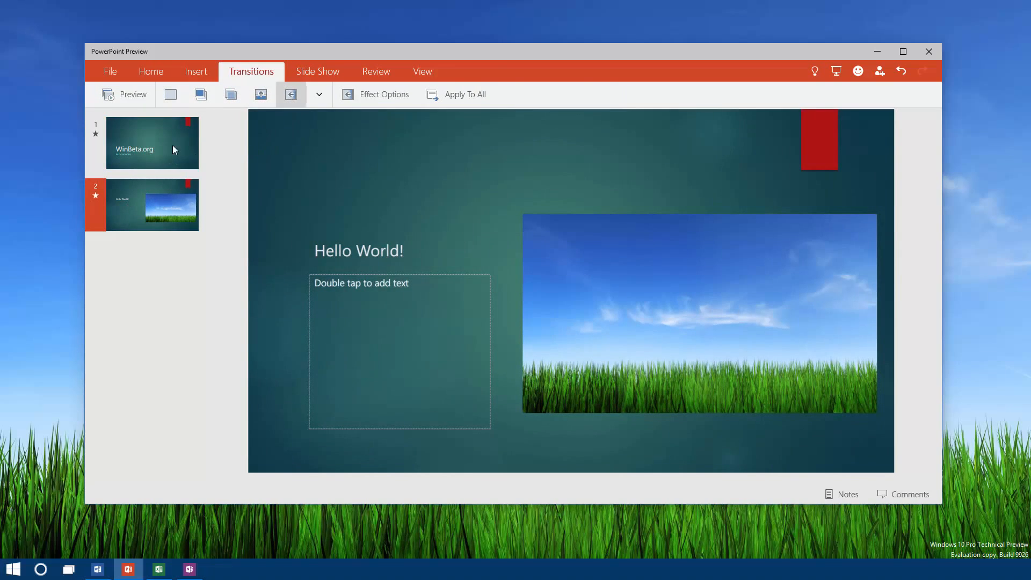
{"action": "left_click", "coordinate": [151, 143]}
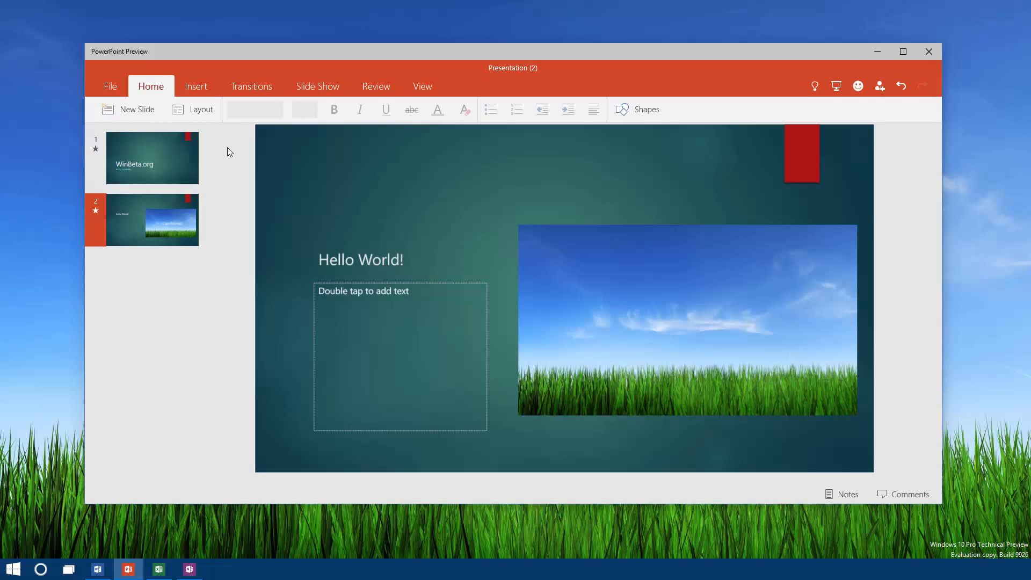
{"action": "left_click", "coordinate": [251, 86]}
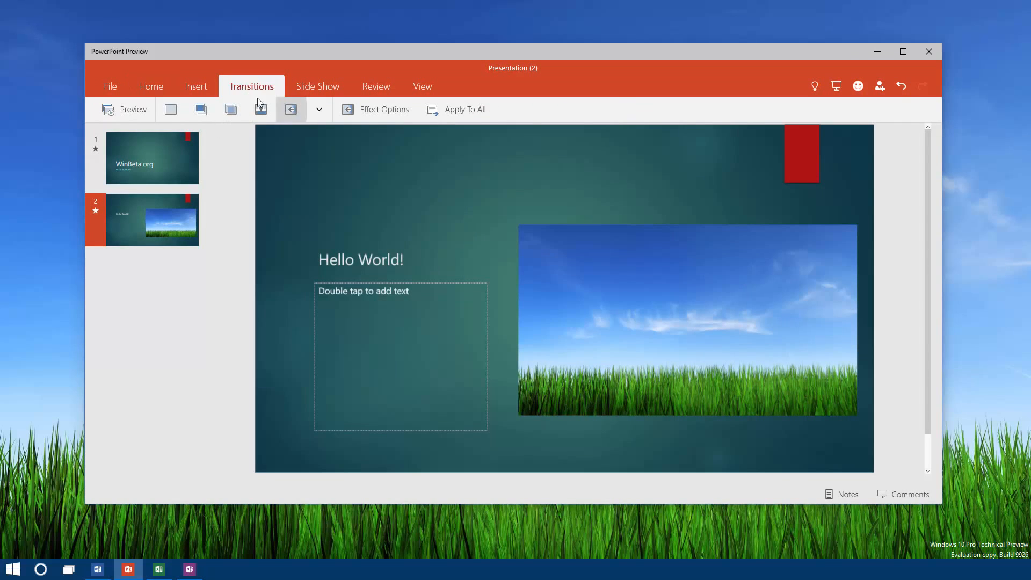
{"action": "left_click", "coordinate": [317, 86]}
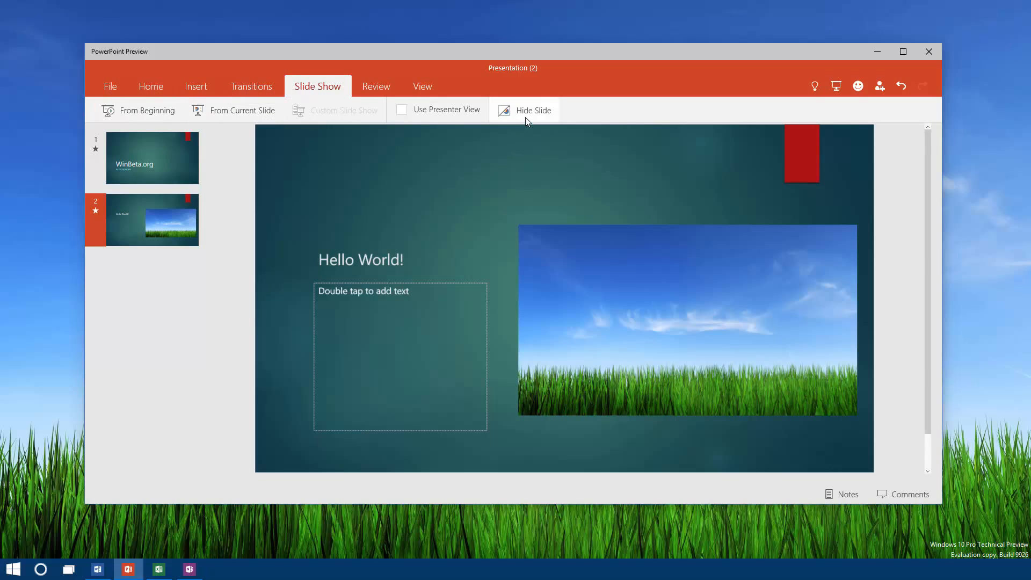
Glance at the Review features, then start the slide show from the WinBeta.org title slide.
{"action": "left_click", "coordinate": [376, 86]}
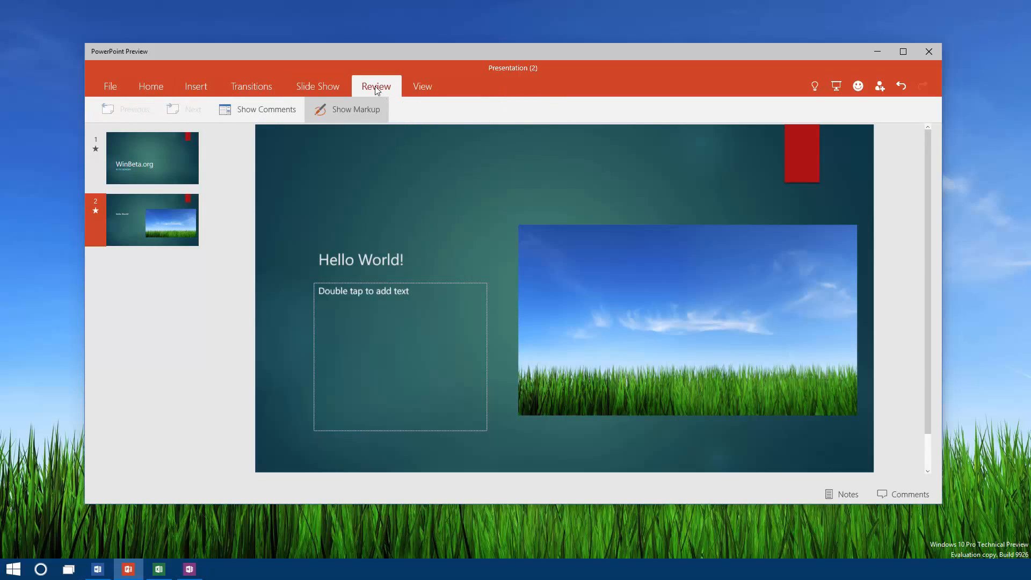
{"action": "left_click", "coordinate": [423, 86]}
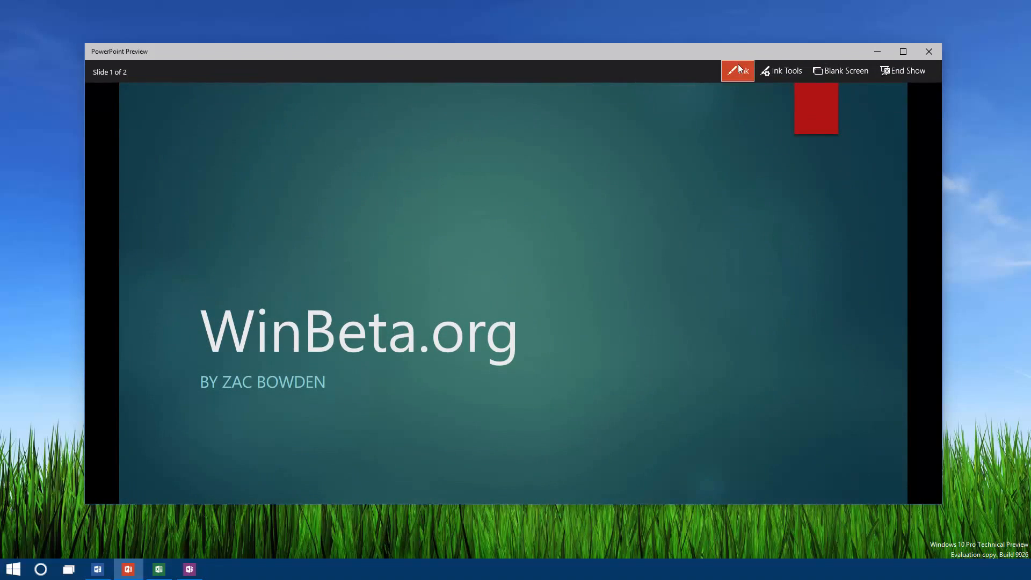
Circle the WinBeta.org title in red ink during the slide show, then erase it.
{"action": "left_click_drag", "start_coordinate": [191, 358], "coordinate": [573, 302]}
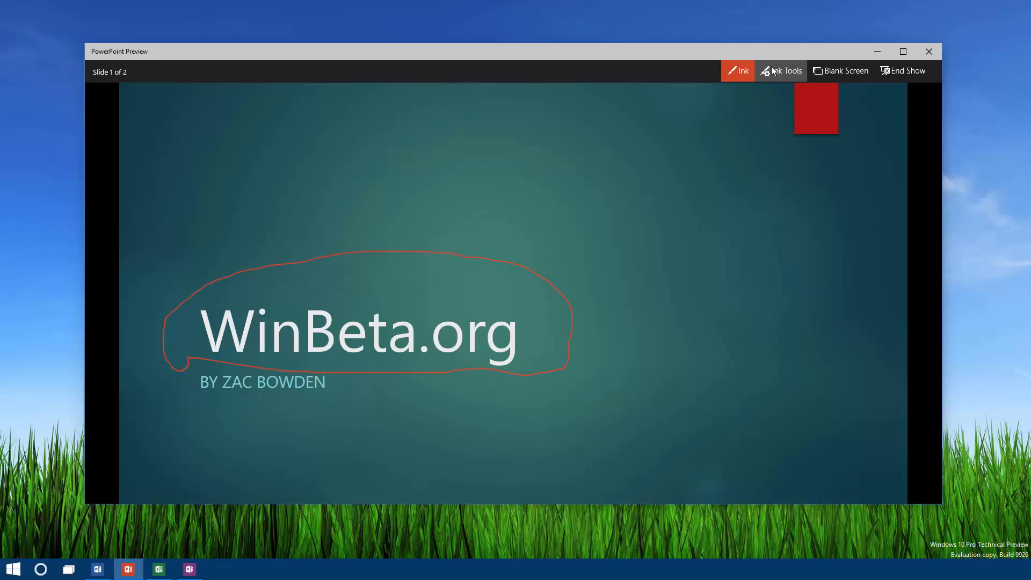
{"action": "left_click", "coordinate": [737, 71]}
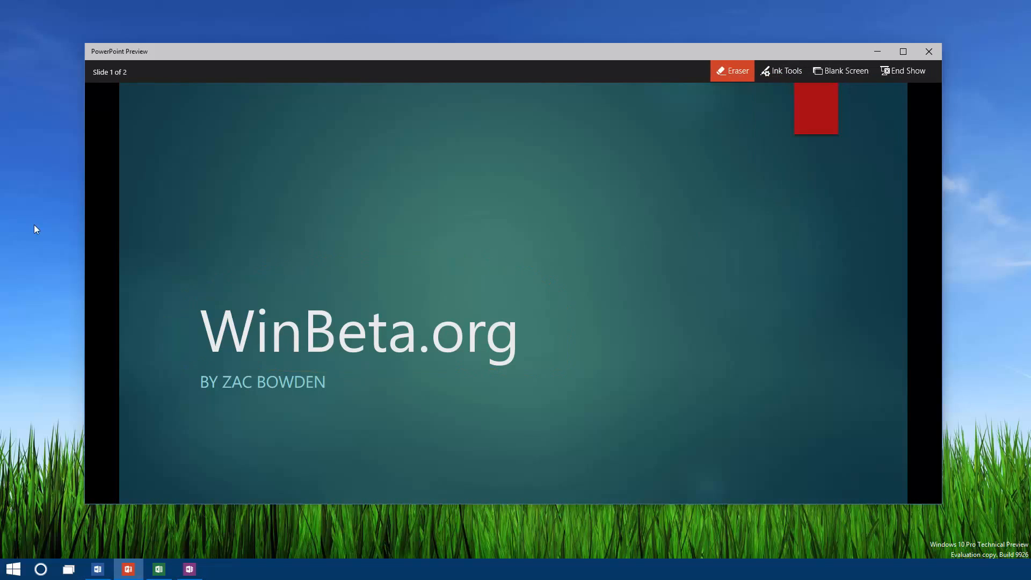
{"action": "mouse_move", "coordinate": [881, 30]}
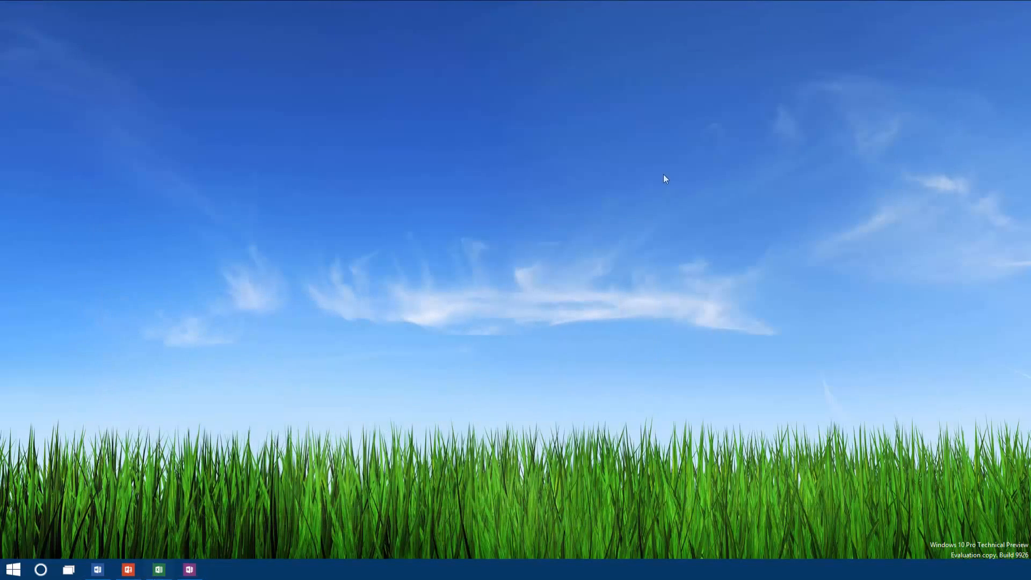
Launch Excel Preview from the taskbar and start a new blank workbook.
{"action": "left_click", "coordinate": [158, 569]}
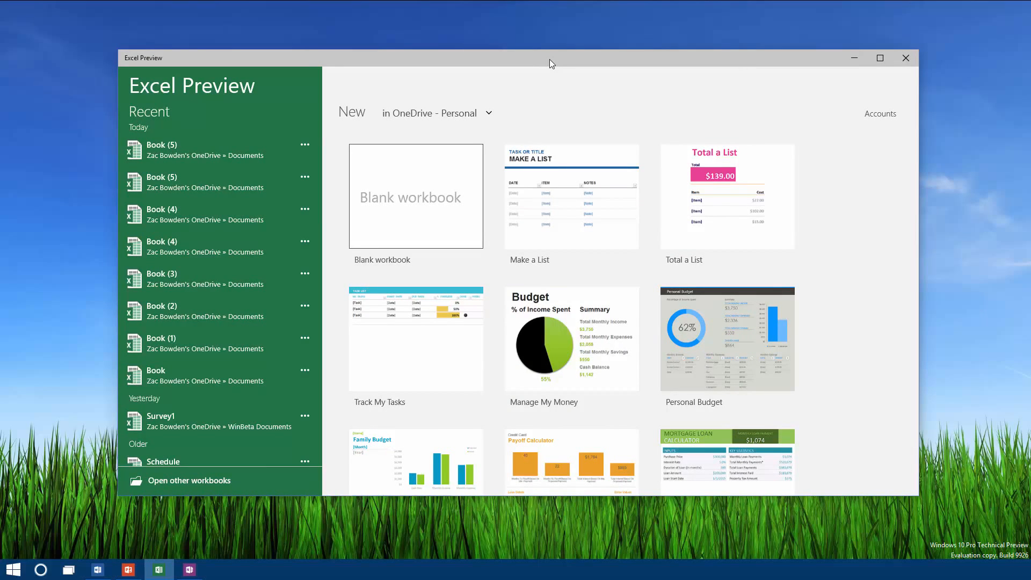
{"action": "mouse_move", "coordinate": [453, 114]}
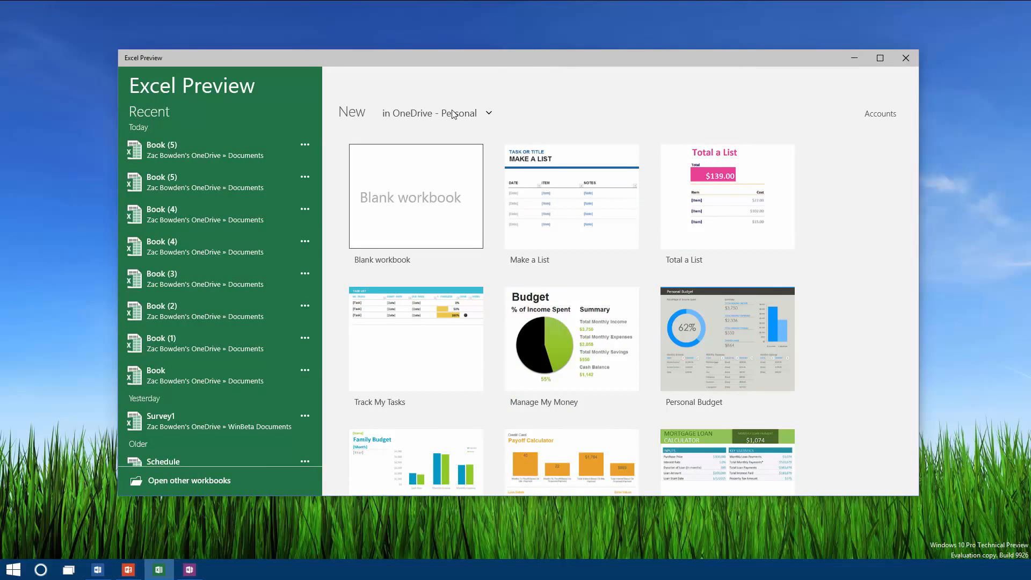
{"action": "left_click", "coordinate": [415, 195]}
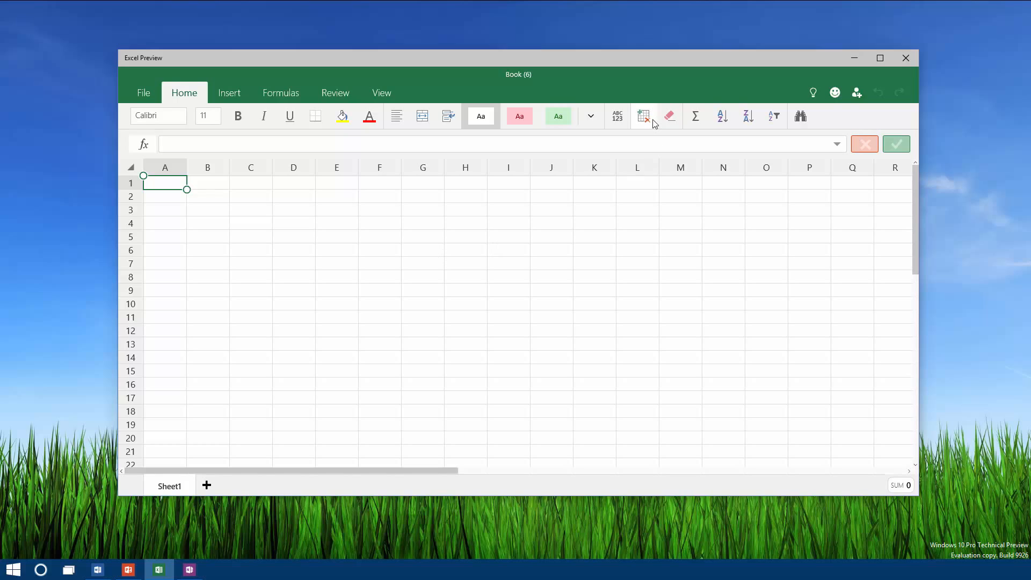
Browse the Insert & Delete and Clear menus, then AutoSum an unfinished =SUM( into A1.
{"action": "left_click", "coordinate": [643, 116]}
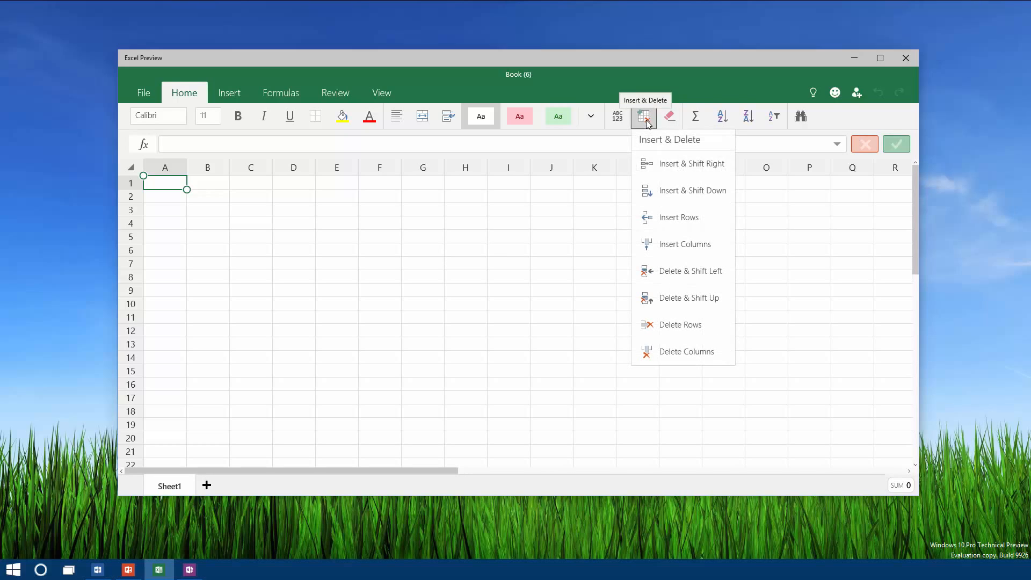
{"action": "mouse_move", "coordinate": [679, 298]}
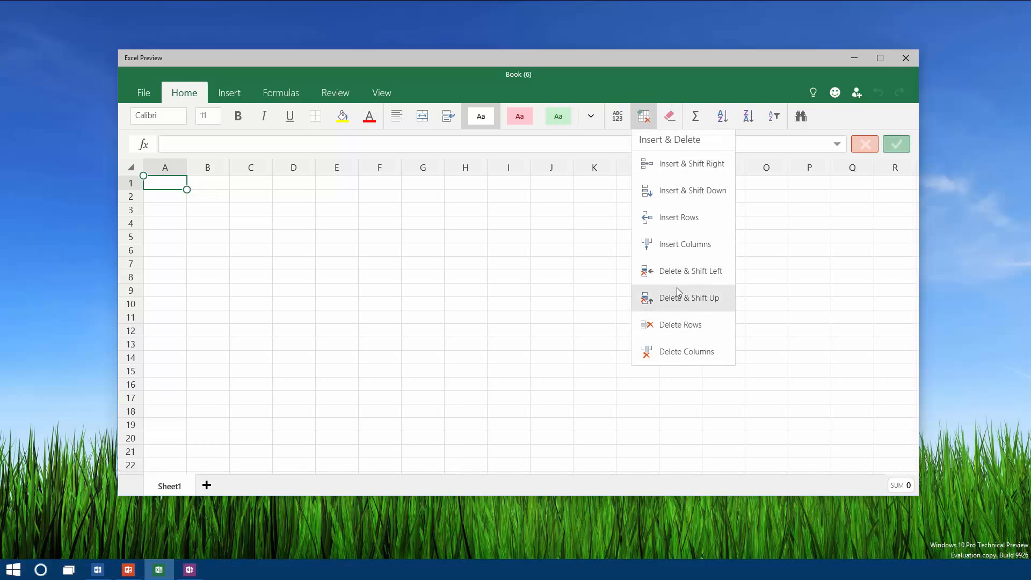
{"action": "left_click", "coordinate": [669, 116]}
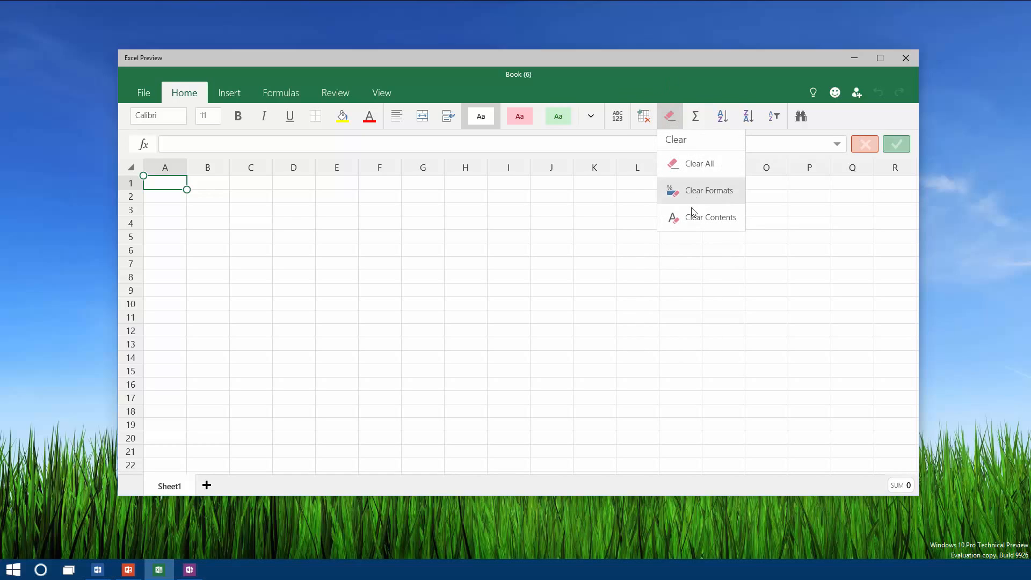
{"action": "left_click", "coordinate": [694, 116]}
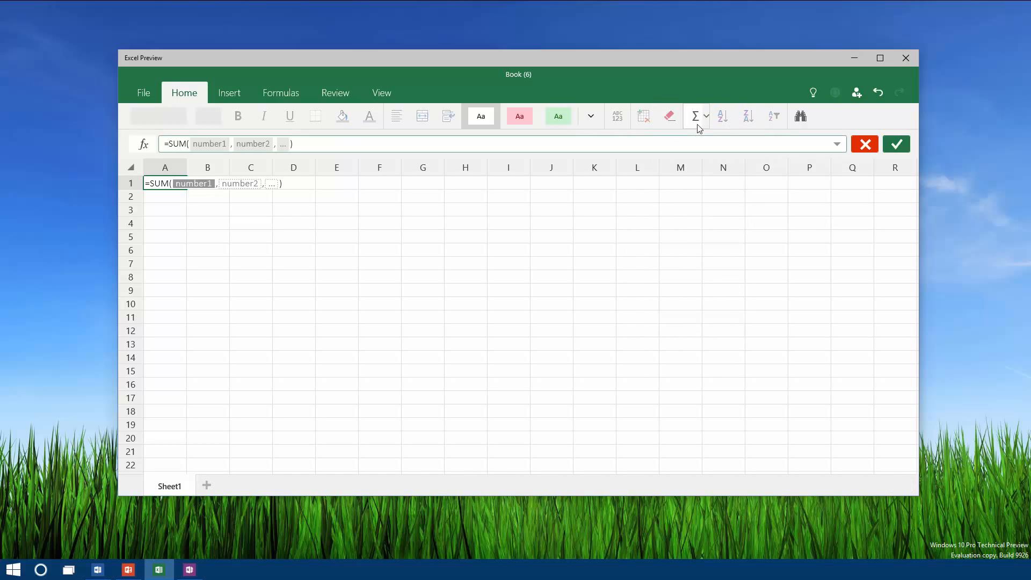
{"action": "mouse_move", "coordinate": [695, 116]}
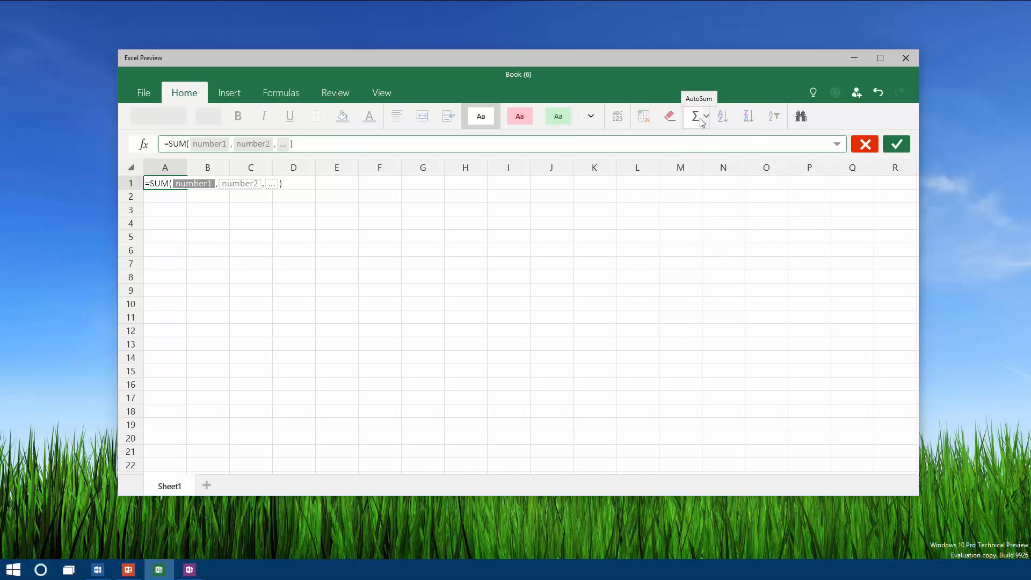
{"action": "left_click", "coordinate": [706, 116]}
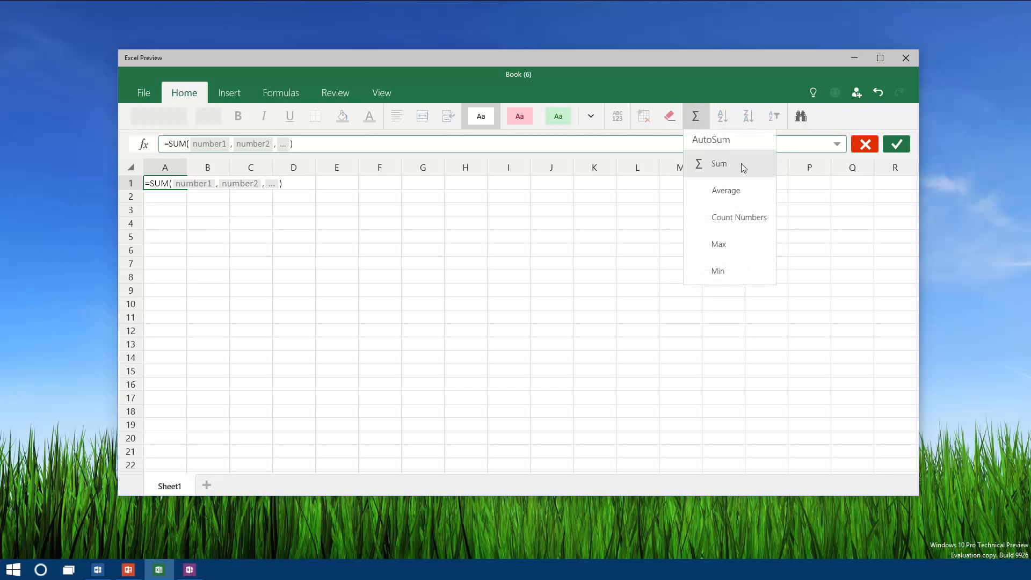
{"action": "mouse_move", "coordinate": [730, 271]}
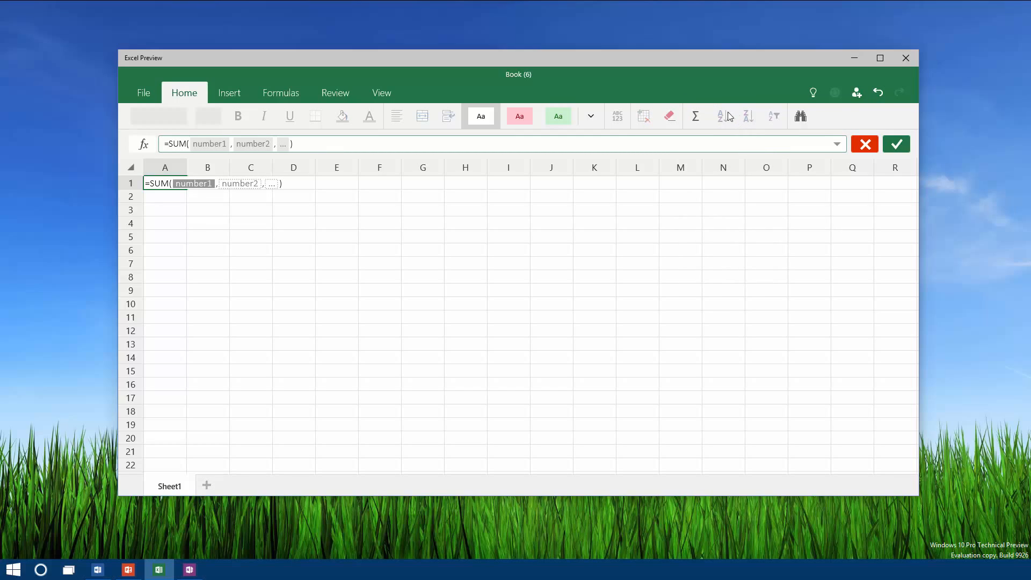
{"action": "mouse_move", "coordinate": [799, 117]}
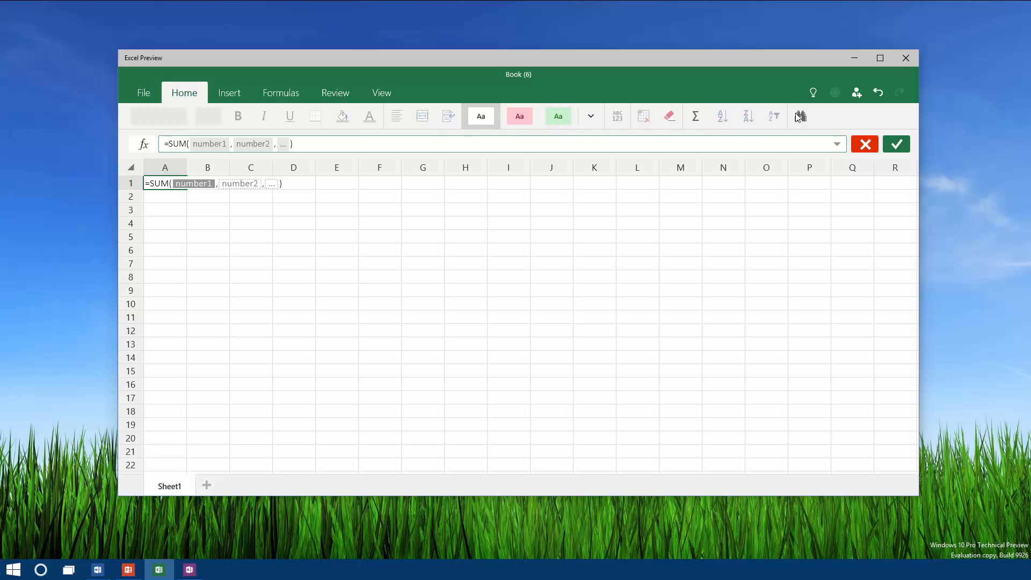
{"action": "left_click", "coordinate": [229, 92]}
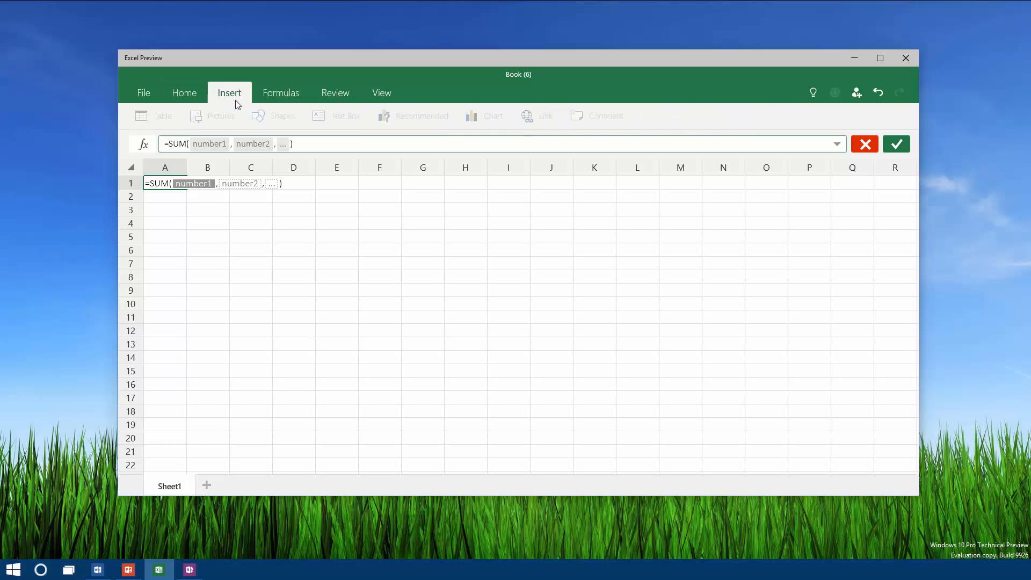
Abandon the SUM formula and insert a blank pie chart onto Sheet1.
{"action": "left_click", "coordinate": [207, 222]}
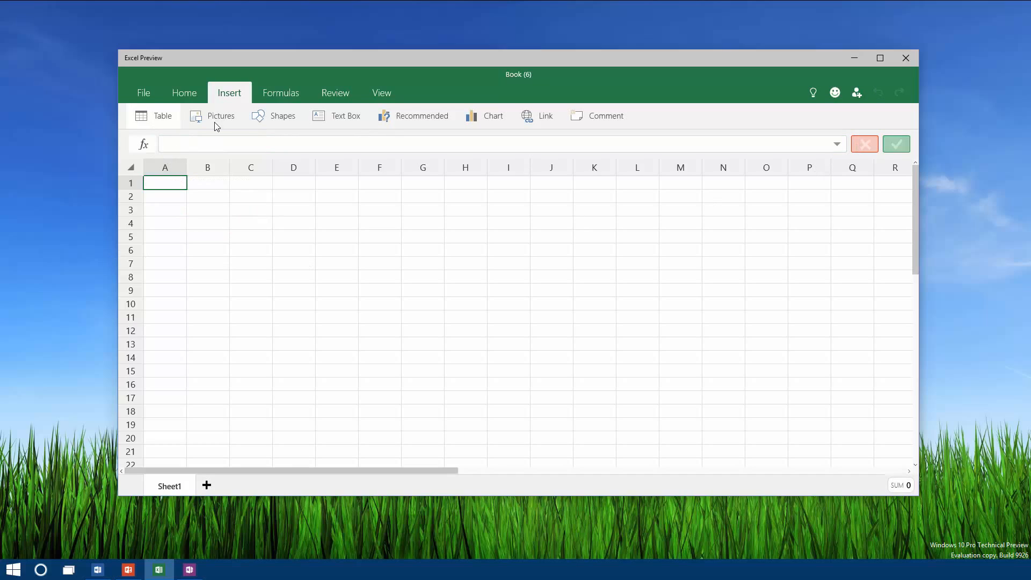
{"action": "mouse_move", "coordinate": [282, 116]}
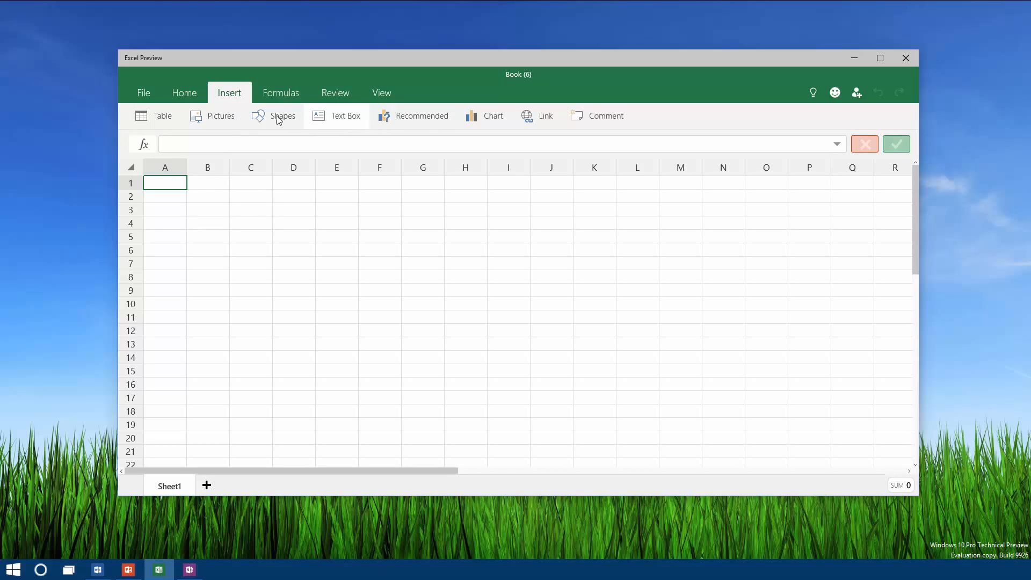
{"action": "mouse_move", "coordinate": [213, 116]}
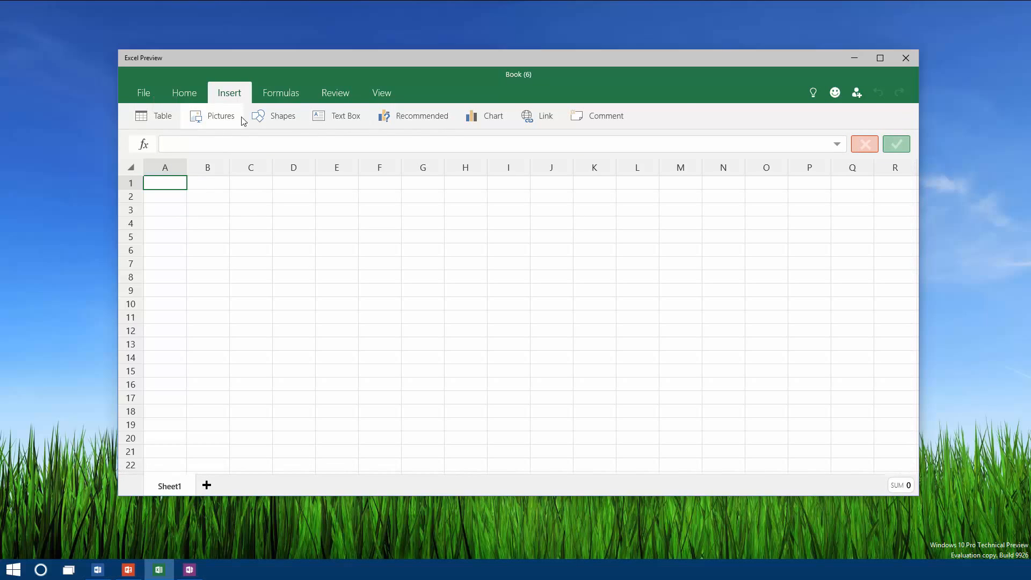
{"action": "mouse_move", "coordinate": [422, 116]}
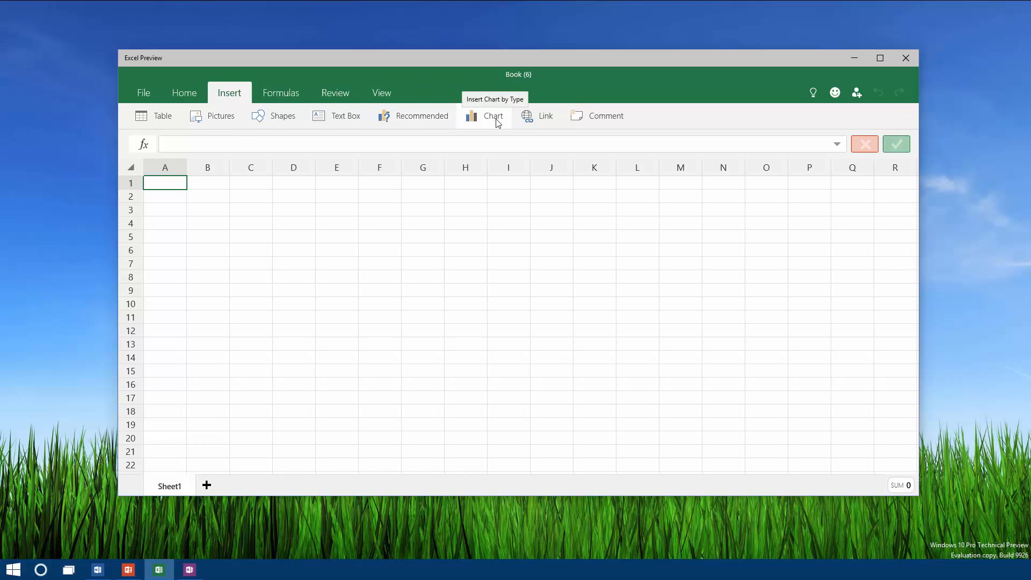
{"action": "mouse_move", "coordinate": [545, 116]}
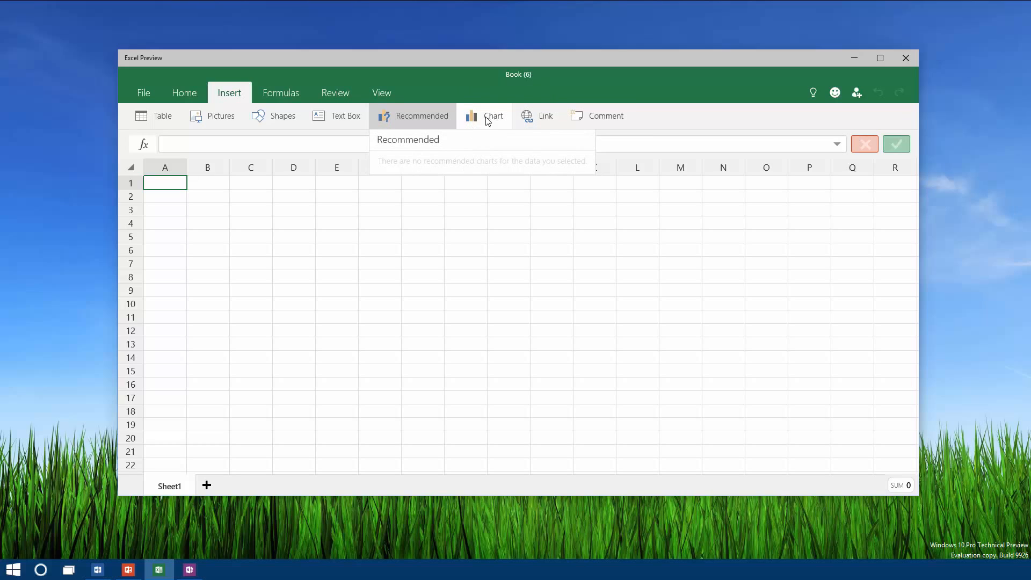
{"action": "left_click", "coordinate": [485, 116]}
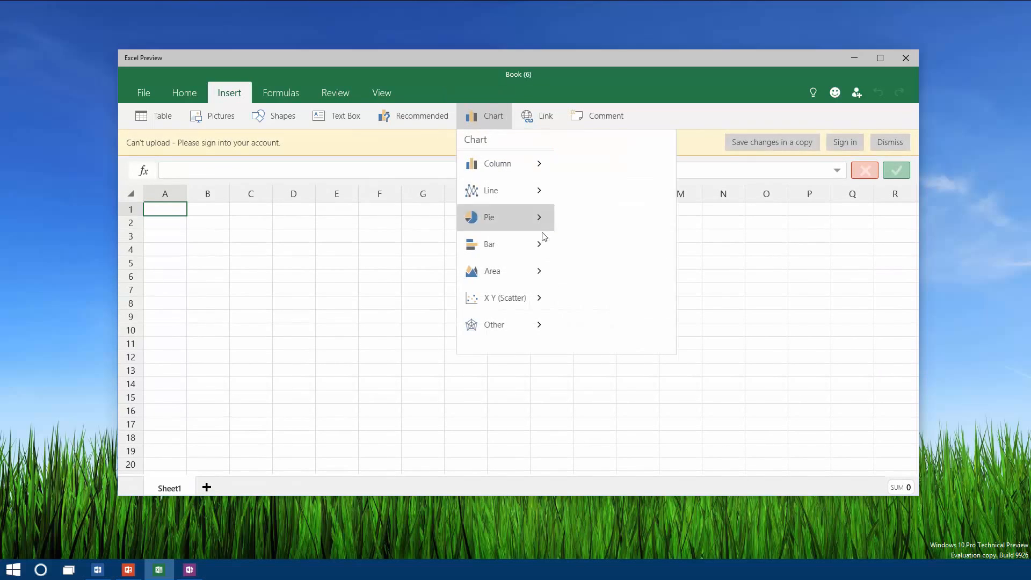
{"action": "left_click", "coordinate": [490, 217]}
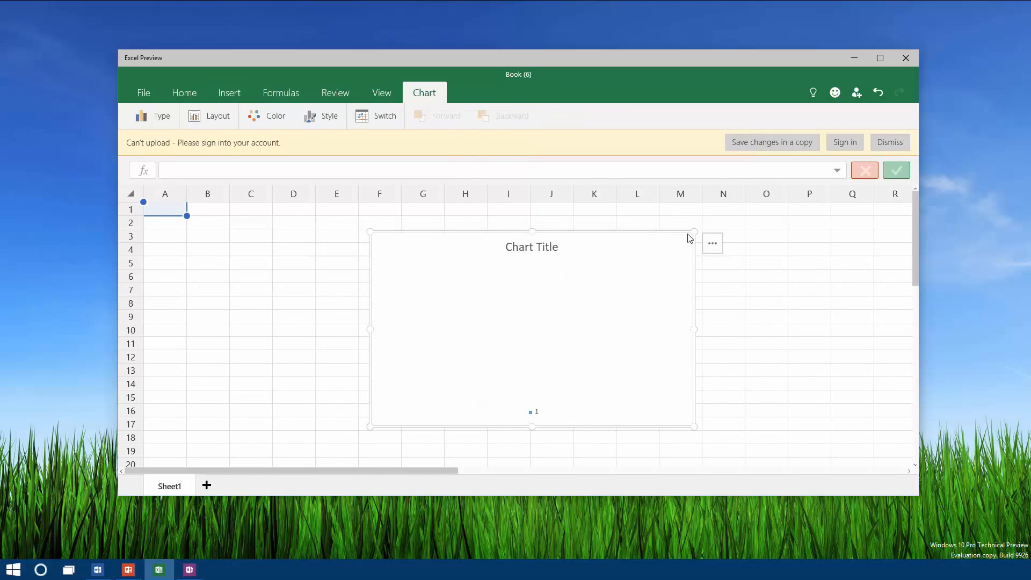
{"action": "mouse_move", "coordinate": [693, 235]}
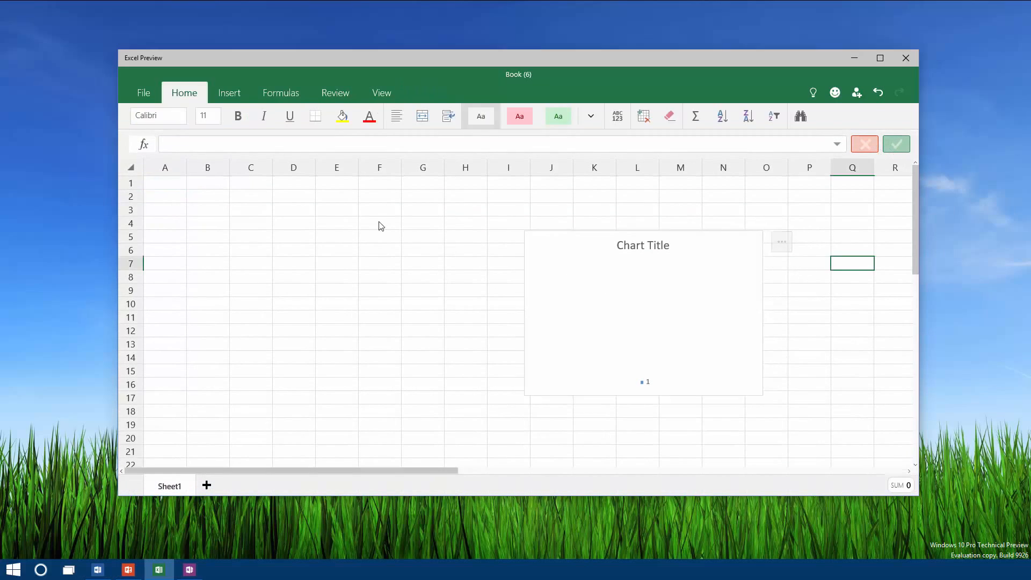
Browse the Recently Used and Financial function lists on the Formulas tab.
{"action": "left_click", "coordinate": [229, 92]}
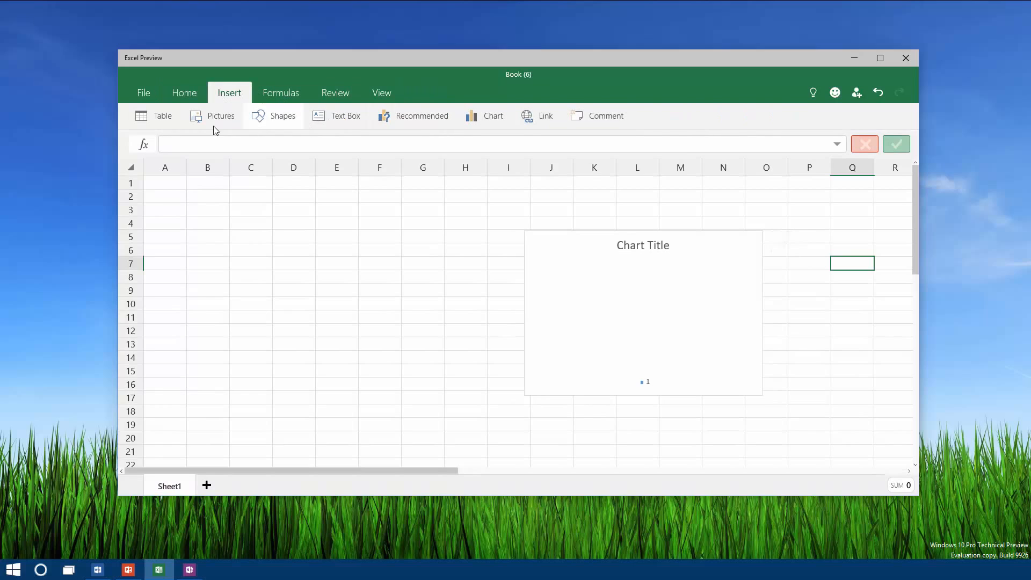
{"action": "left_click", "coordinate": [280, 93]}
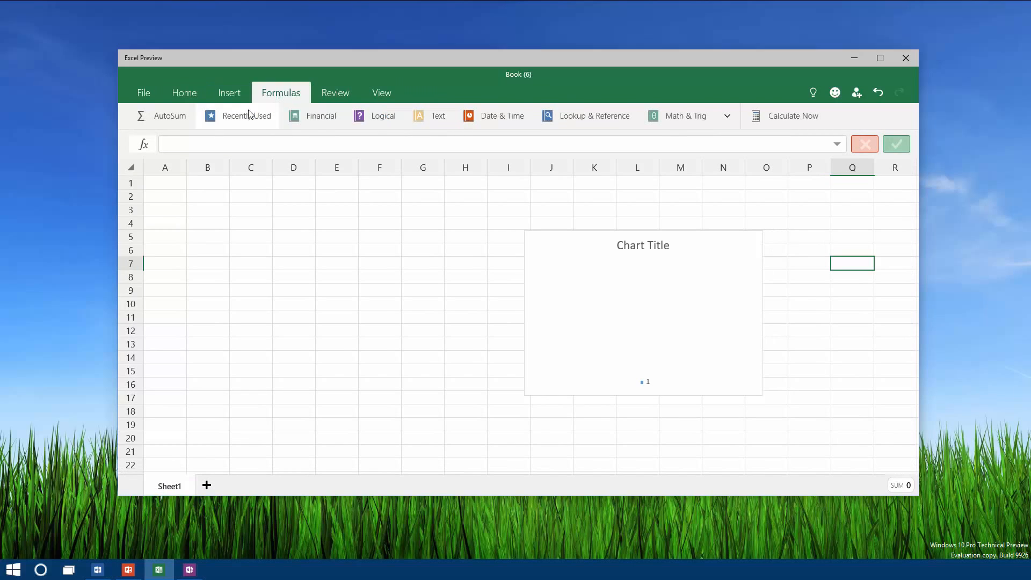
{"action": "mouse_move", "coordinate": [201, 125]}
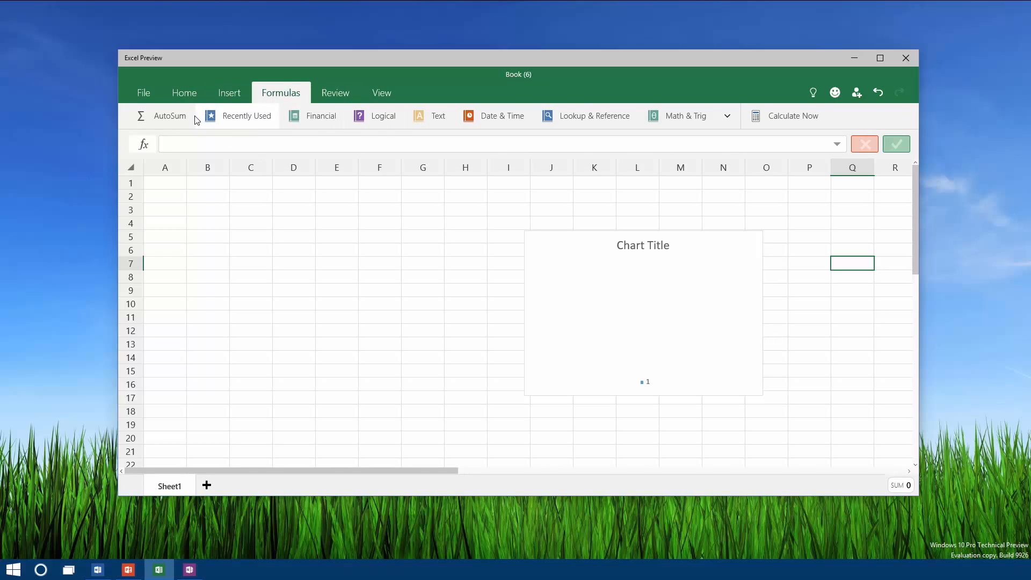
{"action": "left_click", "coordinate": [246, 116]}
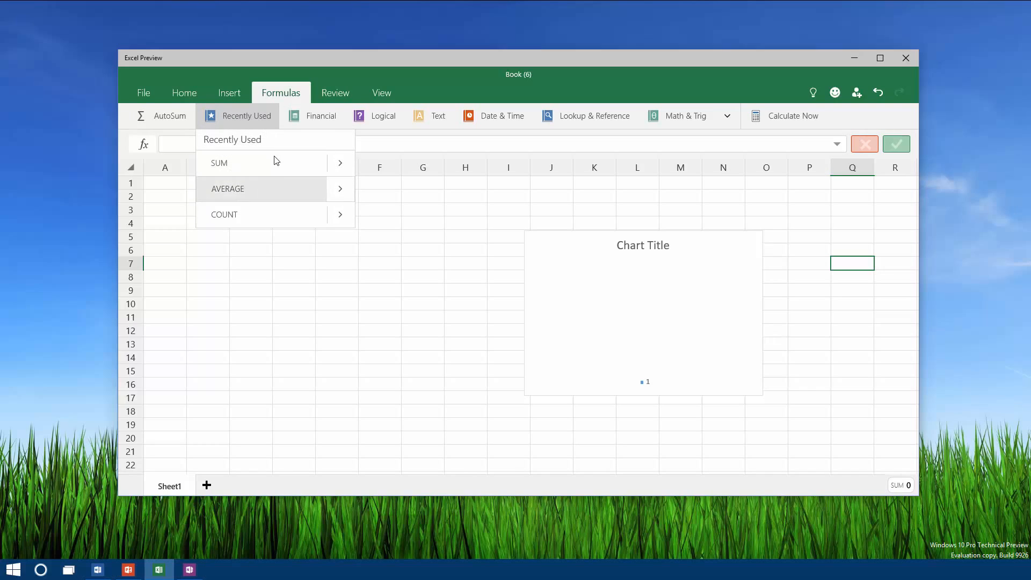
{"action": "left_click", "coordinate": [321, 116]}
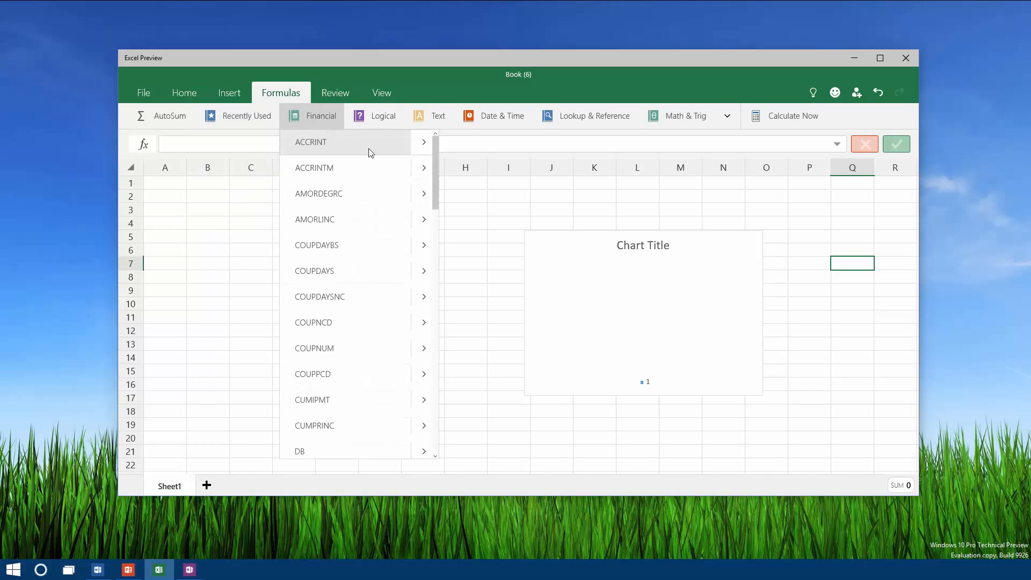
{"action": "scroll", "scroll_direction": "down", "scroll_amount": 3}
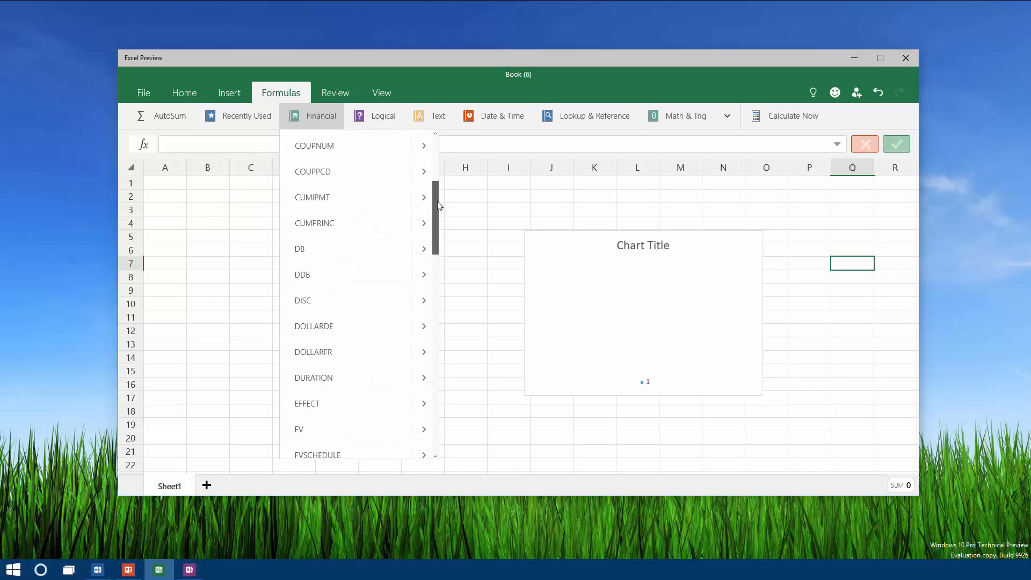
{"action": "scroll", "scroll_direction": "down", "scroll_amount": 3}
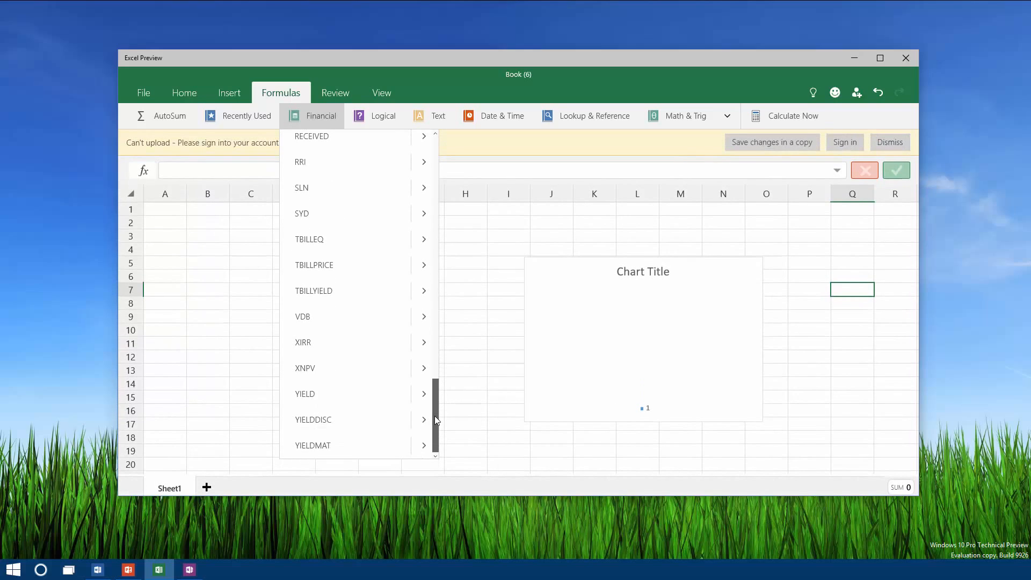
Browse the Logical (IF description), Text and Date & Time function lists without inserting anything.
{"action": "left_click", "coordinate": [382, 116]}
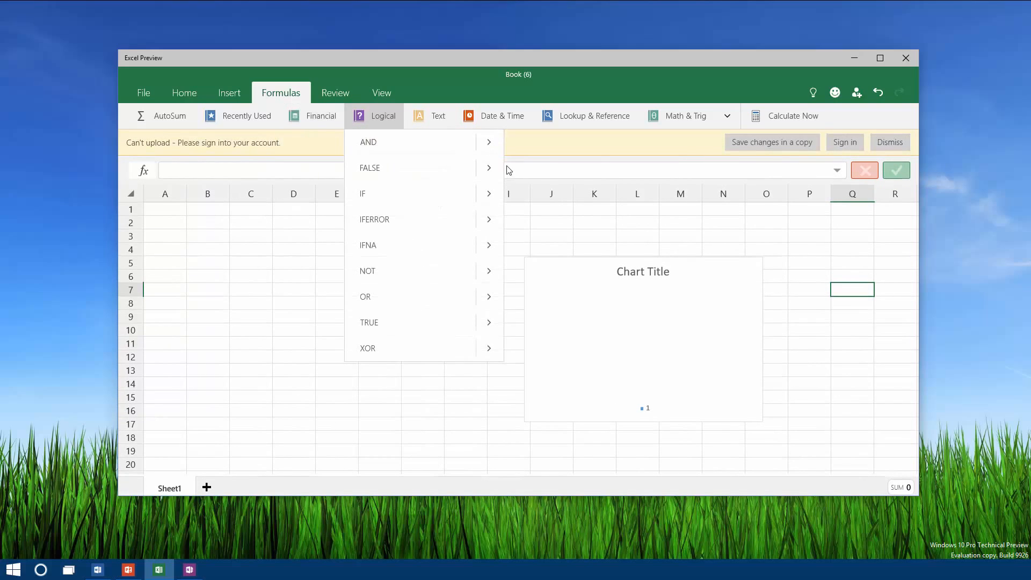
{"action": "left_click", "coordinate": [489, 141]}
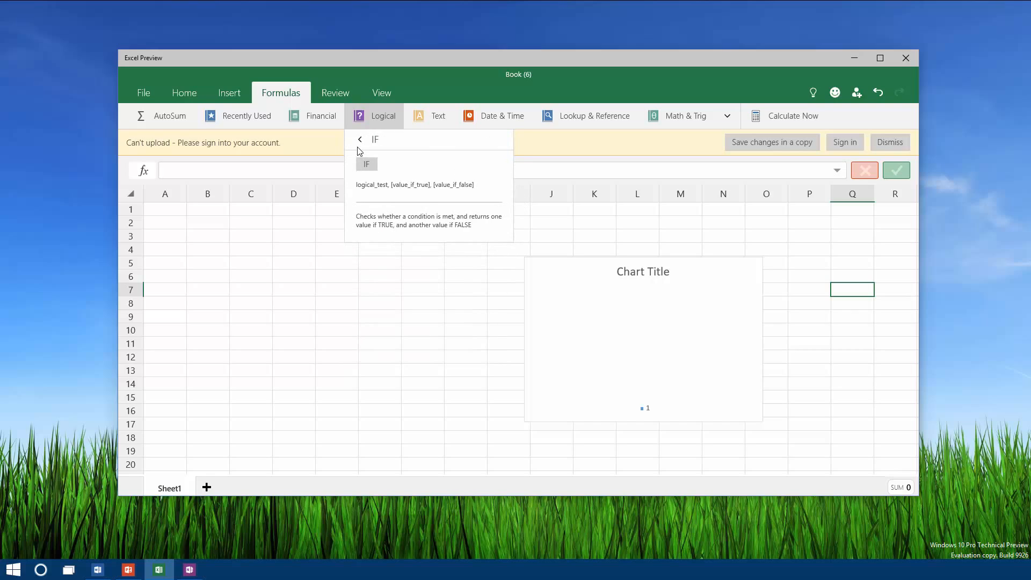
{"action": "left_click", "coordinate": [437, 116]}
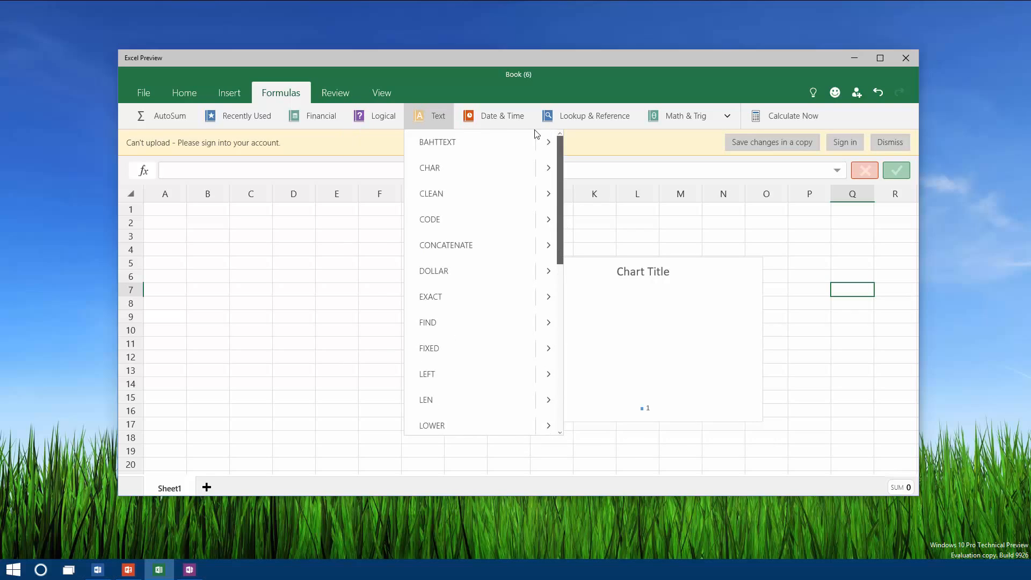
{"action": "left_click", "coordinate": [501, 116]}
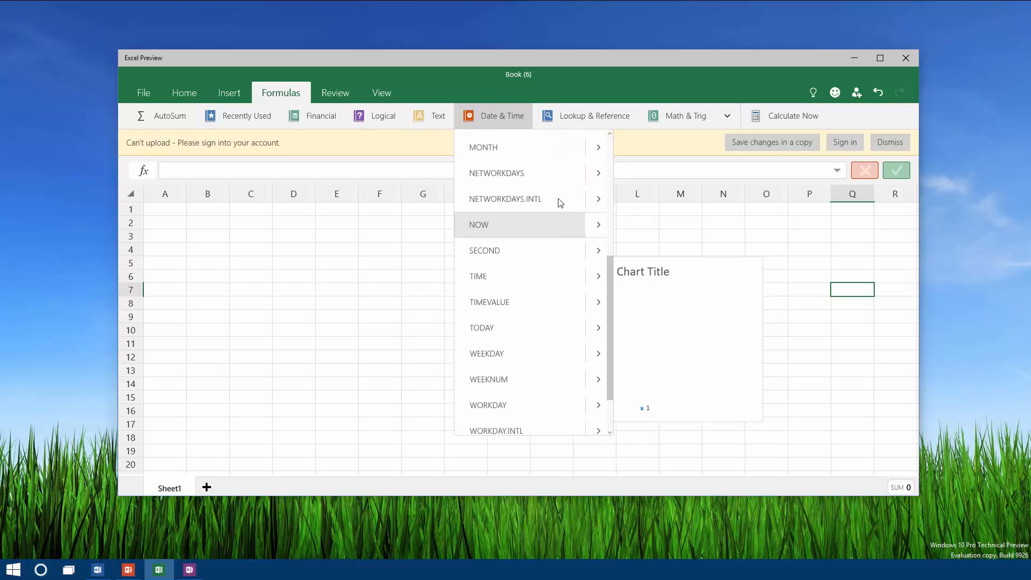
{"action": "left_click", "coordinate": [593, 116]}
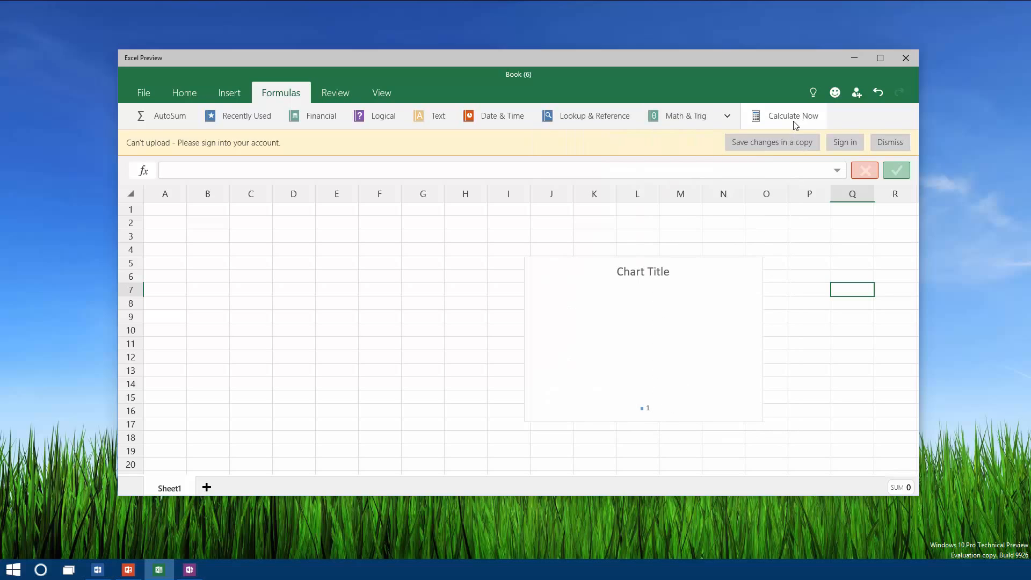
{"action": "left_click", "coordinate": [336, 93]}
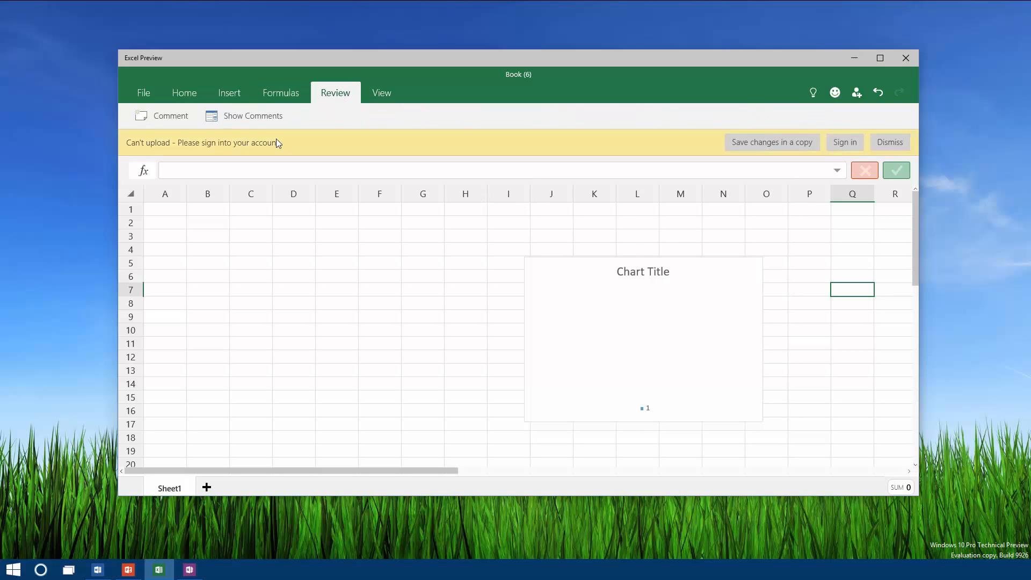
Toggle Formula Bar on the View tab, dismiss the Not implemented notices, and add new worksheets.
{"action": "left_click", "coordinate": [381, 93]}
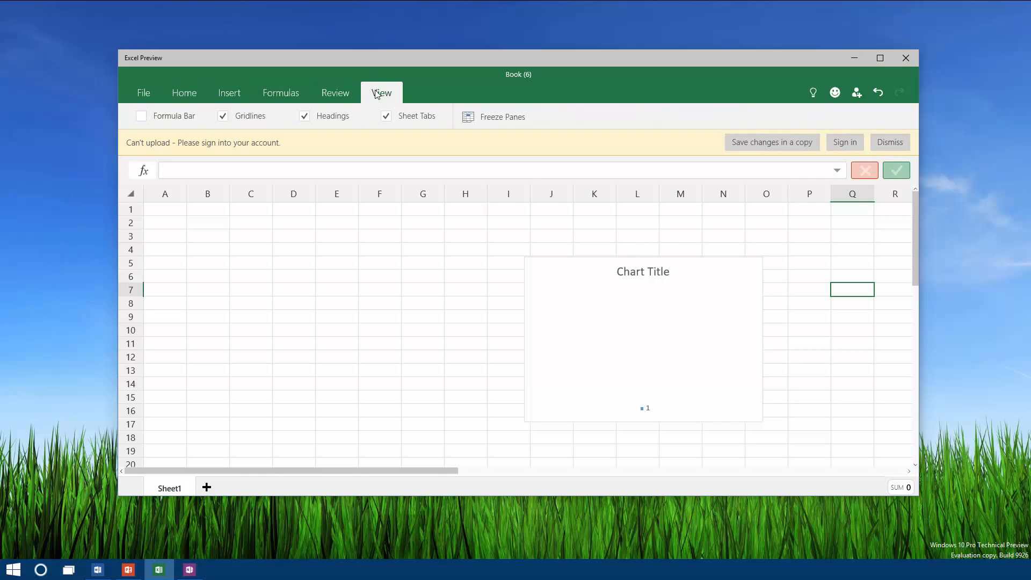
{"action": "left_click", "coordinate": [141, 116]}
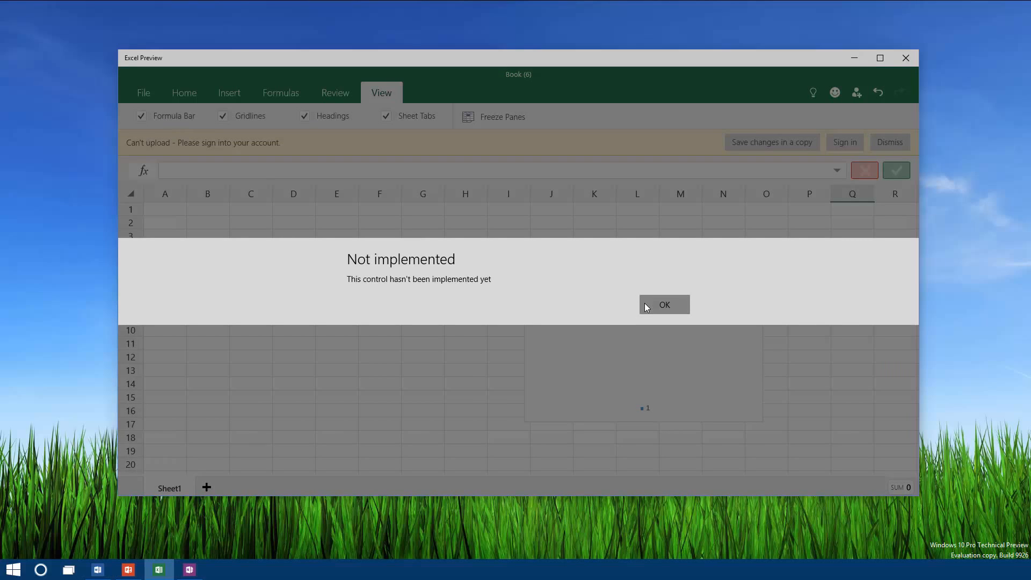
{"action": "left_click", "coordinate": [140, 116]}
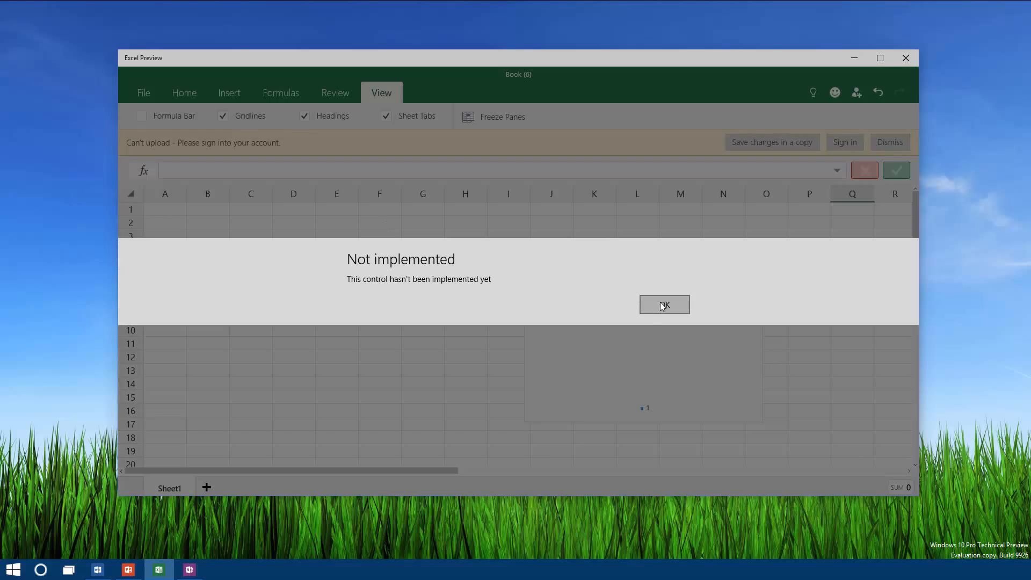
{"action": "left_click", "coordinate": [664, 304]}
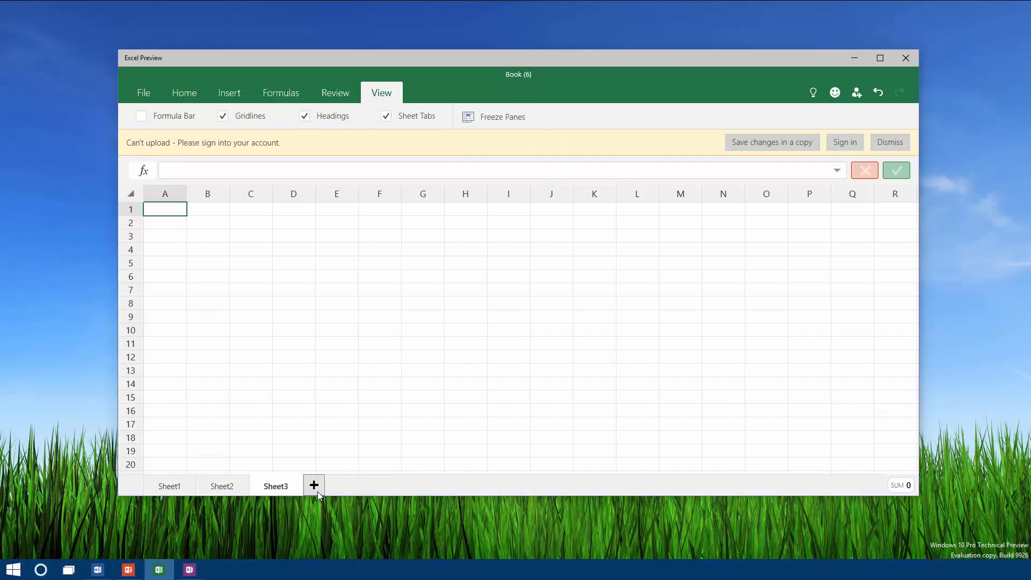
{"action": "left_click", "coordinate": [189, 569]}
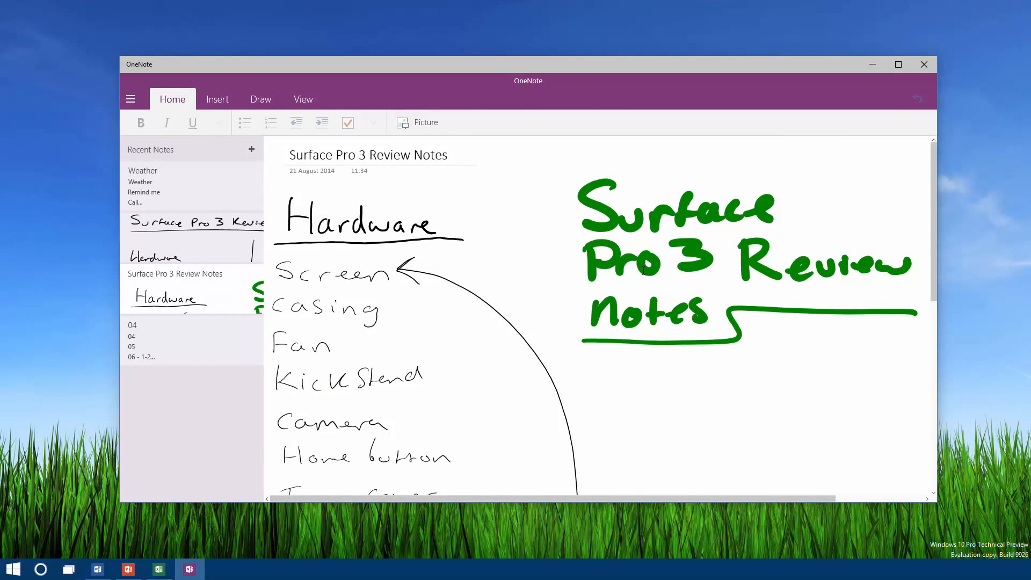
Close the OneNote Surface Pro 3 Review Notes window to return to the desktop.
{"action": "left_click", "coordinate": [924, 64]}
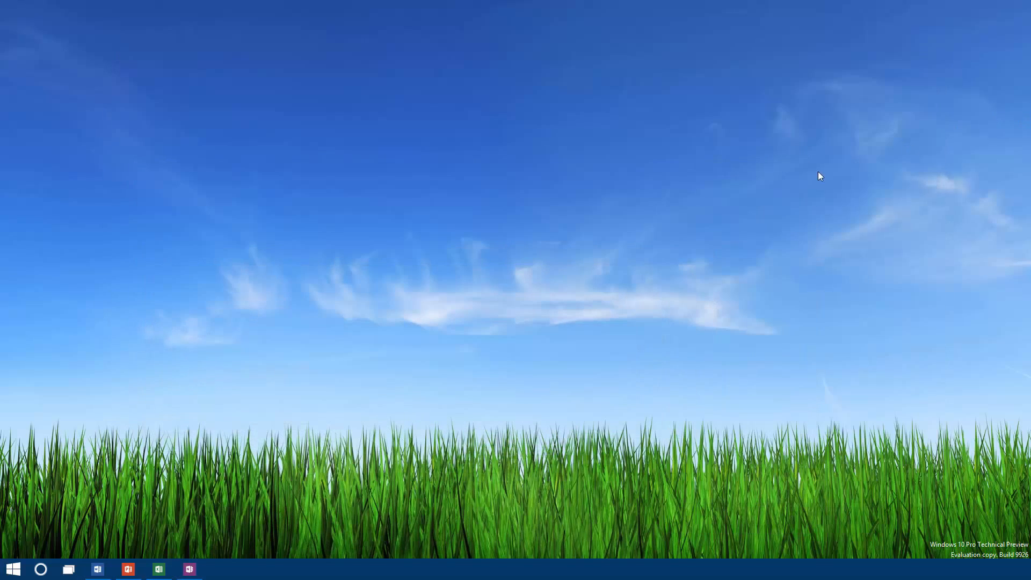
{"action": "mouse_move", "coordinate": [667, 208]}
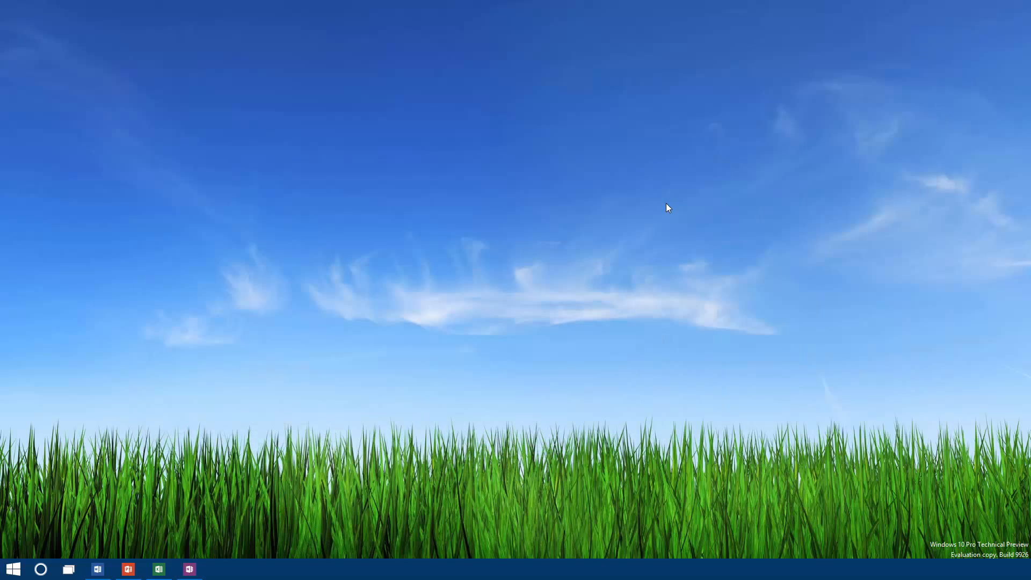